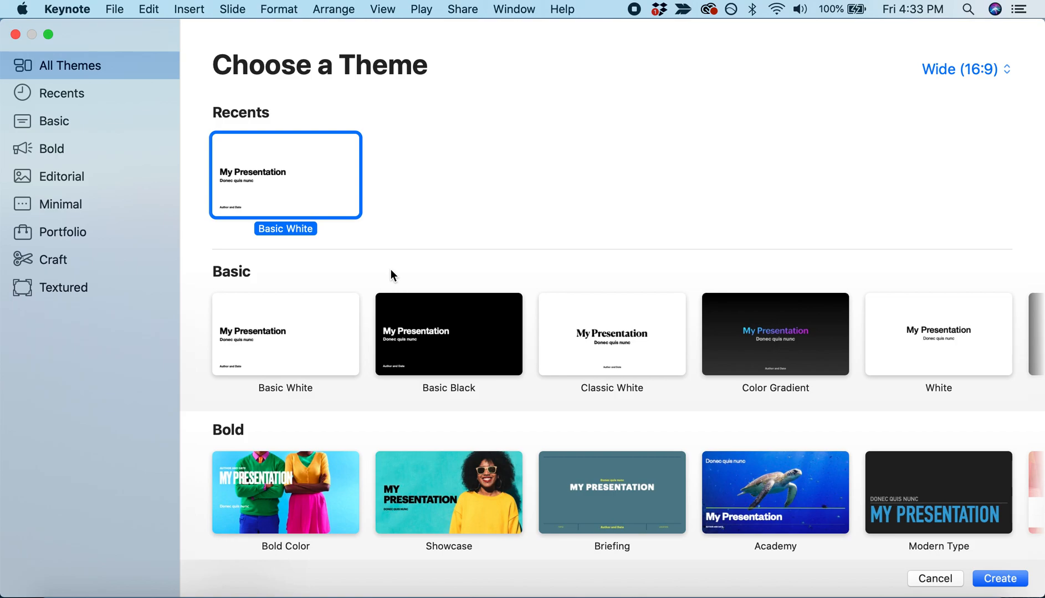
pyautogui.moveTo(306, 318)
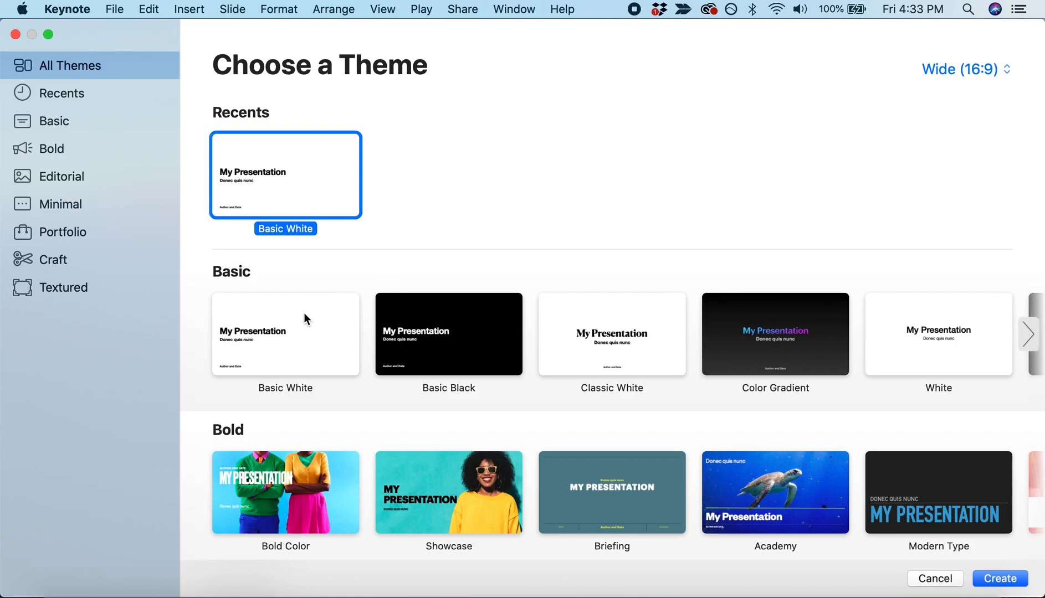
# Create a new presentation from the Basic White theme.
pyautogui.click(304, 326)
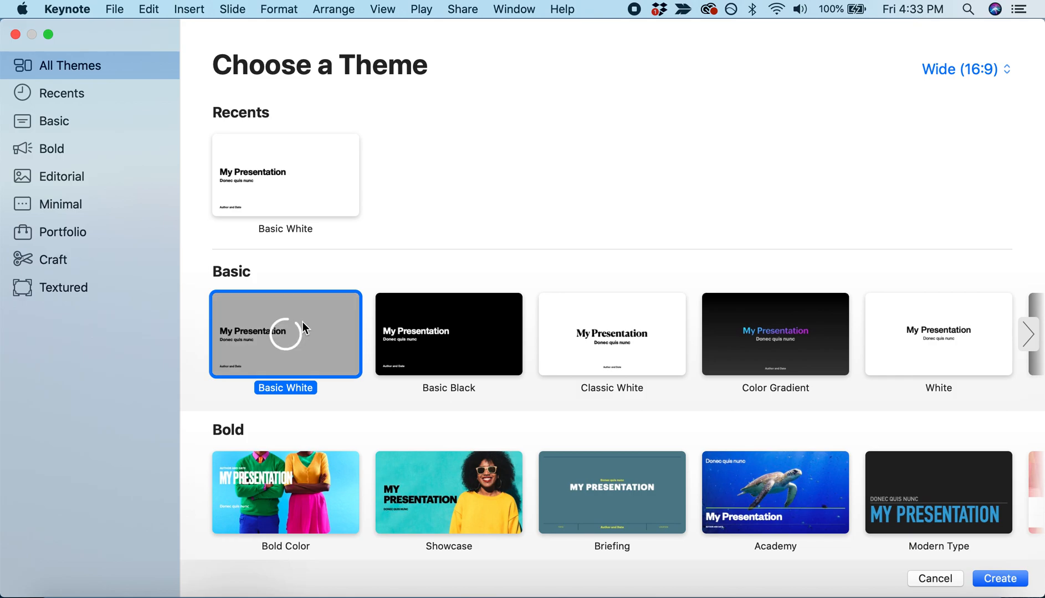
pyautogui.click(999, 579)
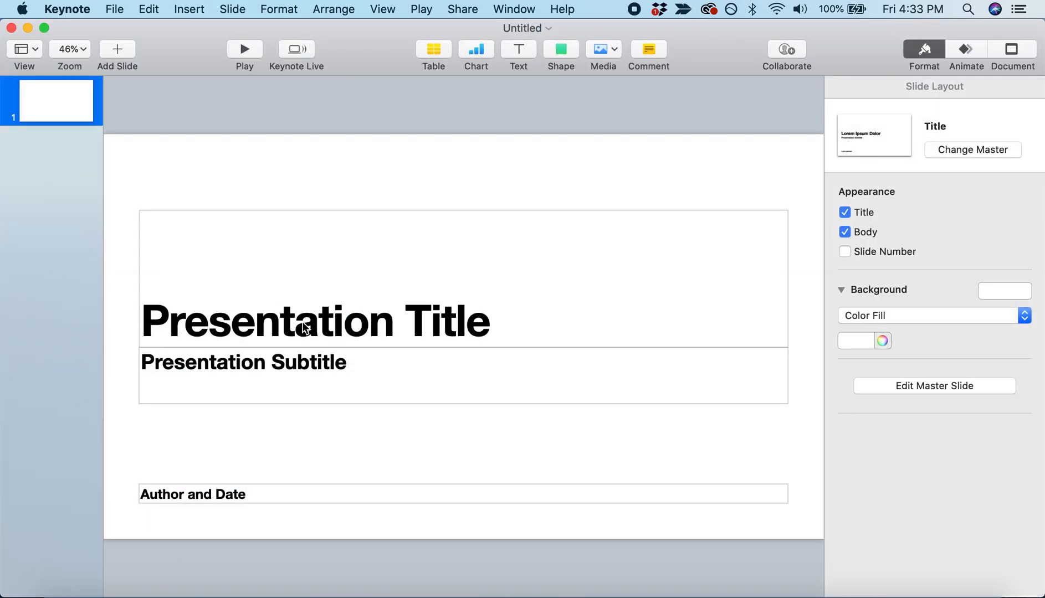
# Clear the first slide of its title, body and author placeholders so it is blank.
pyautogui.click(306, 329)
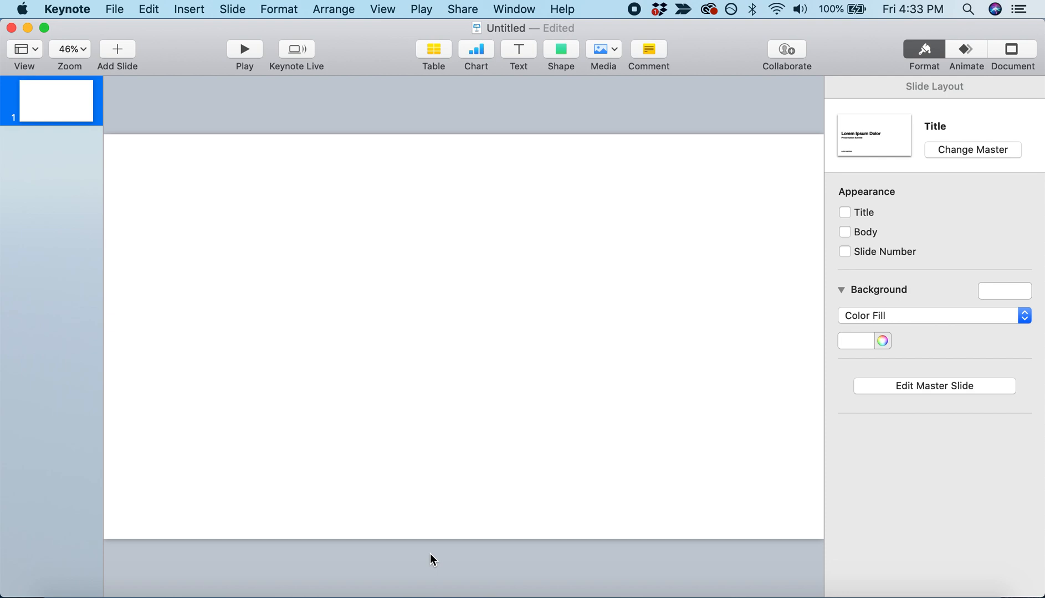
pyautogui.click(50, 102)
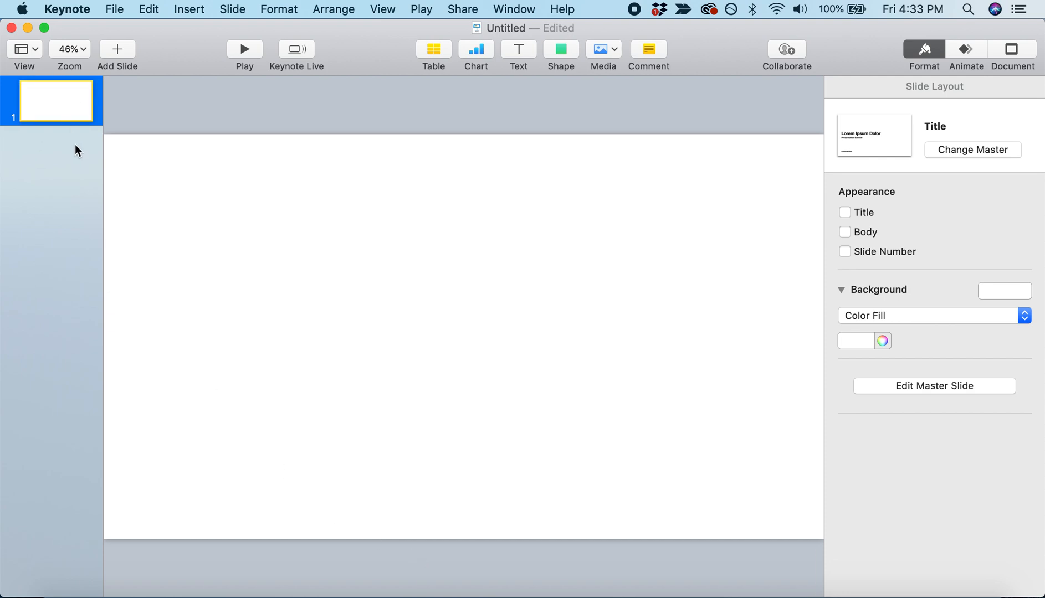
pyautogui.click(117, 48)
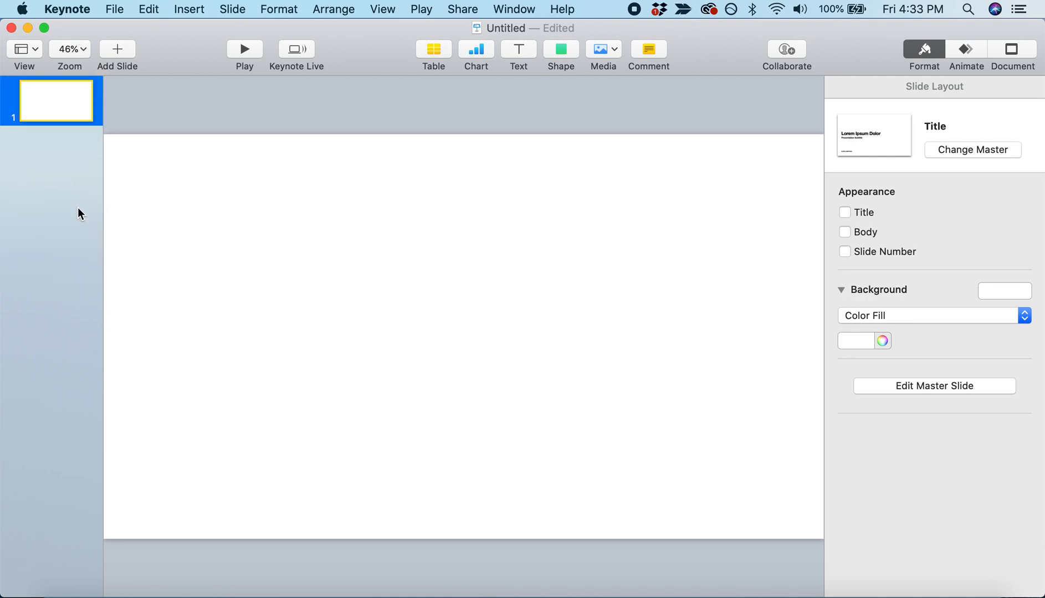
pyautogui.moveTo(420, 50)
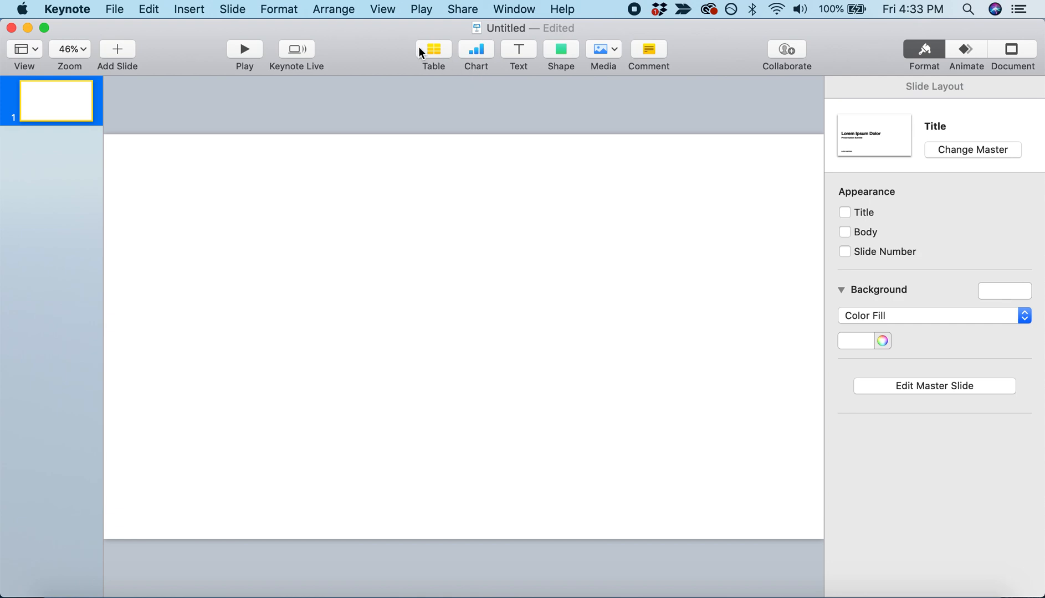
pyautogui.moveTo(521, 46)
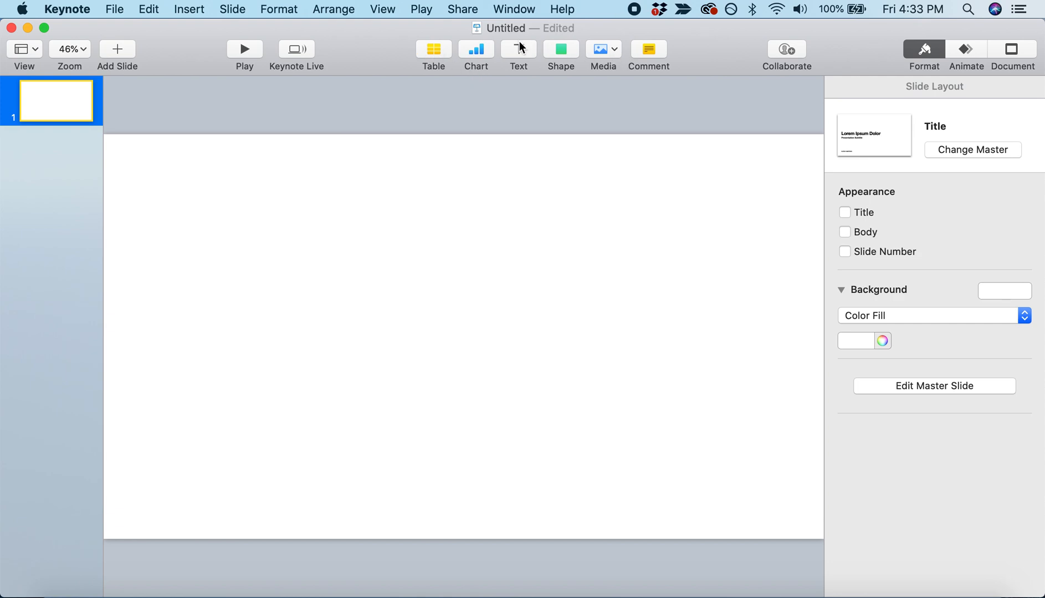
pyautogui.moveTo(518, 49)
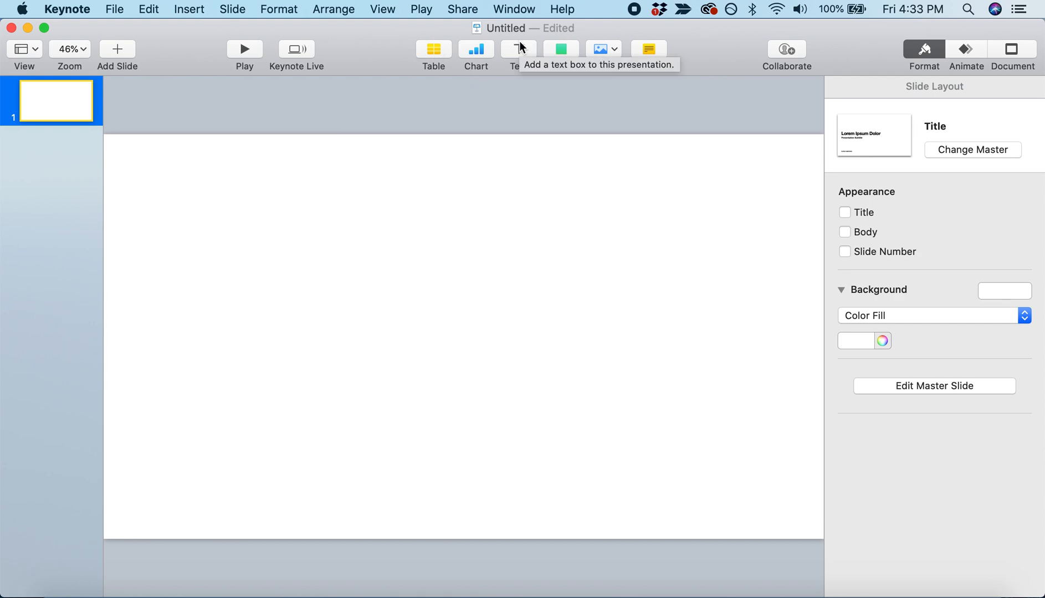
pyautogui.moveTo(522, 49)
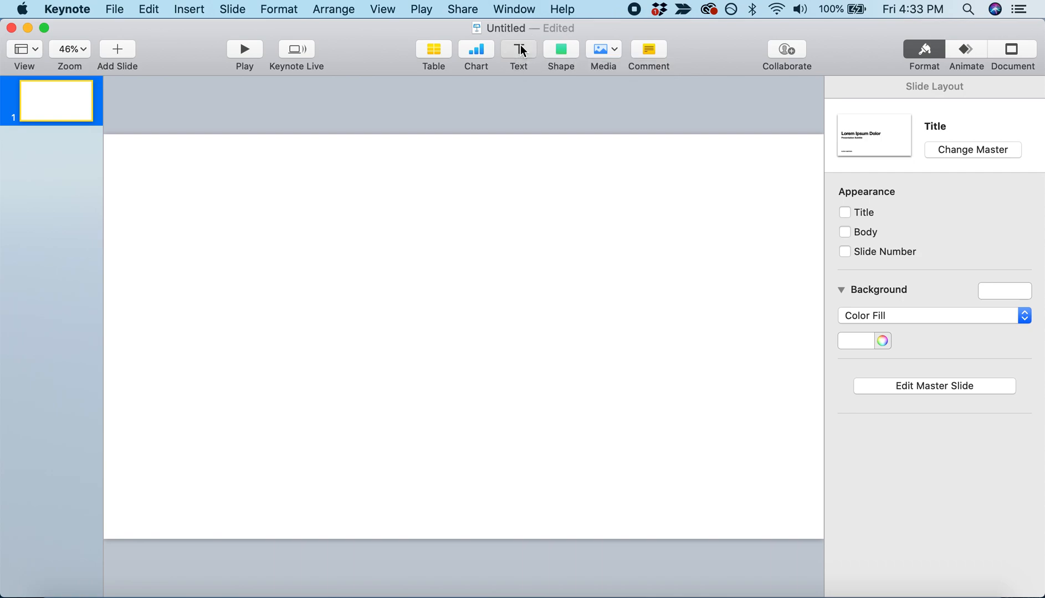
# Add a text box reading 'This is a text box' and place it near the top of the slide.
pyautogui.write('This is a text box')
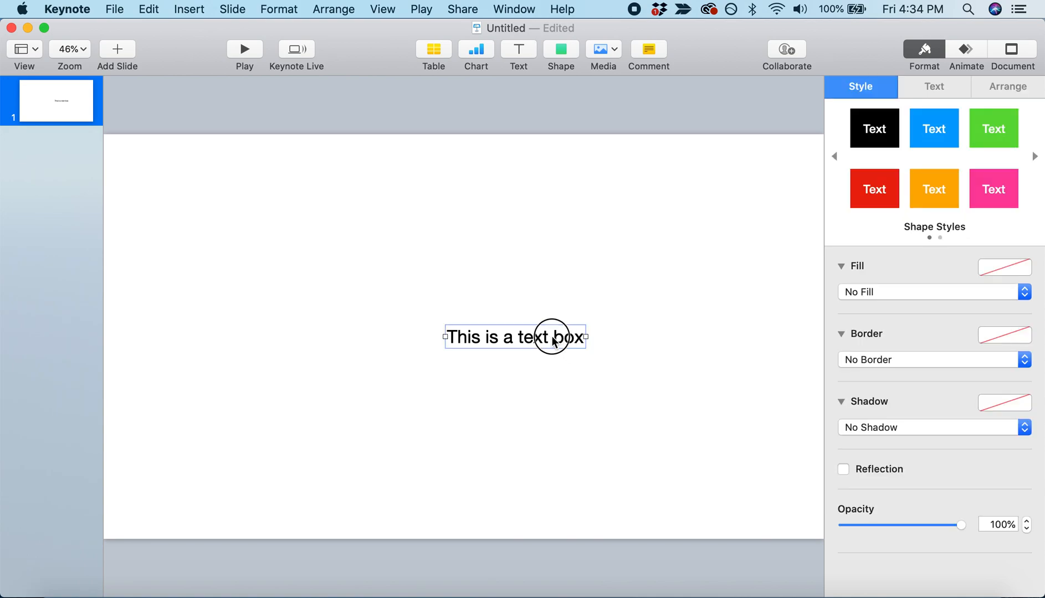
pyautogui.moveTo(533, 337); pyautogui.dragTo(463, 191)
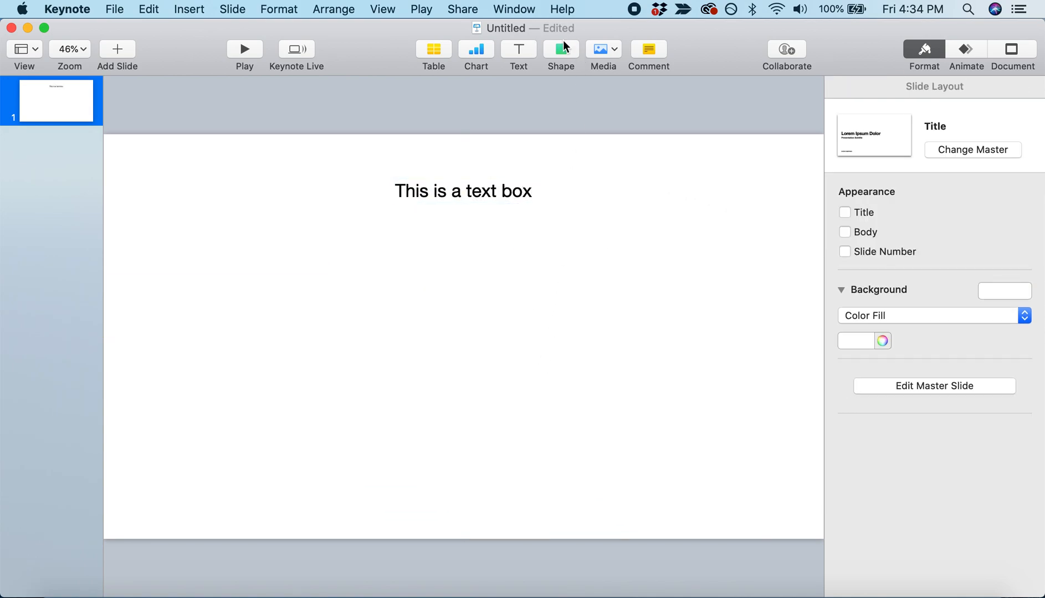
# Add a square, stretch it into a wide rectangle and place it just below the text.
pyautogui.click(560, 50)
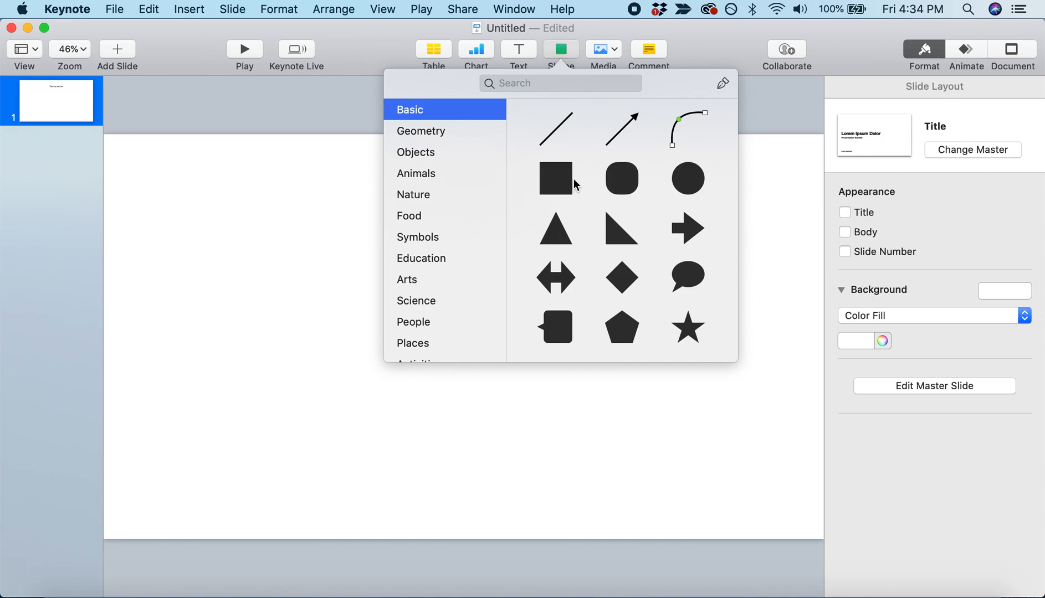
pyautogui.click(555, 179)
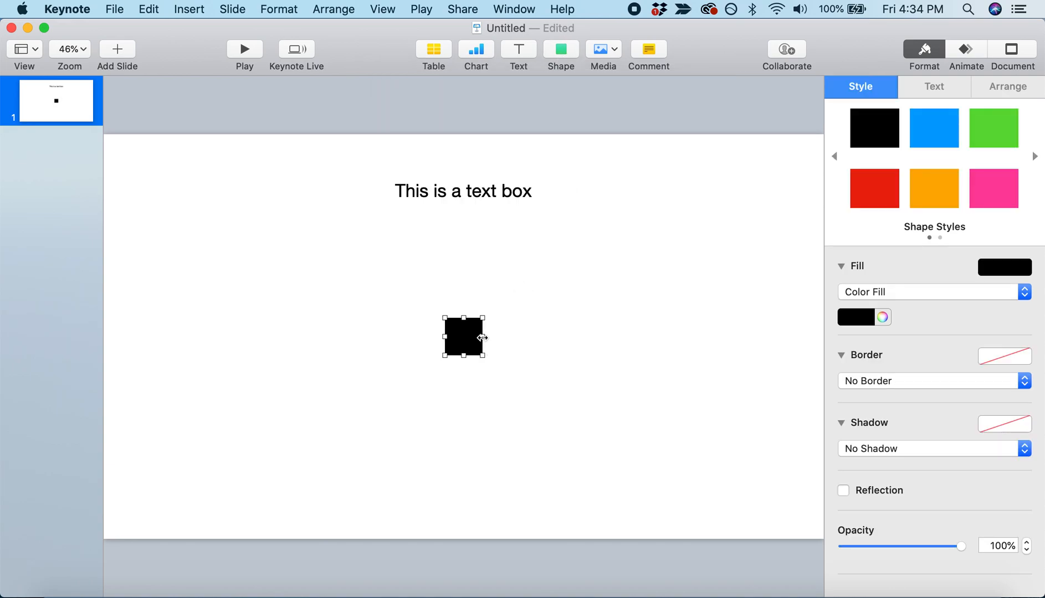
pyautogui.moveTo(487, 336); pyautogui.dragTo(610, 336)
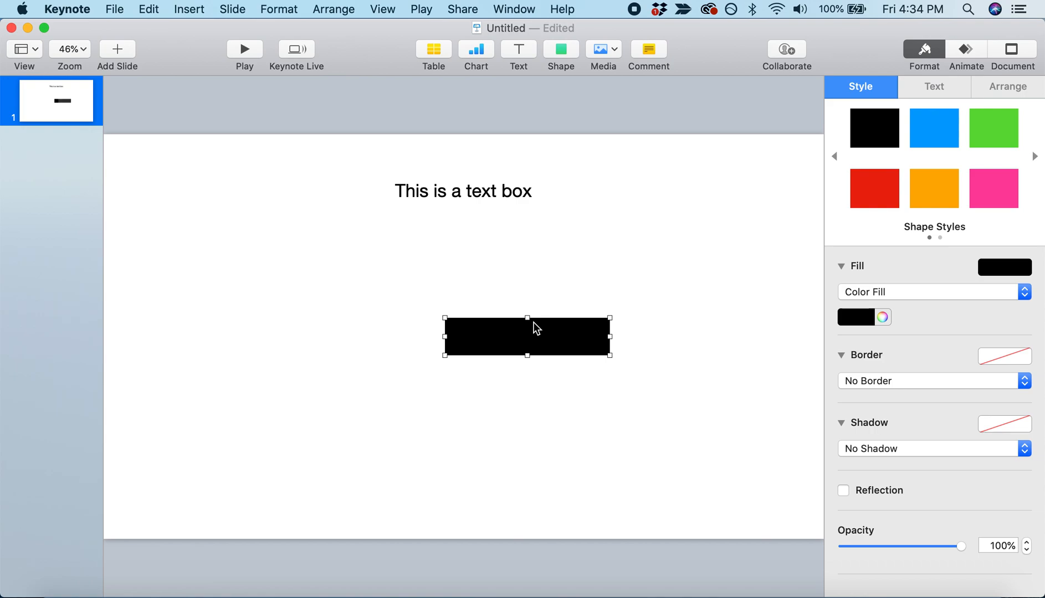
pyautogui.moveTo(527, 336); pyautogui.dragTo(476, 232)
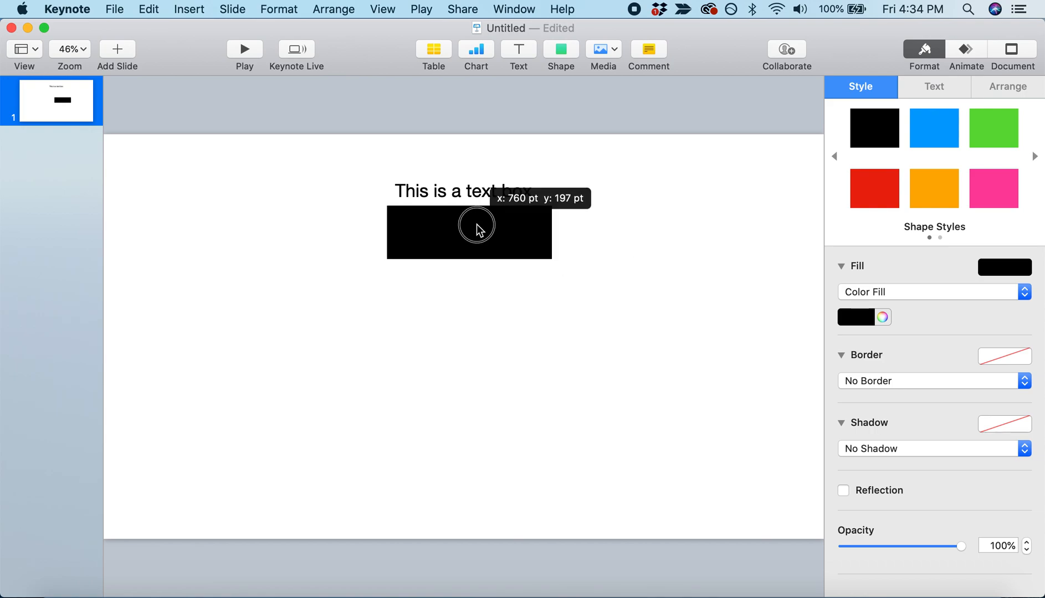
# Add a triangle, move it to the lower left and enlarge it.
pyautogui.click(560, 49)
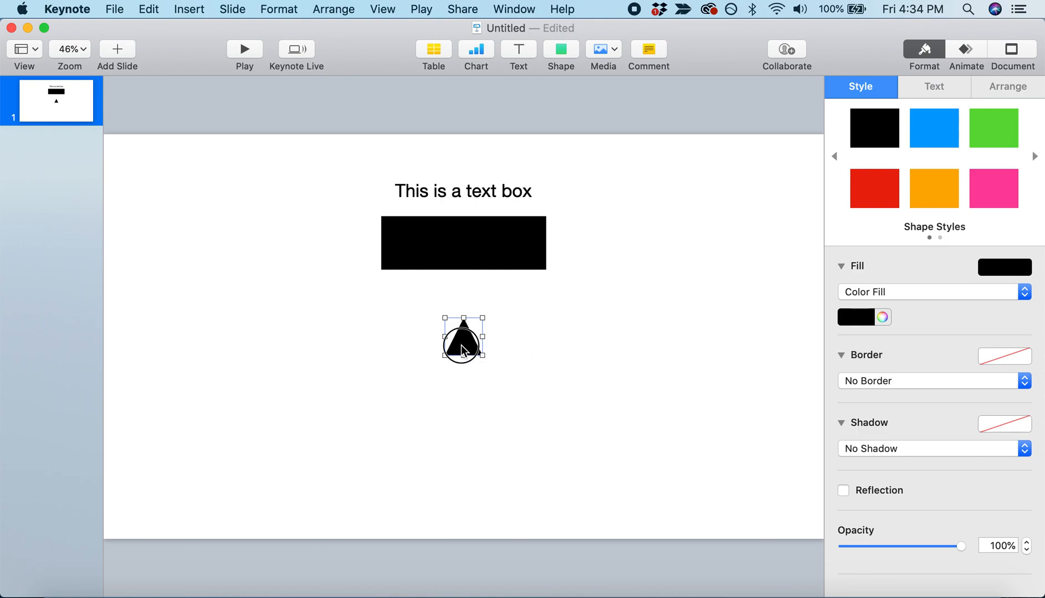
pyautogui.moveTo(478, 360); pyautogui.dragTo(336, 385)
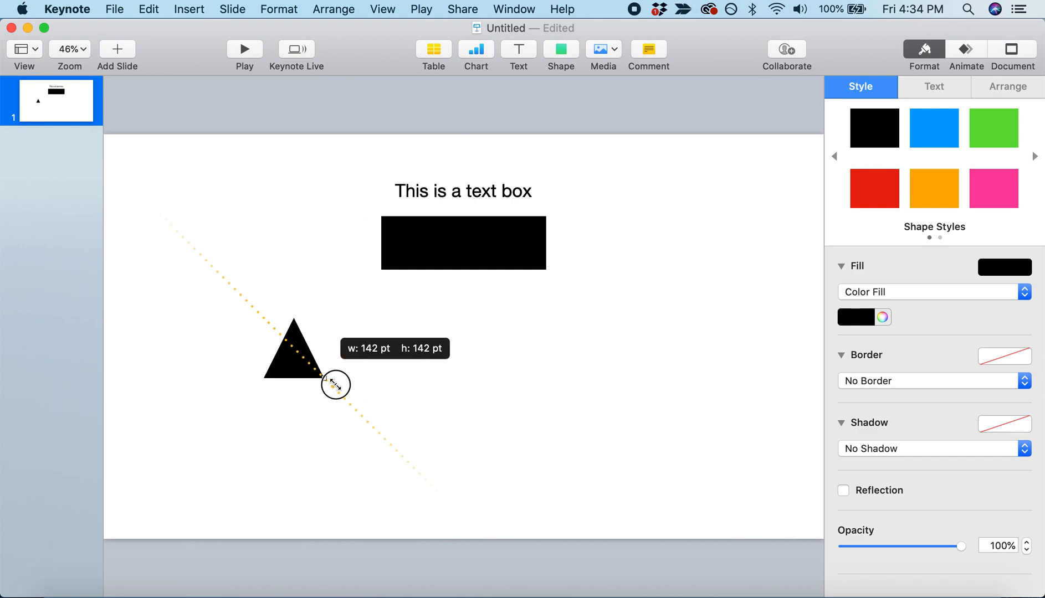
pyautogui.moveTo(335, 385); pyautogui.dragTo(342, 437)
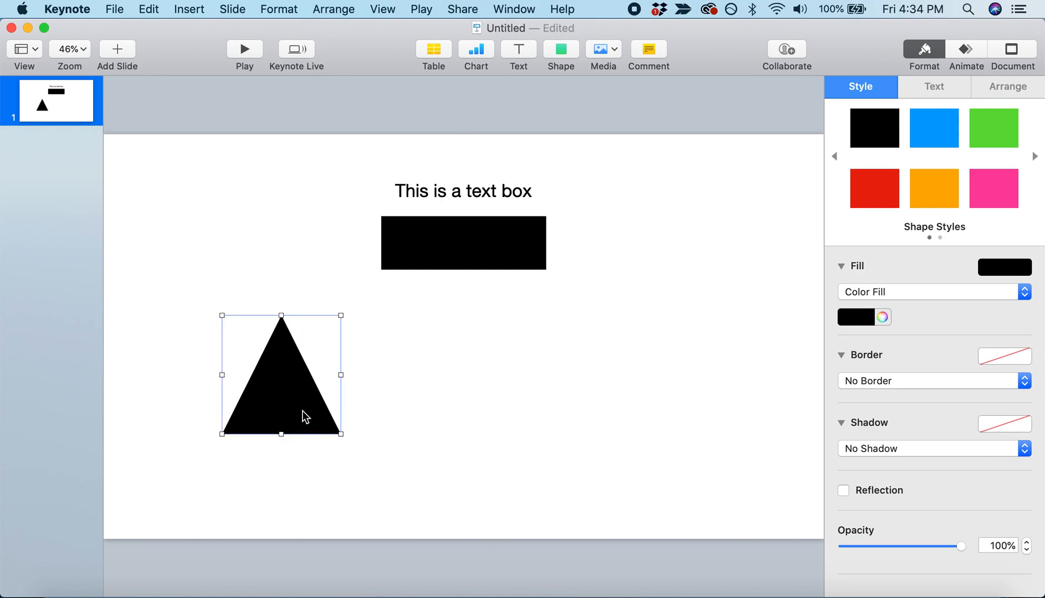
pyautogui.moveTo(525, 133)
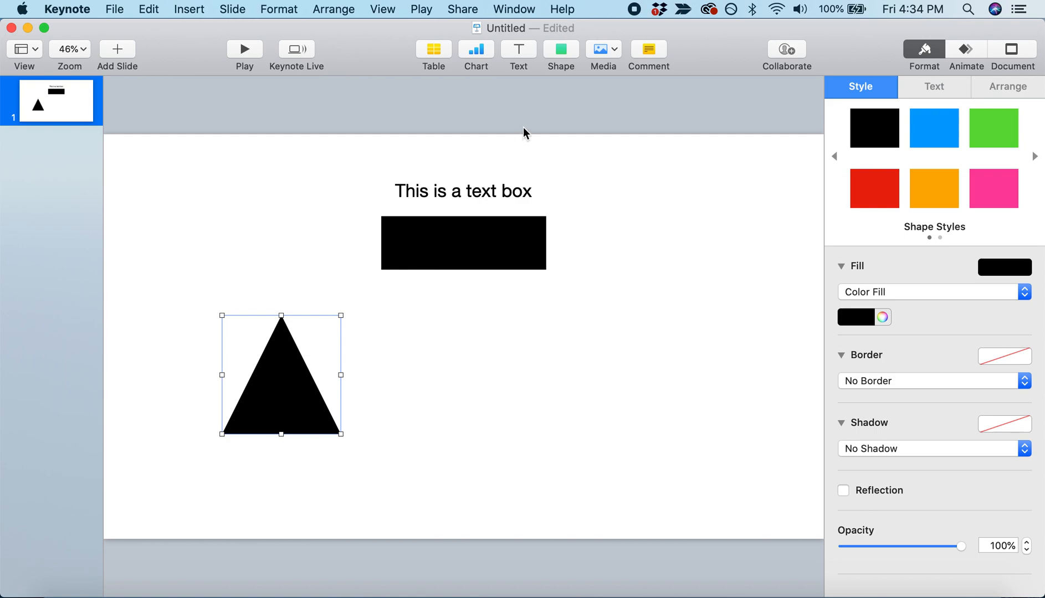
pyautogui.moveTo(562, 63)
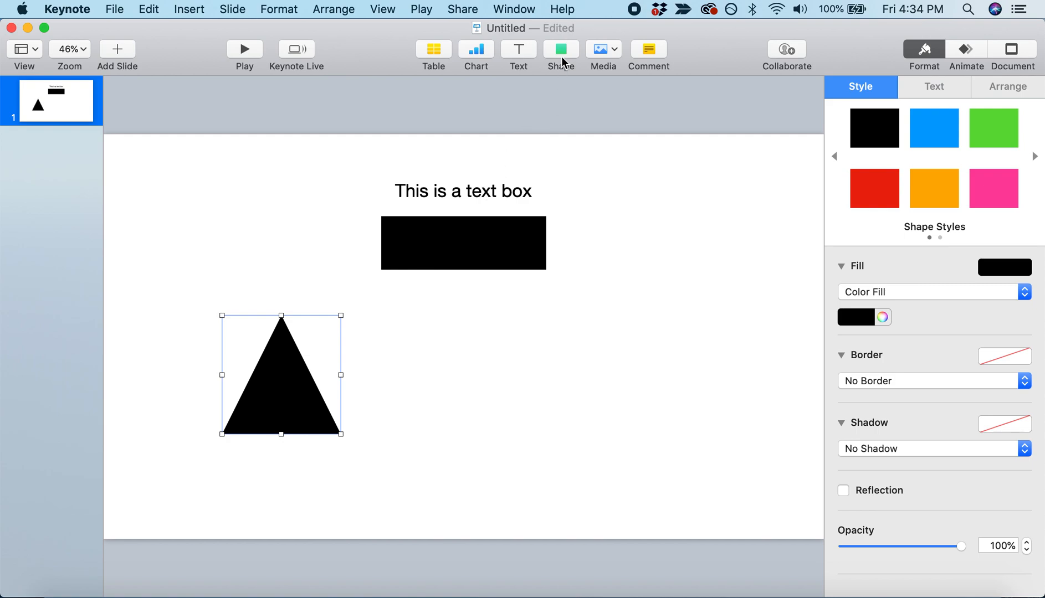
# Insert the globe shape, enlarge it and place it below the rectangle beside the triangle.
pyautogui.click(560, 49)
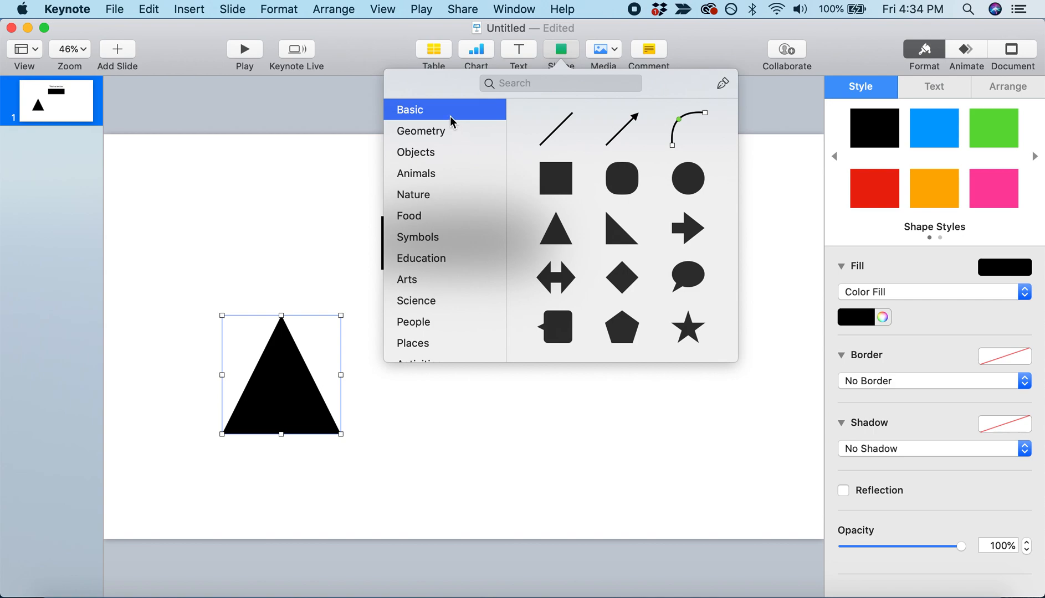
pyautogui.click(416, 153)
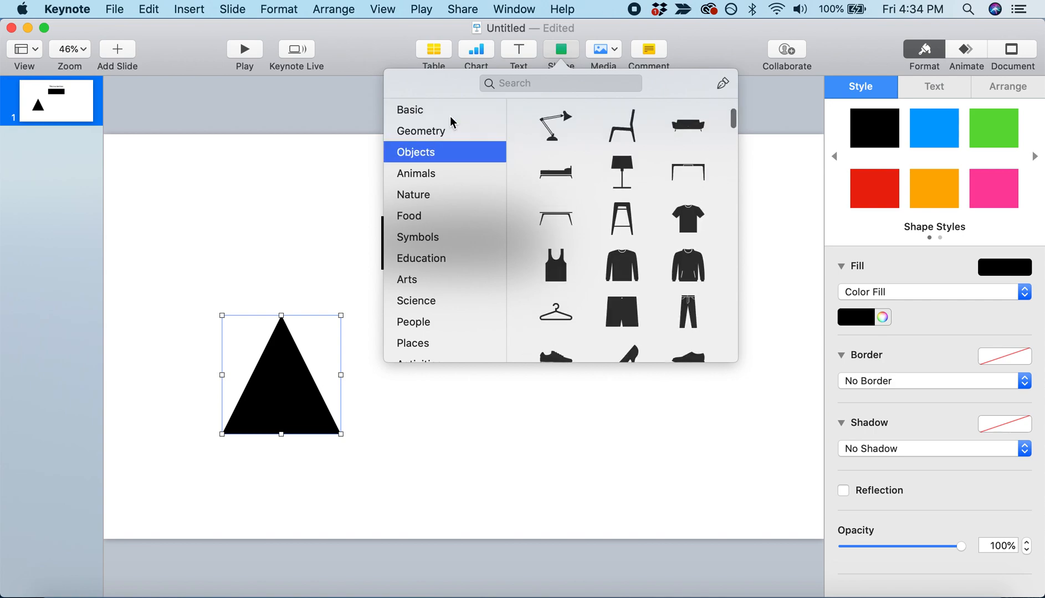
pyautogui.click(416, 173)
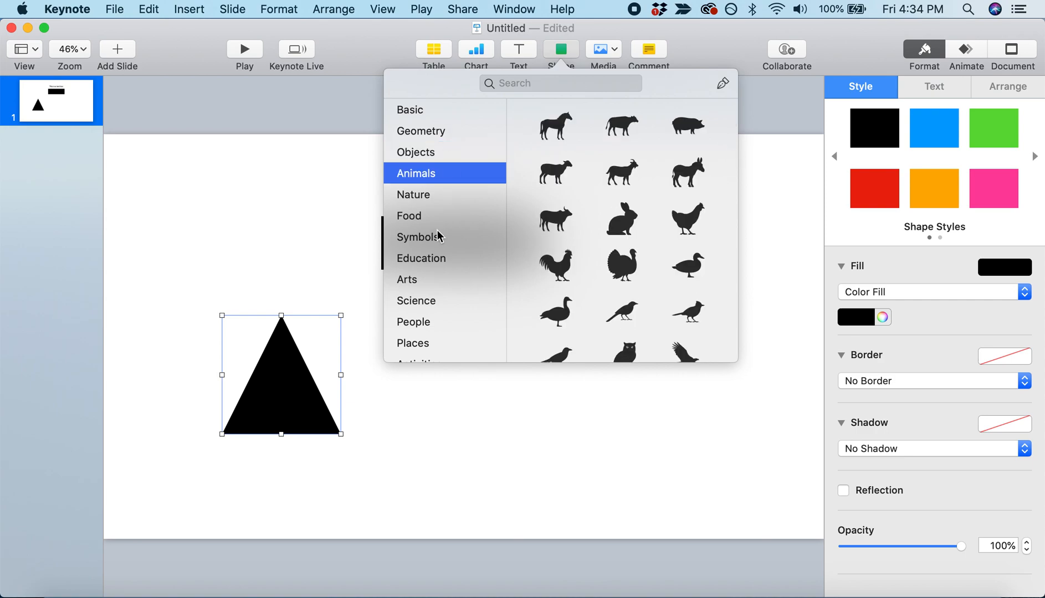
pyautogui.click(412, 343)
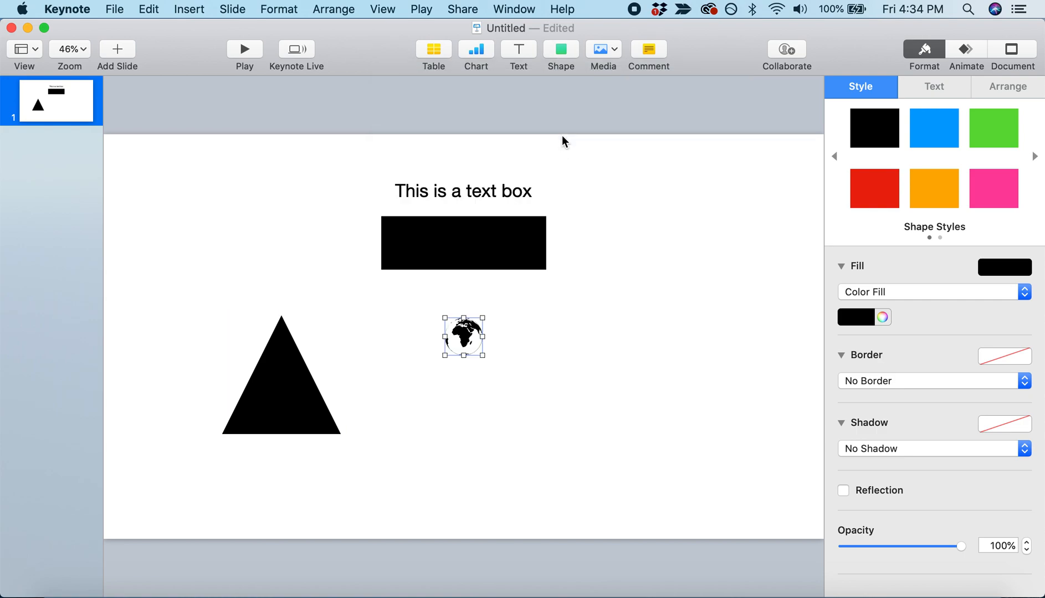
pyautogui.moveTo(486, 363); pyautogui.dragTo(558, 431)
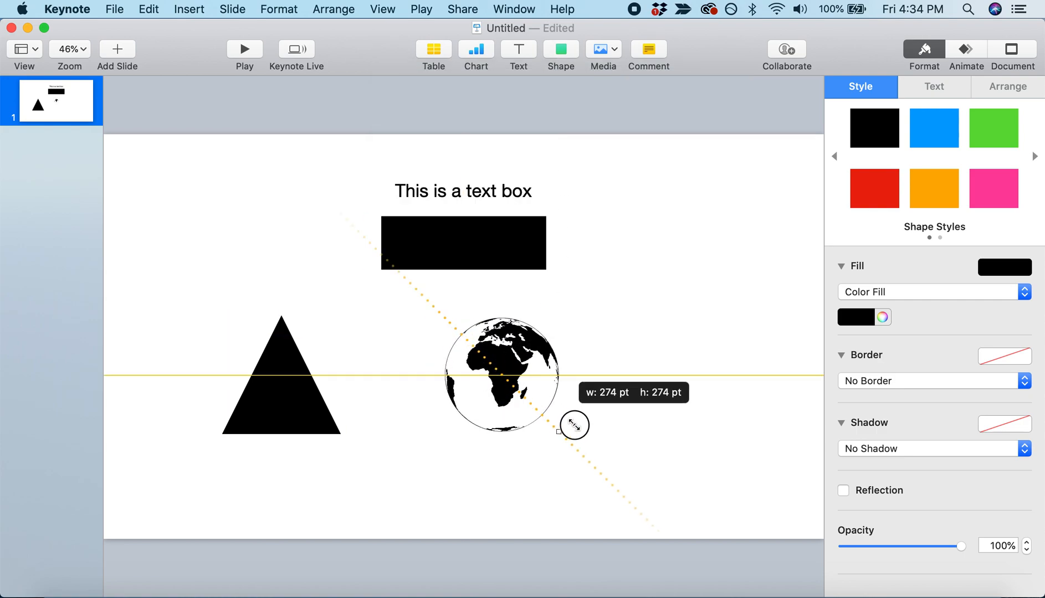
pyautogui.moveTo(571, 425); pyautogui.dragTo(490, 365)
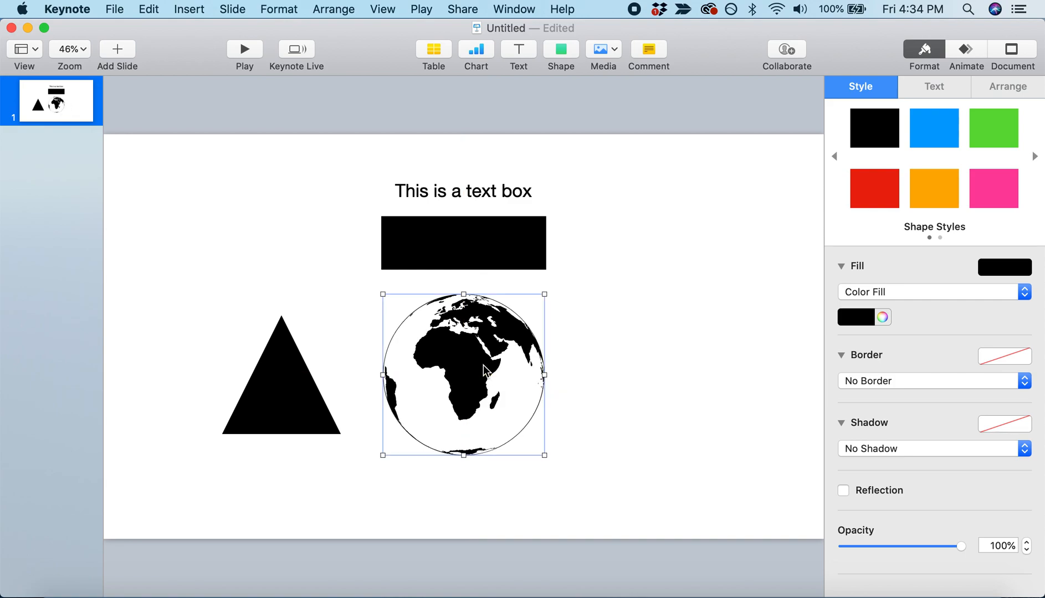
pyautogui.moveTo(641, 374)
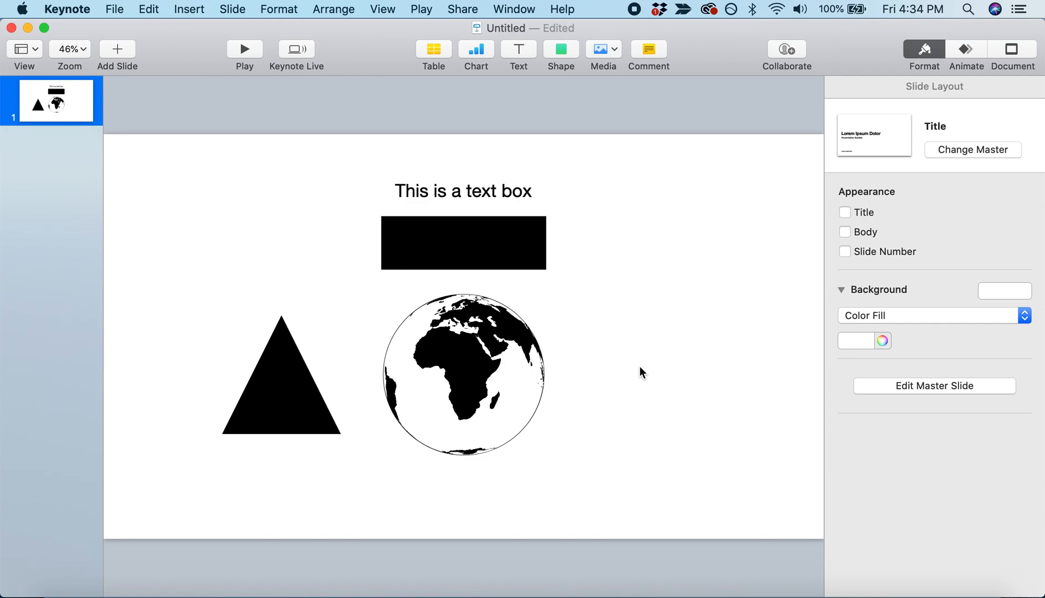
pyautogui.moveTo(613, 90)
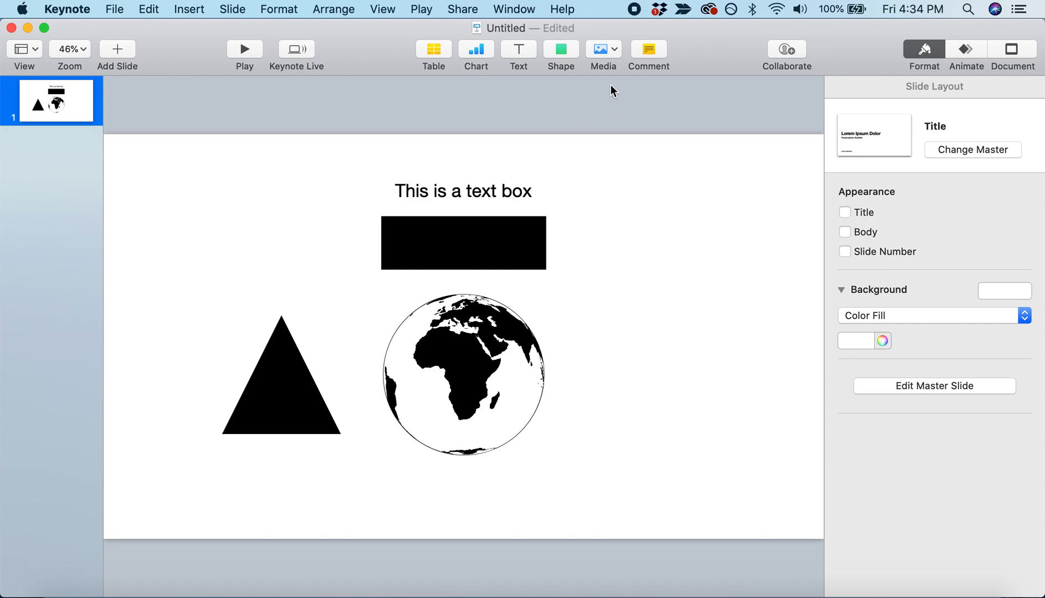
pyautogui.click(602, 49)
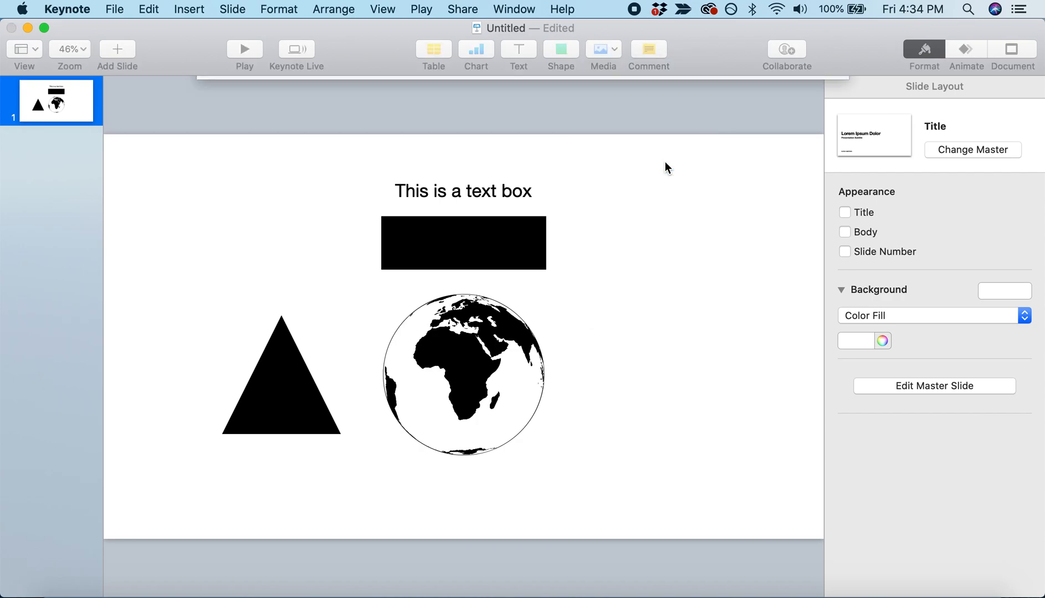
pyautogui.click(603, 50)
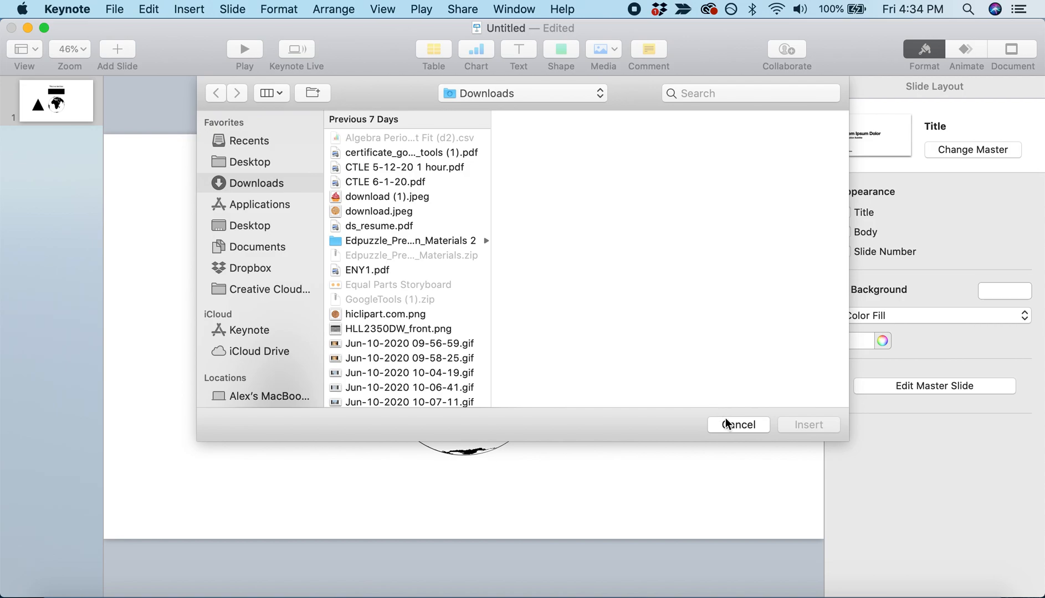
pyautogui.click(738, 424)
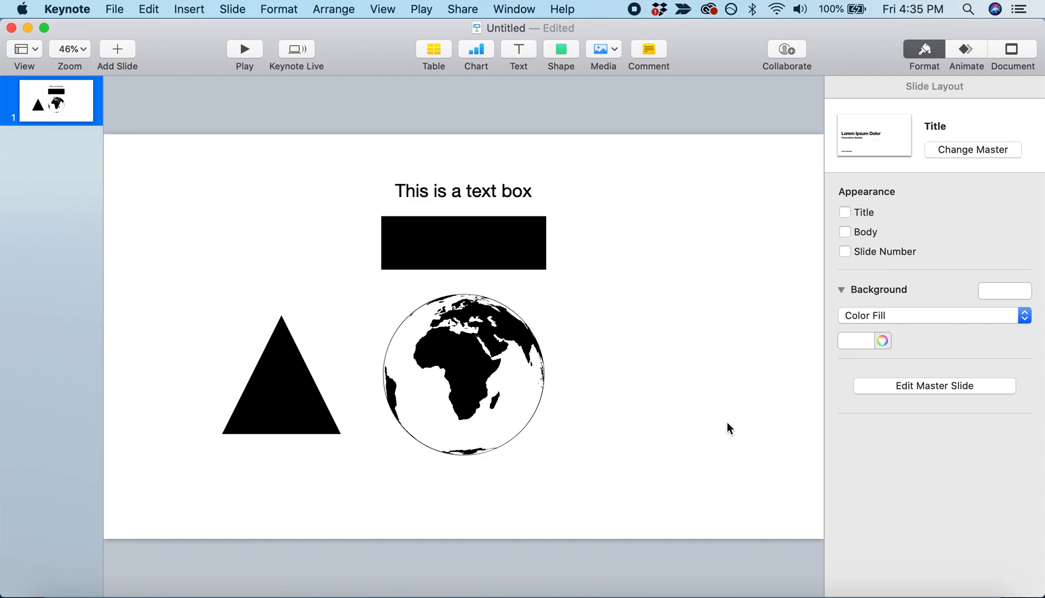
pyautogui.moveTo(569, 273)
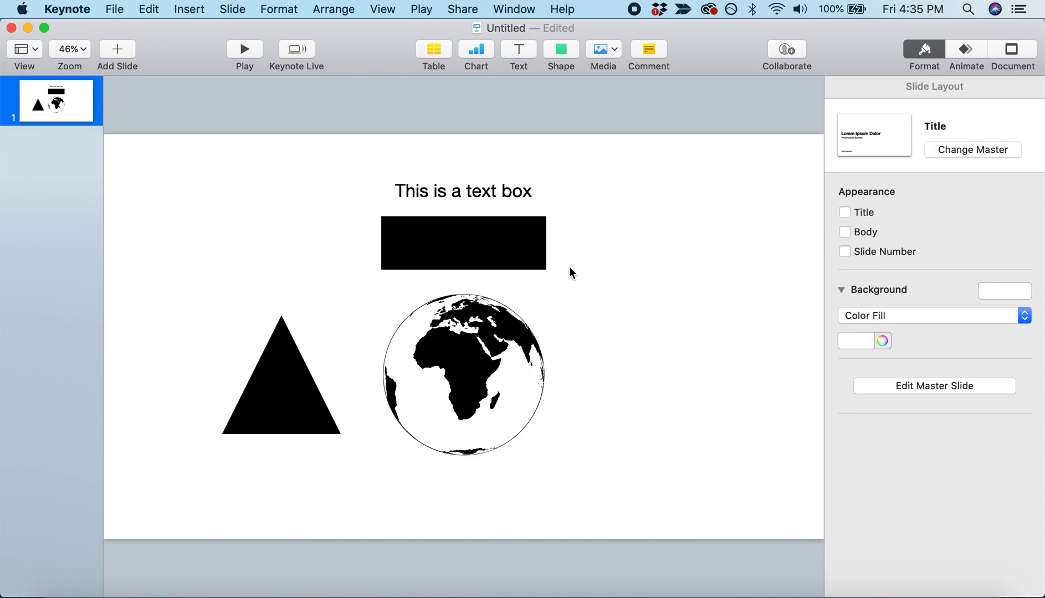
# Fill the black rectangle below the label with light green from the preset colours.
pyautogui.click(464, 243)
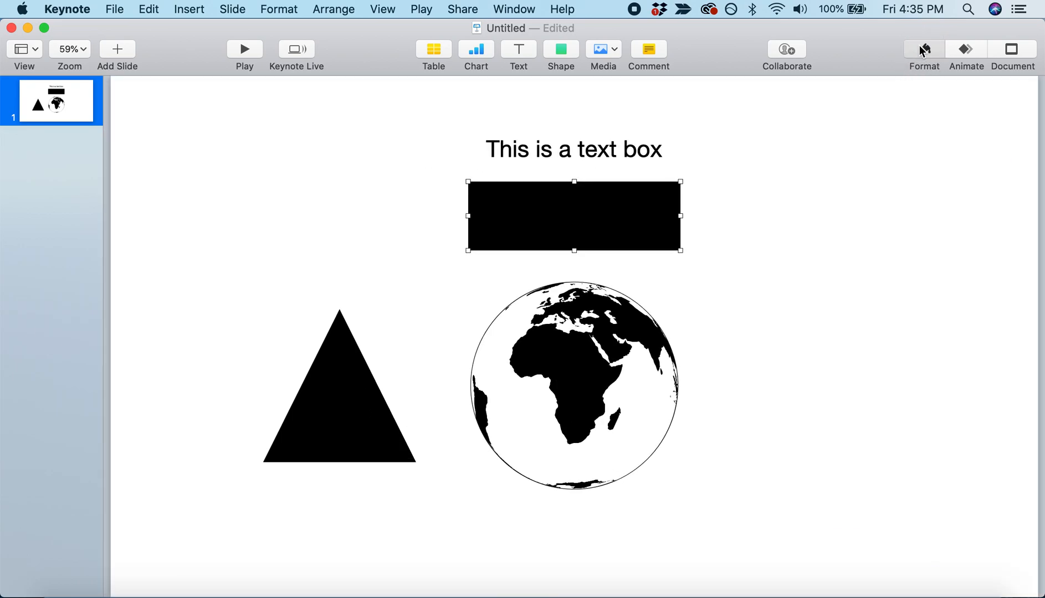
pyautogui.click(923, 50)
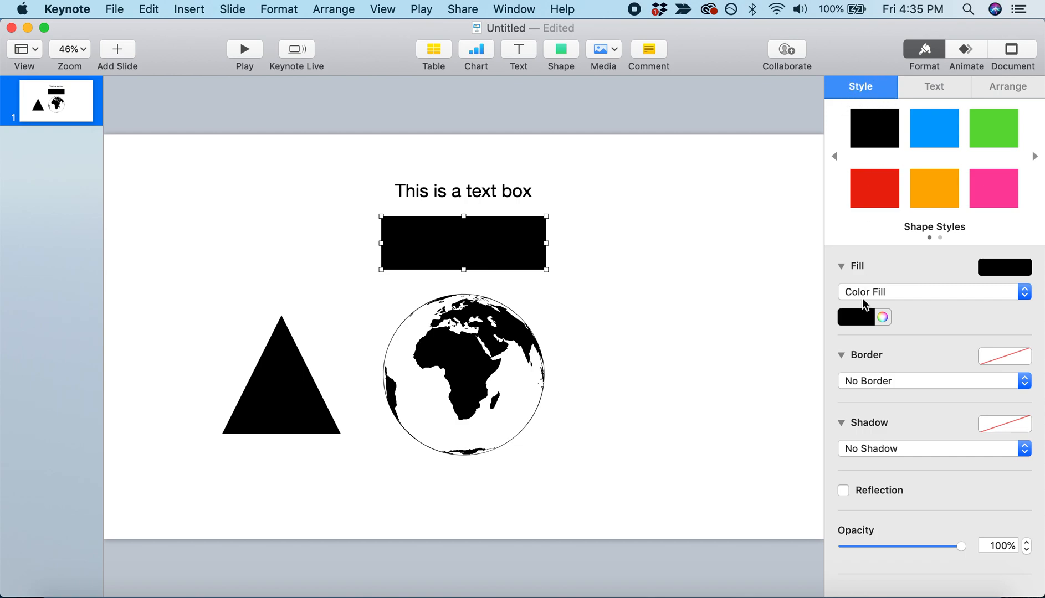
pyautogui.click(840, 266)
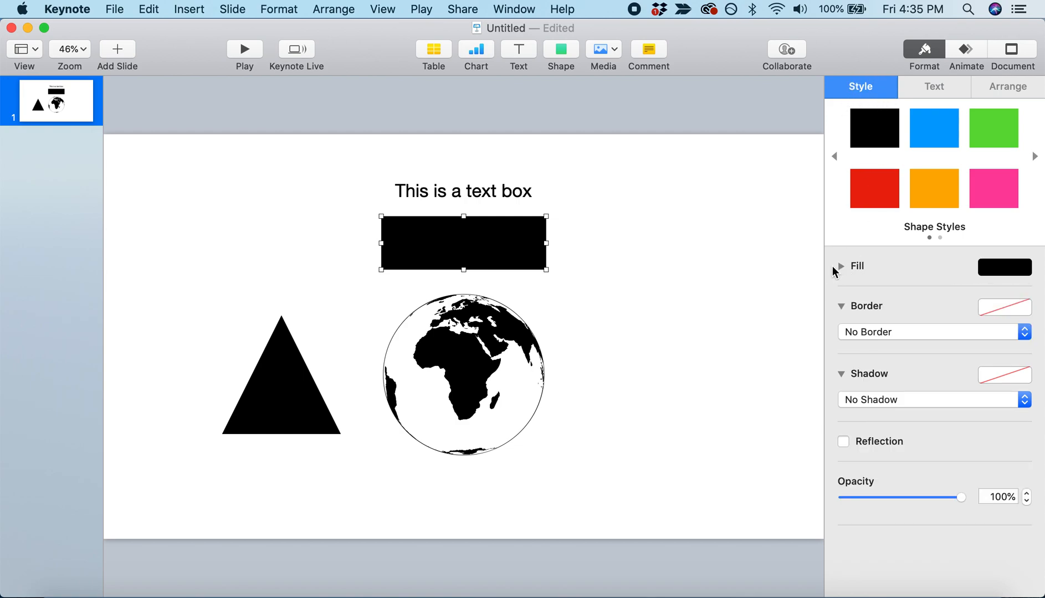
pyautogui.click(840, 266)
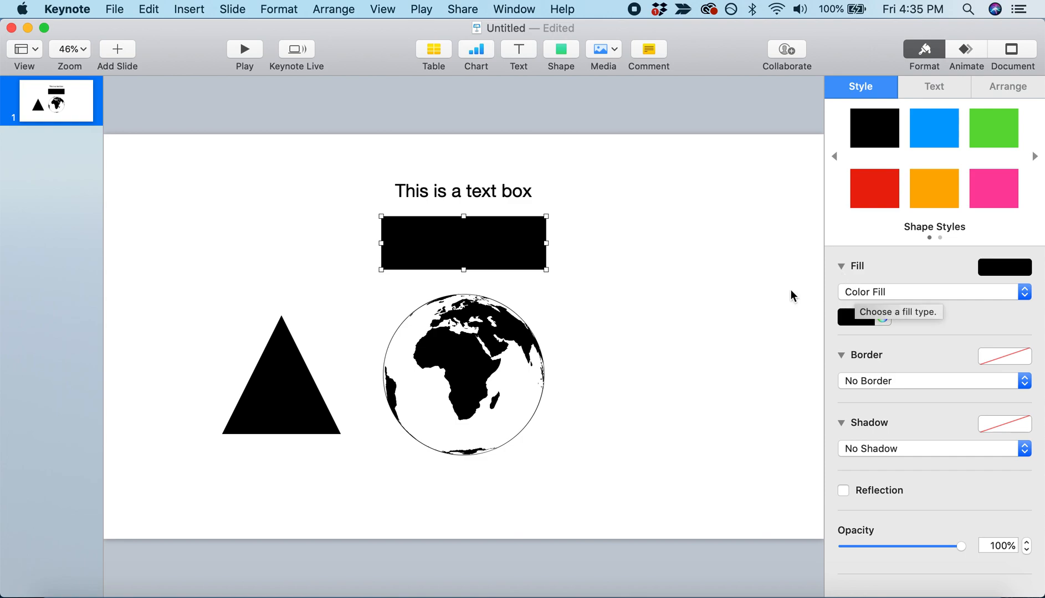
pyautogui.moveTo(849, 276)
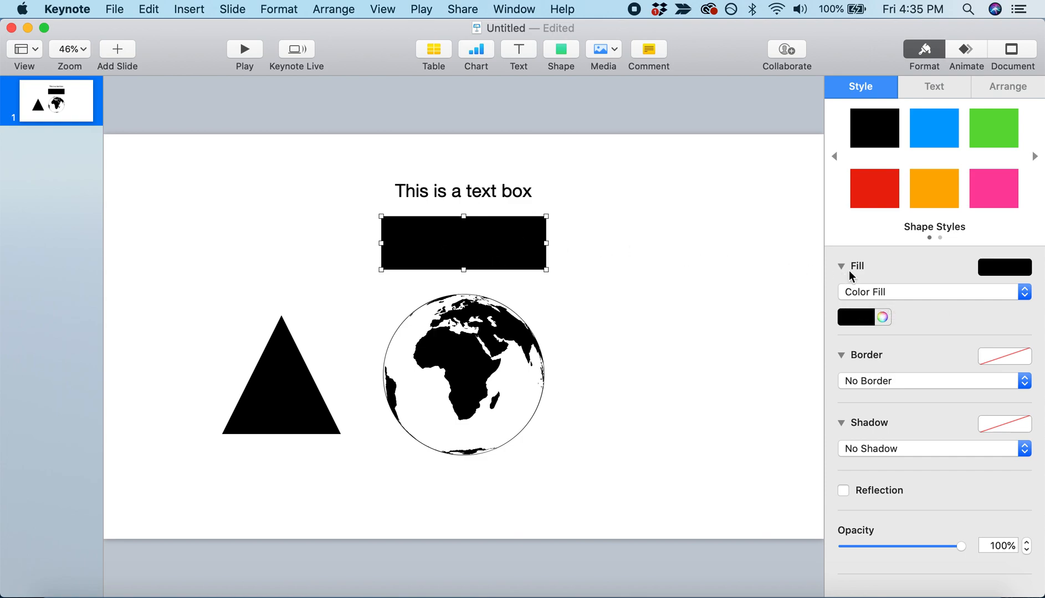
pyautogui.click(1004, 268)
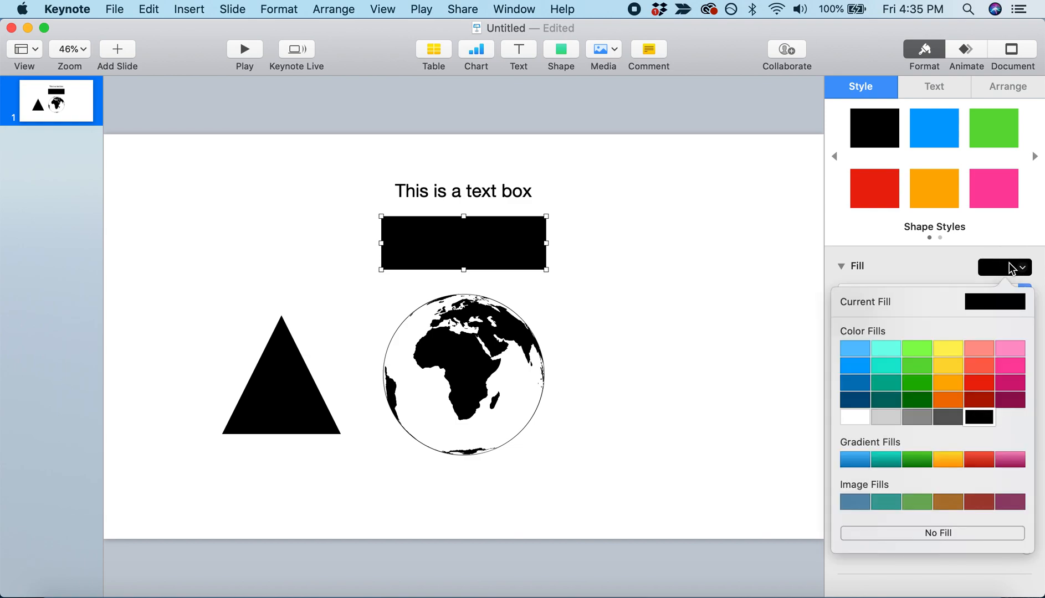
pyautogui.click(916, 348)
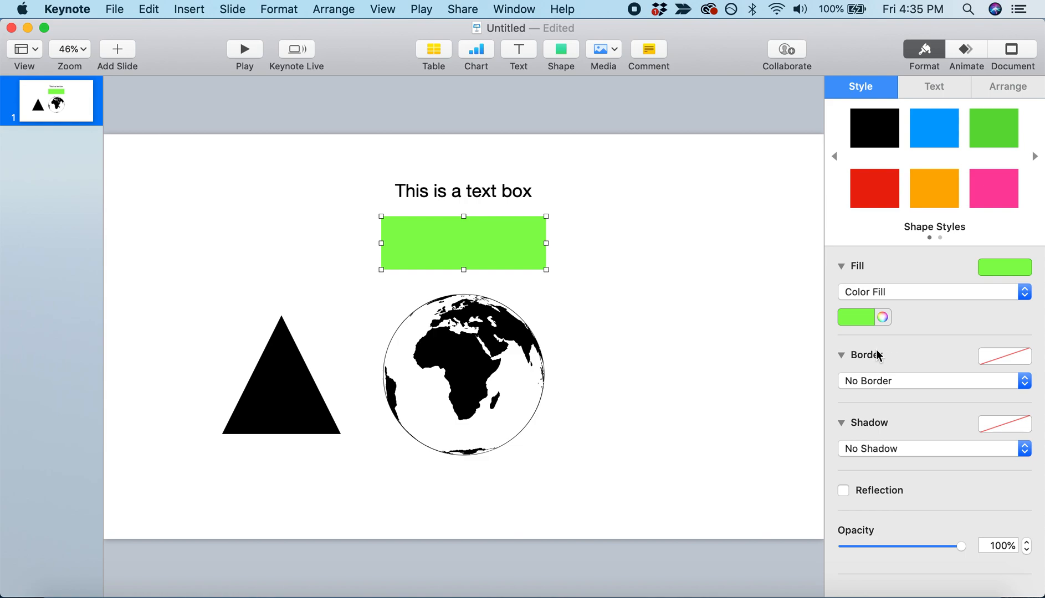
pyautogui.moveTo(849, 359)
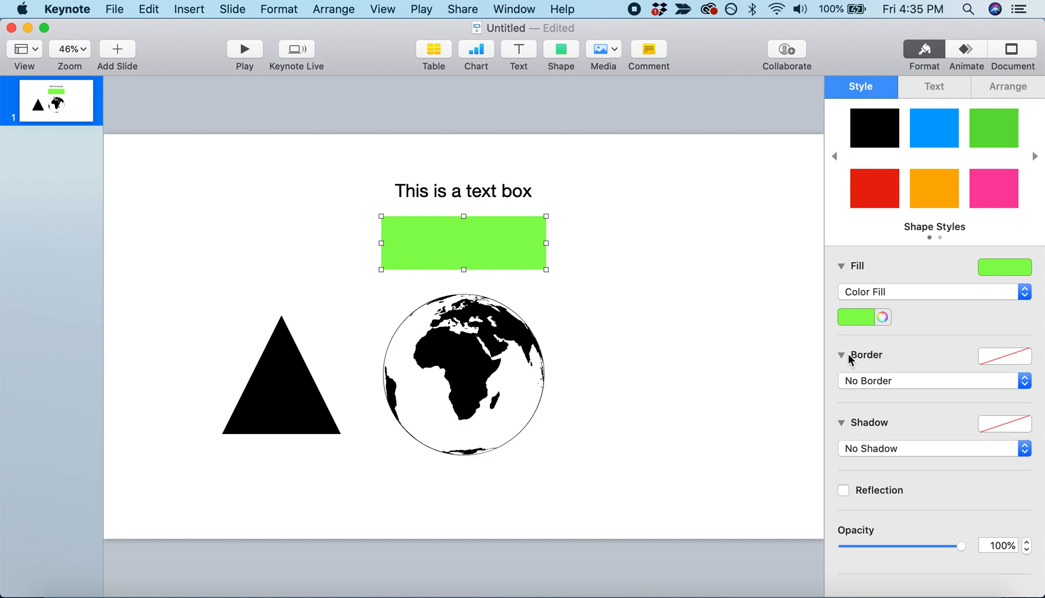
pyautogui.moveTo(894, 362)
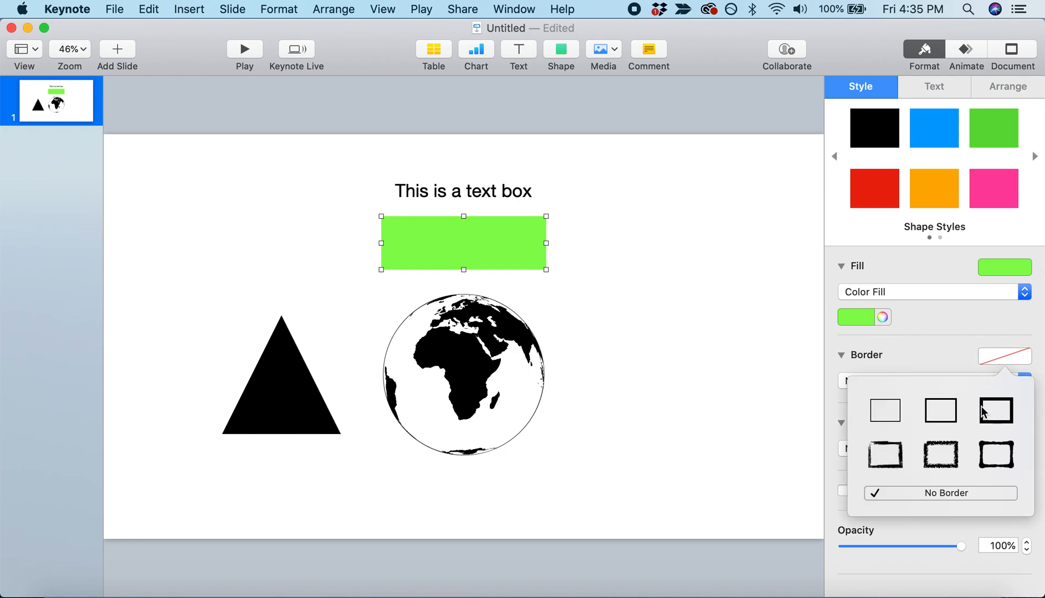
# Give the green rectangle a 10 pt plain line border coloured blue.
pyautogui.click(995, 410)
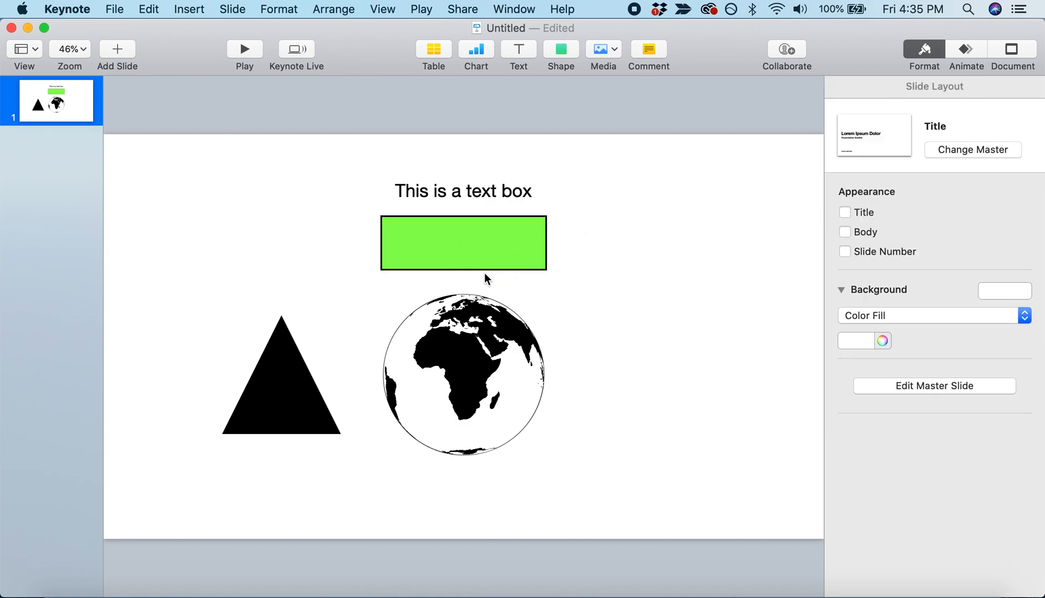
pyautogui.click(462, 242)
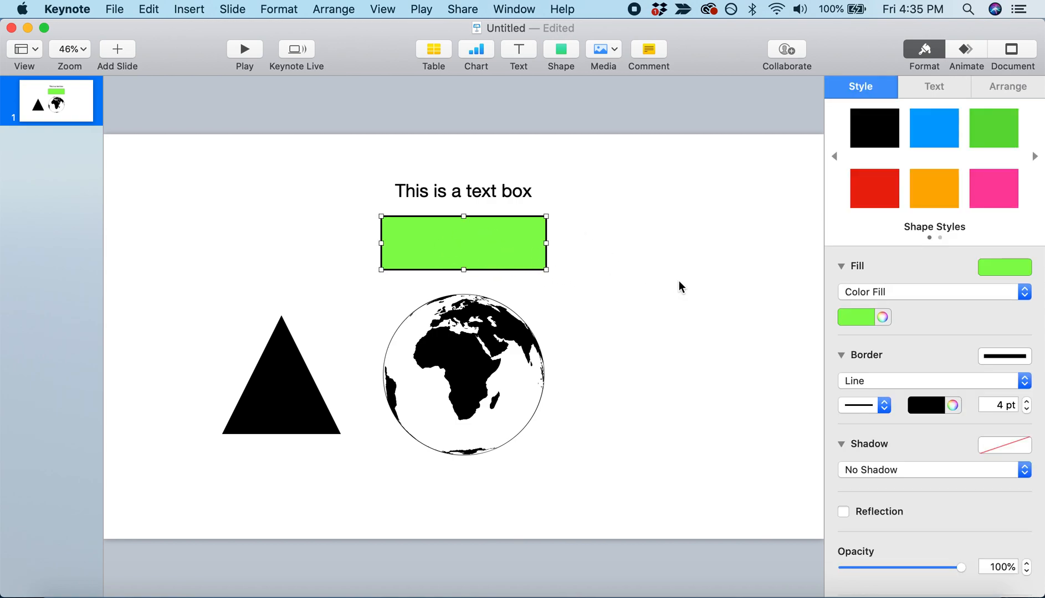
pyautogui.moveTo(952, 389)
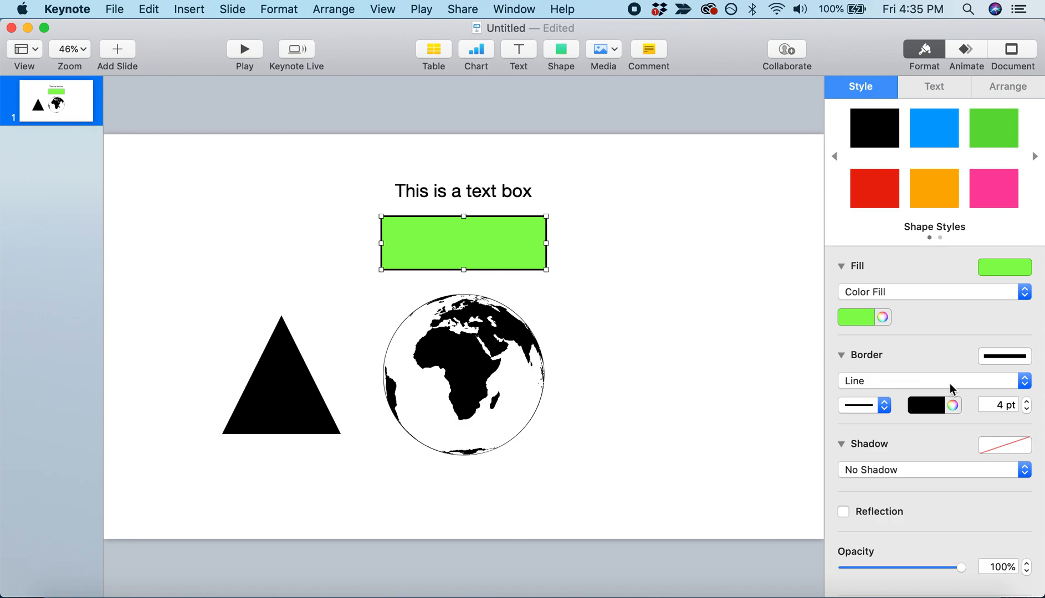
pyautogui.moveTo(1002, 405)
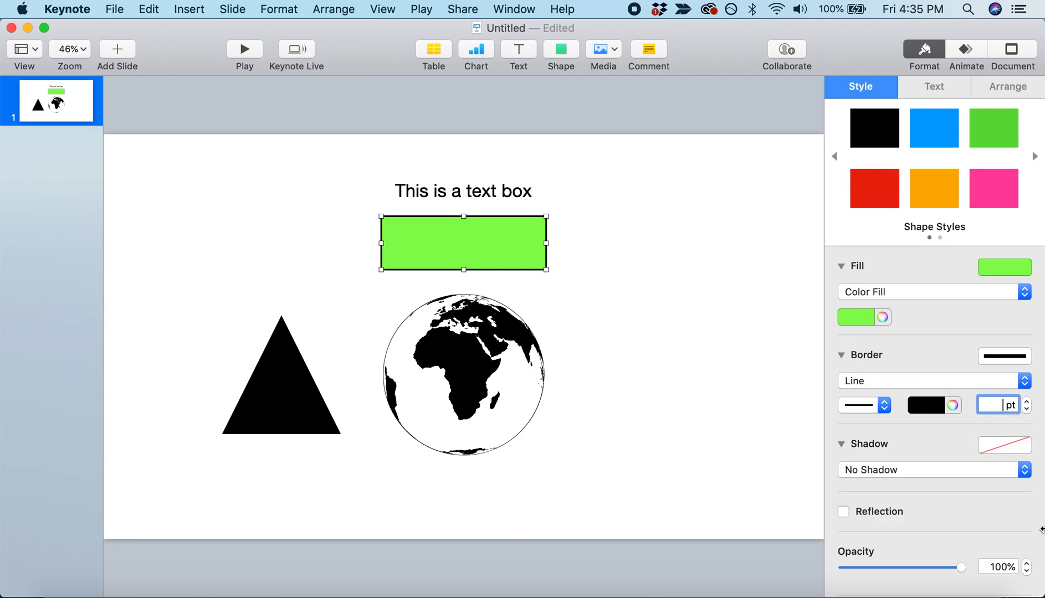
pyautogui.write('10')
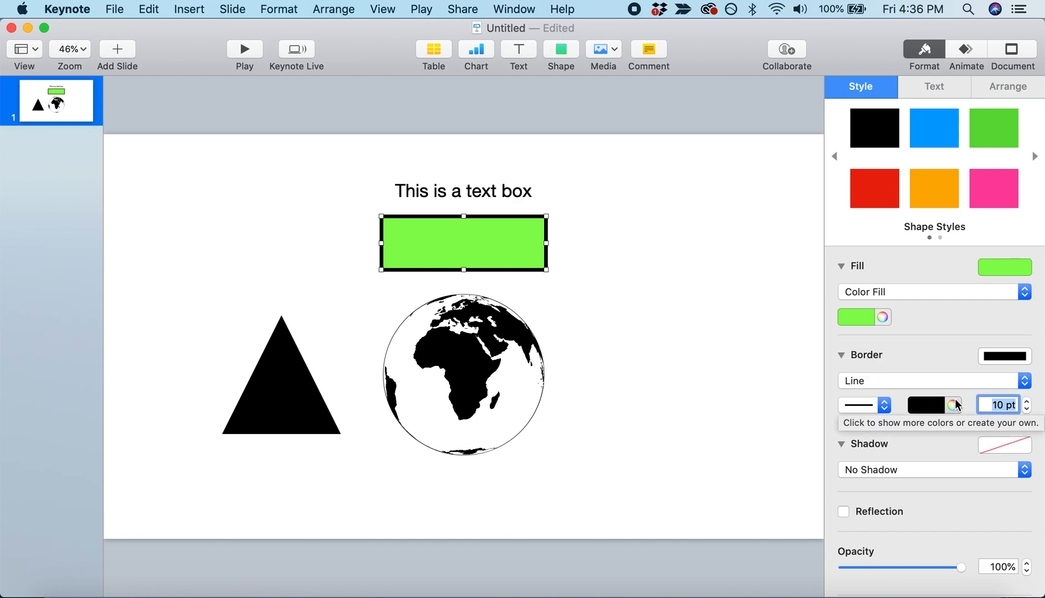
pyautogui.click(950, 405)
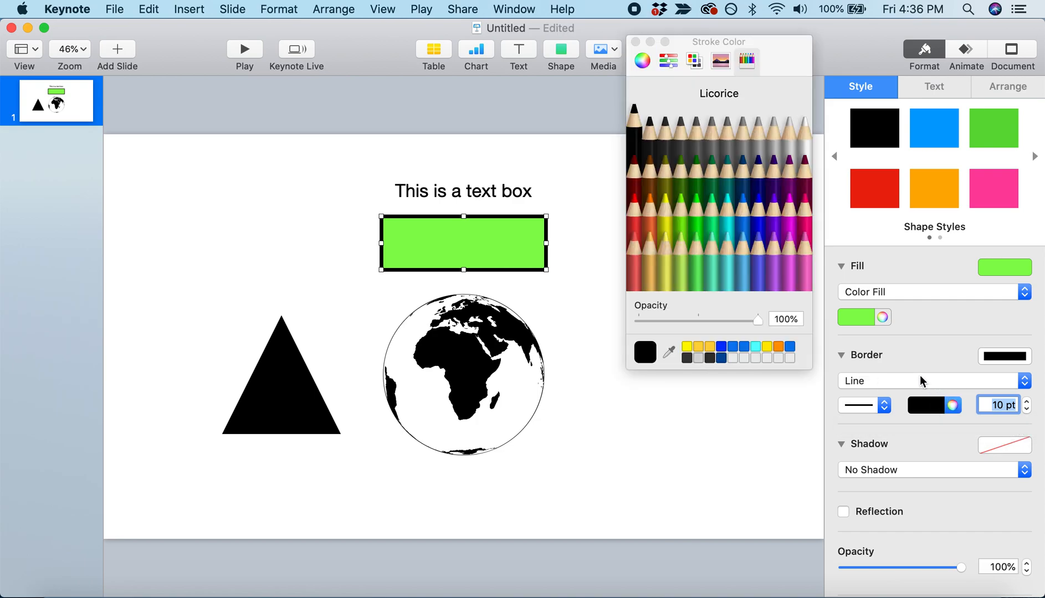
pyautogui.click(759, 219)
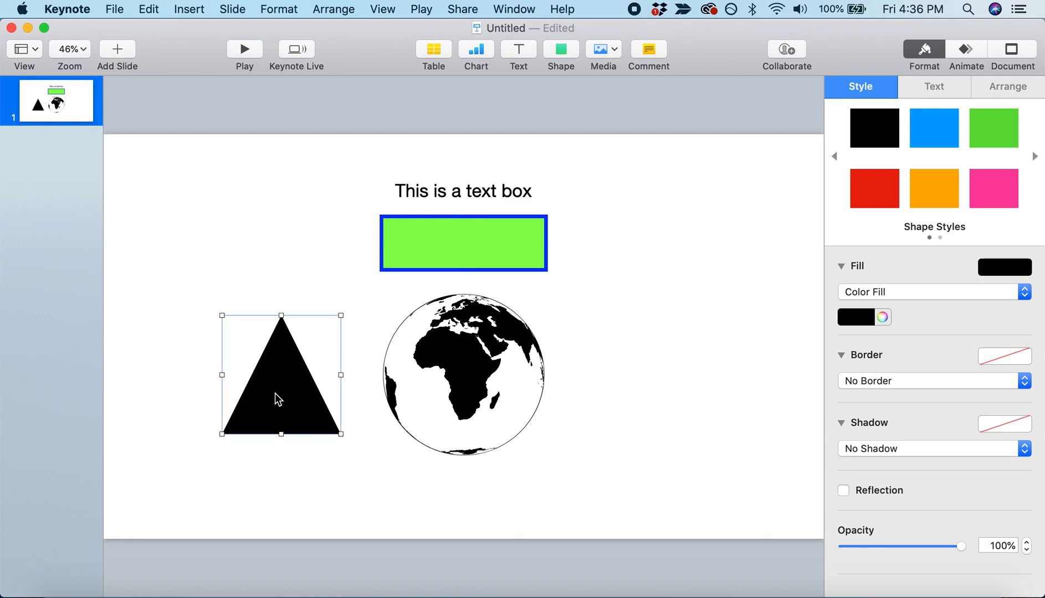
# Select the black triangle to restyle it pink with a 15 pt black border.
pyautogui.click(1004, 268)
pyautogui.write('15')
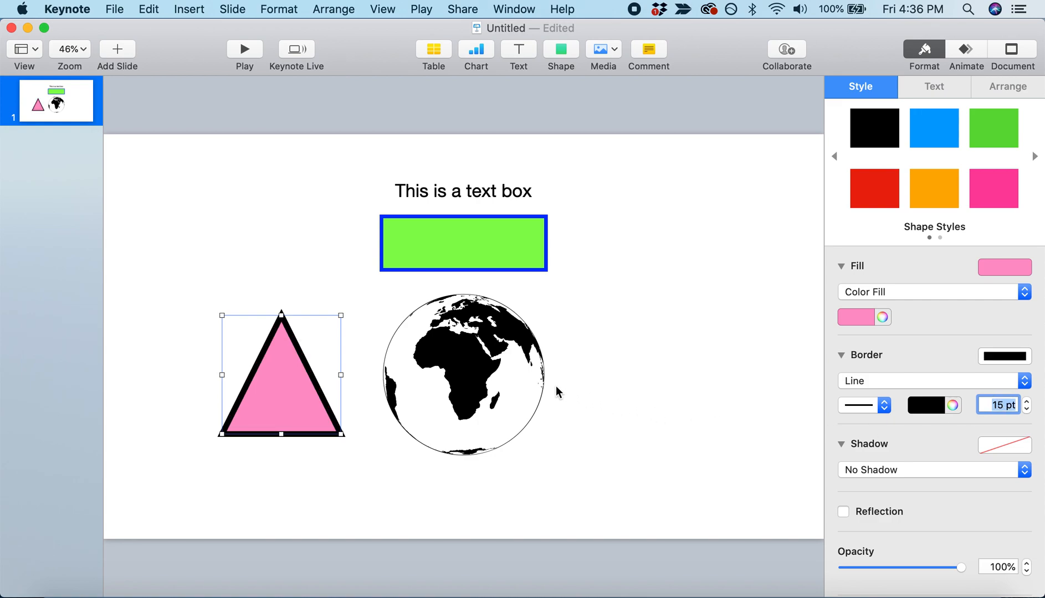
pyautogui.moveTo(455, 377)
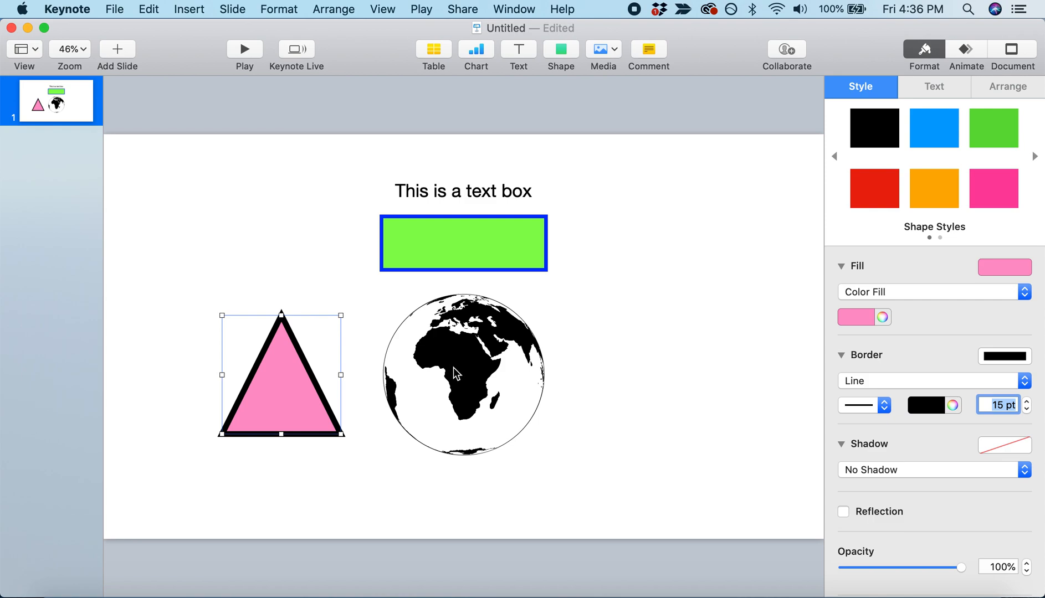
pyautogui.moveTo(459, 399)
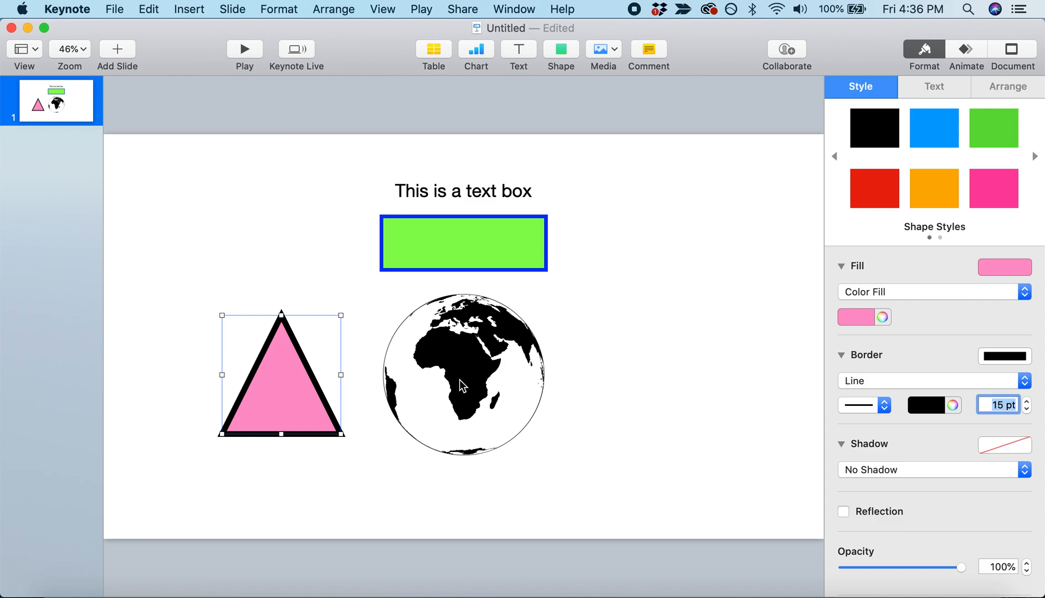
# Fill the globe green from the preset fill colours.
pyautogui.click(462, 386)
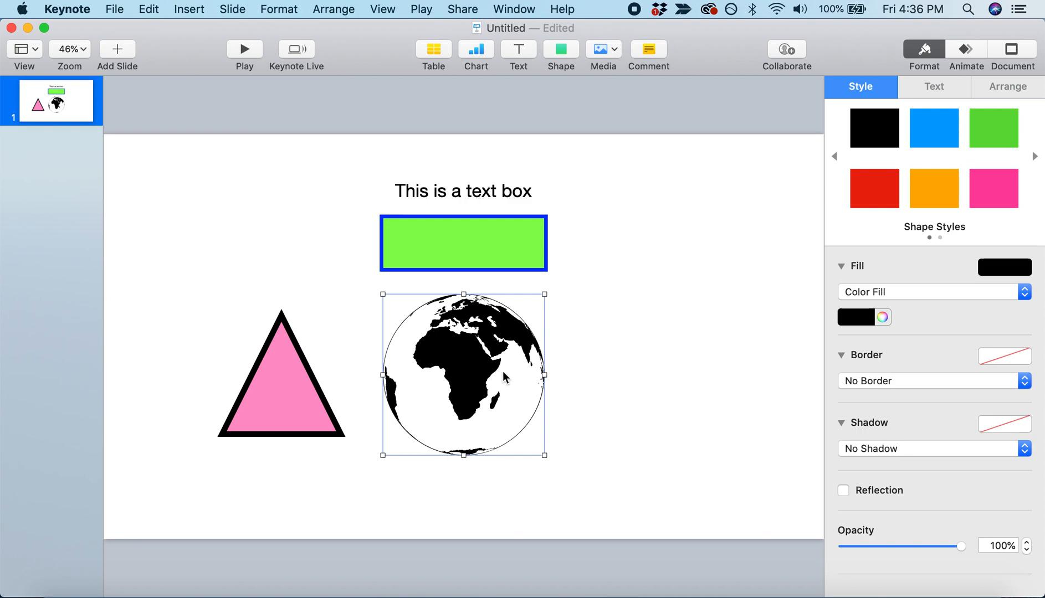
pyautogui.moveTo(730, 347)
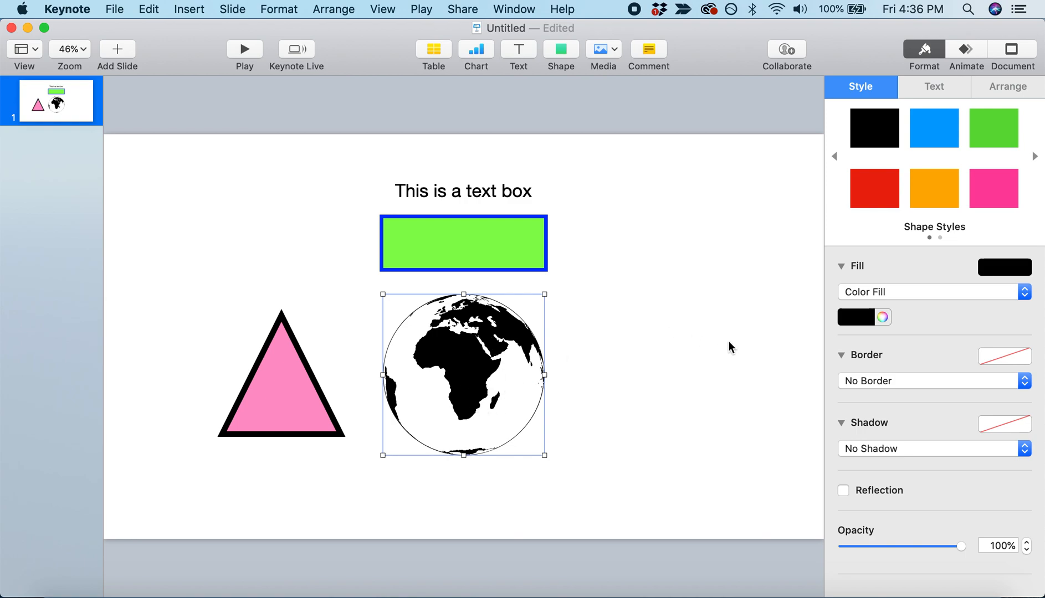
pyautogui.click(1004, 266)
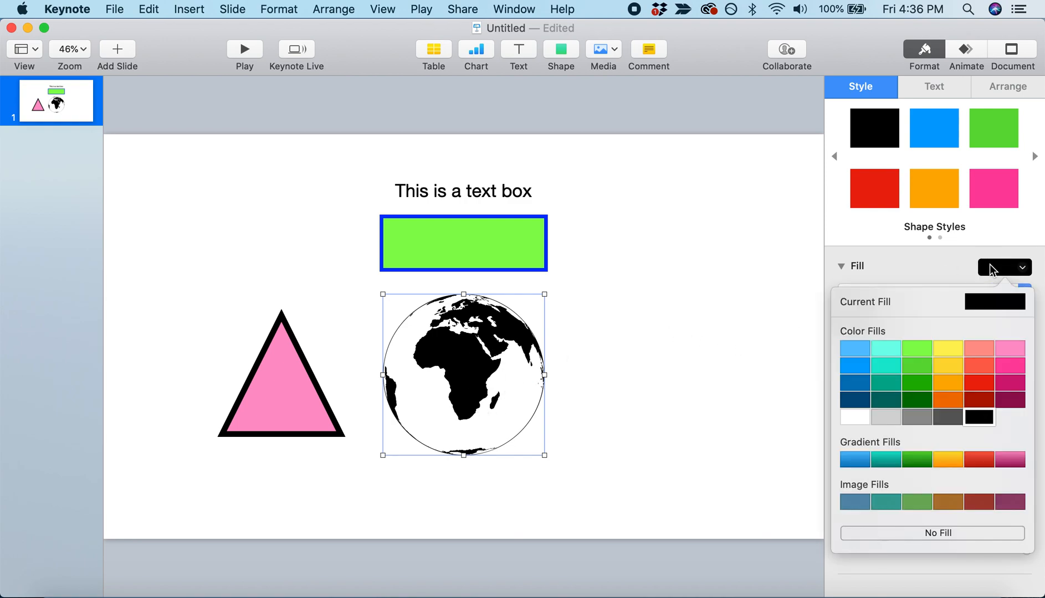
pyautogui.click(917, 364)
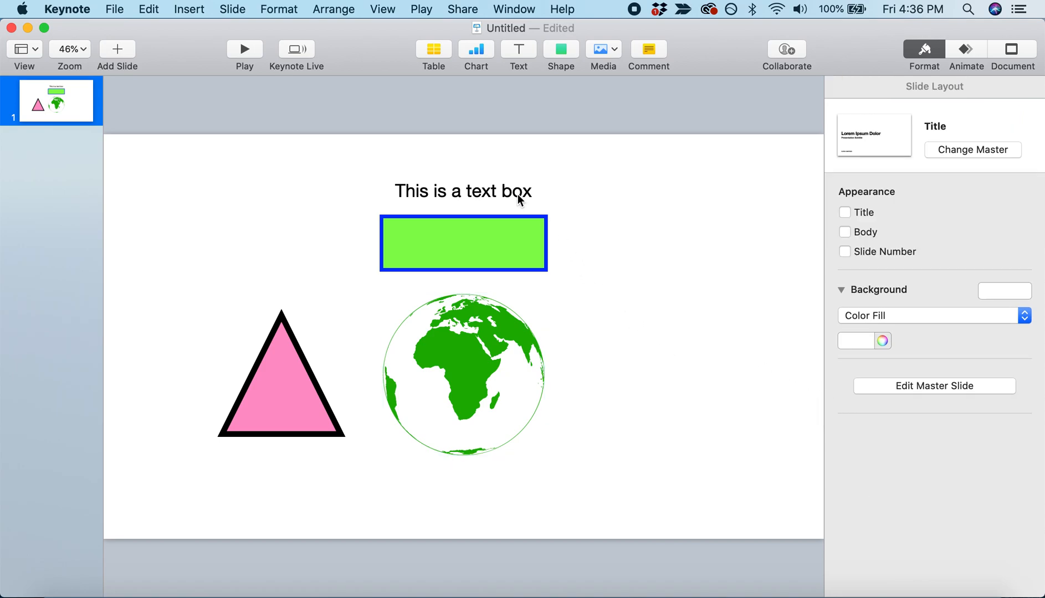
# Set the text box label to bold Roboto at 65 pt and colour it red.
pyautogui.click(462, 191)
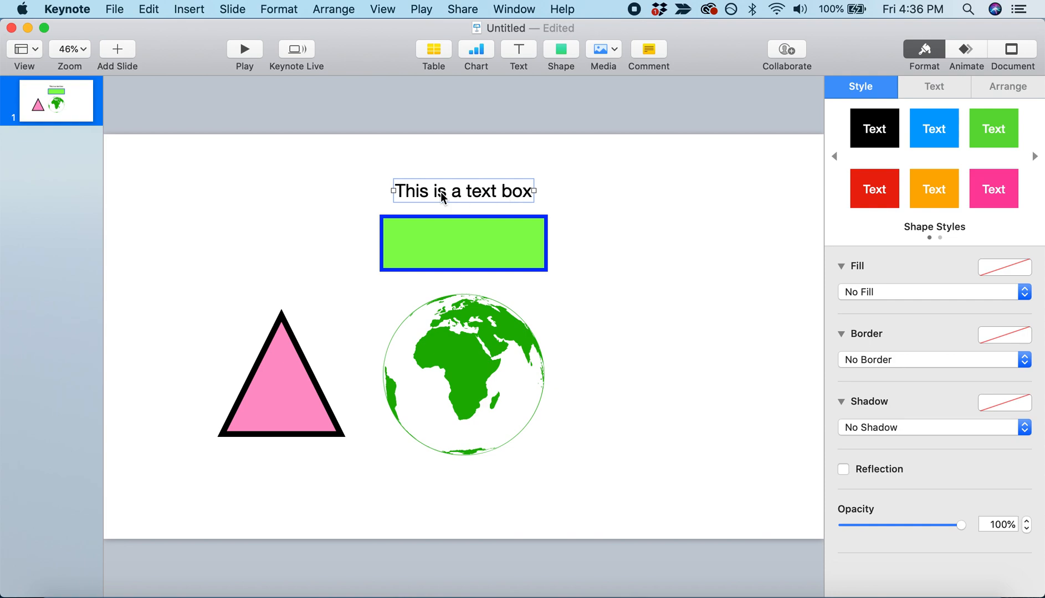
pyautogui.moveTo(713, 140)
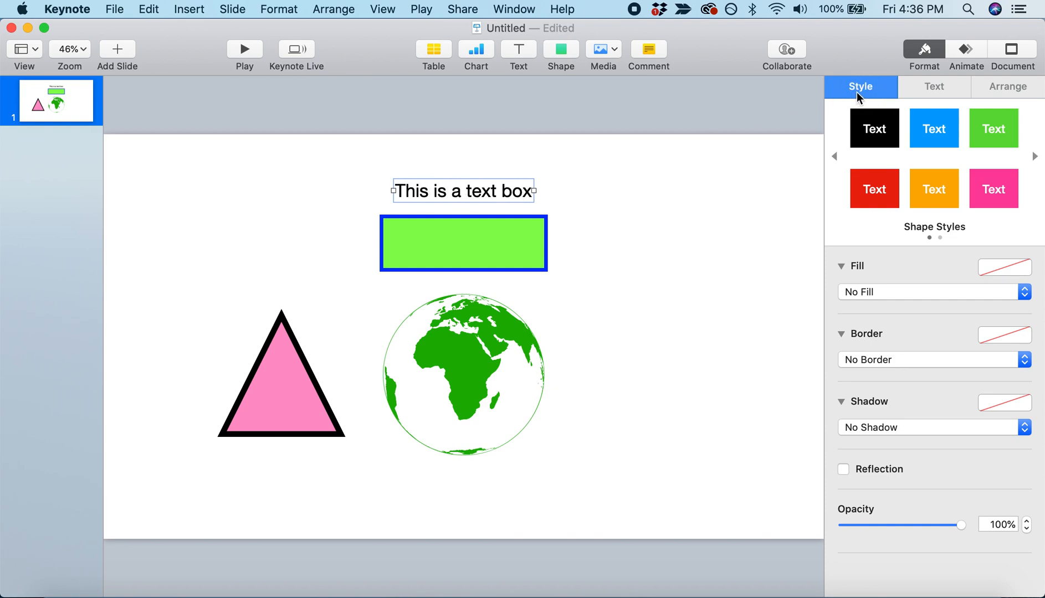
pyautogui.moveTo(892, 111)
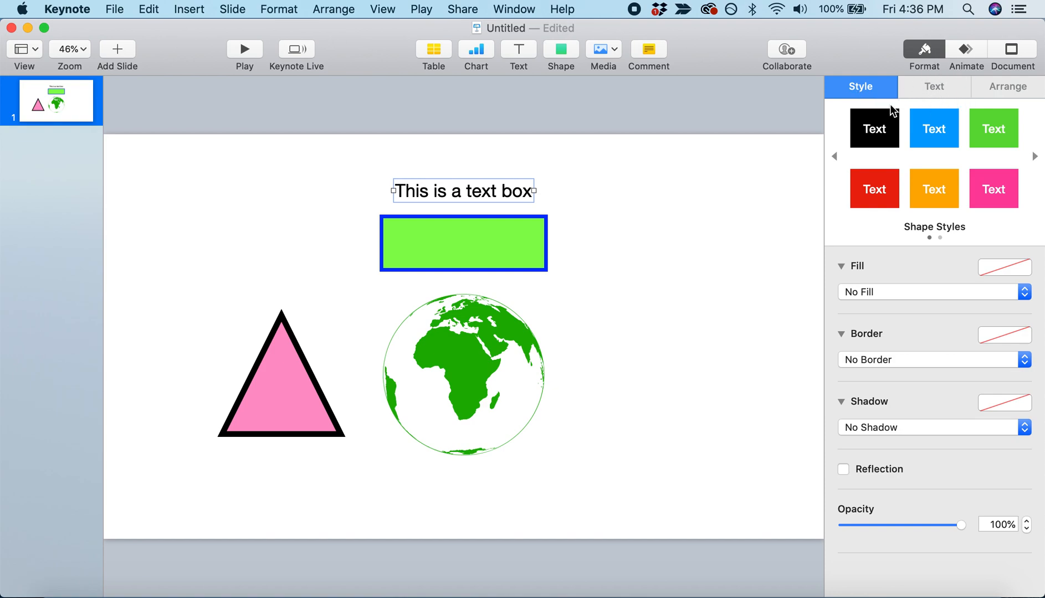
pyautogui.click(933, 86)
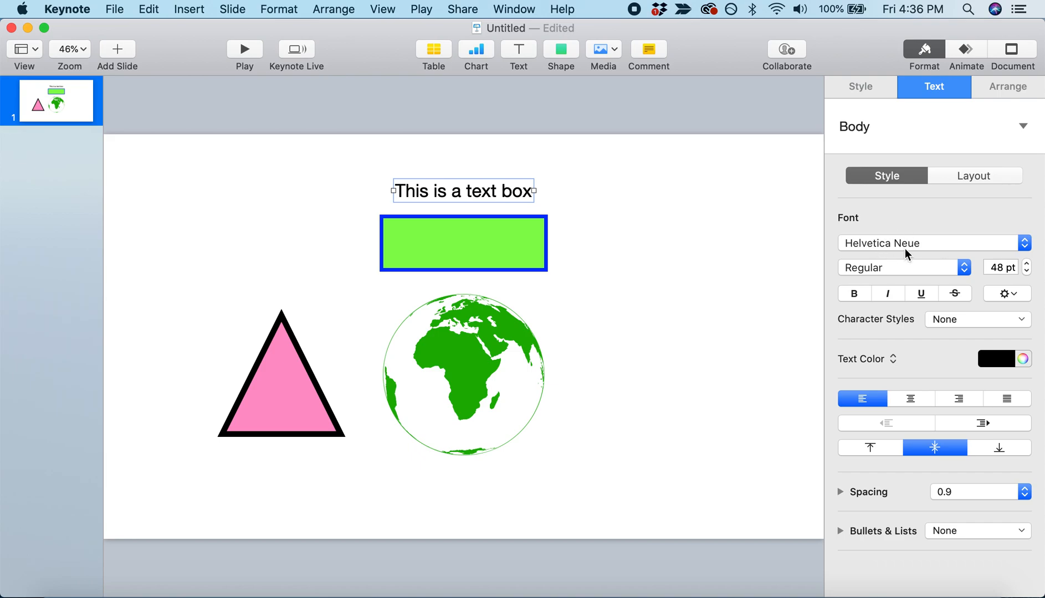
pyautogui.click(934, 243)
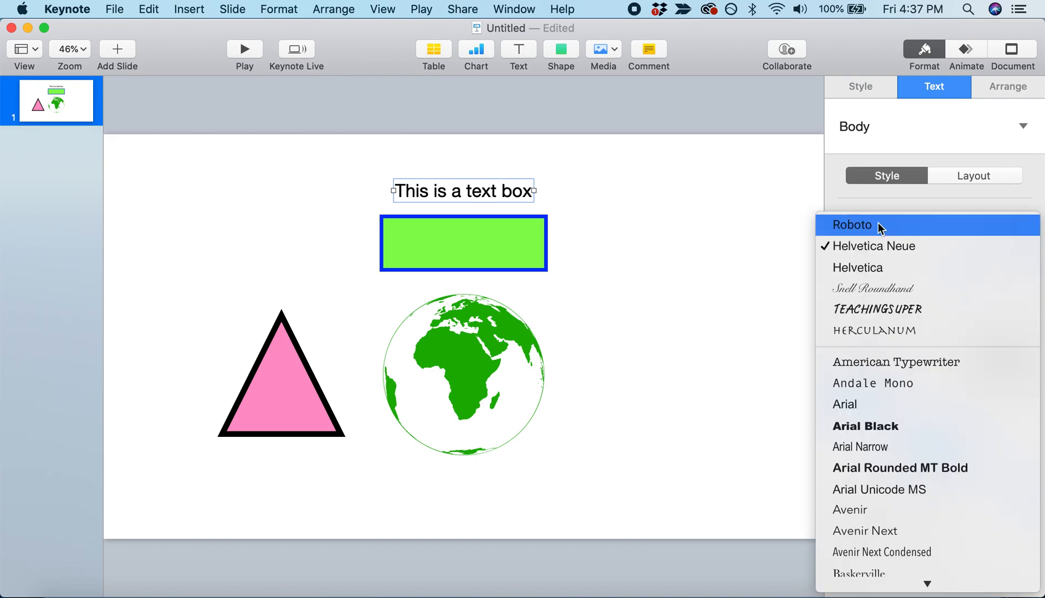
pyautogui.click(852, 225)
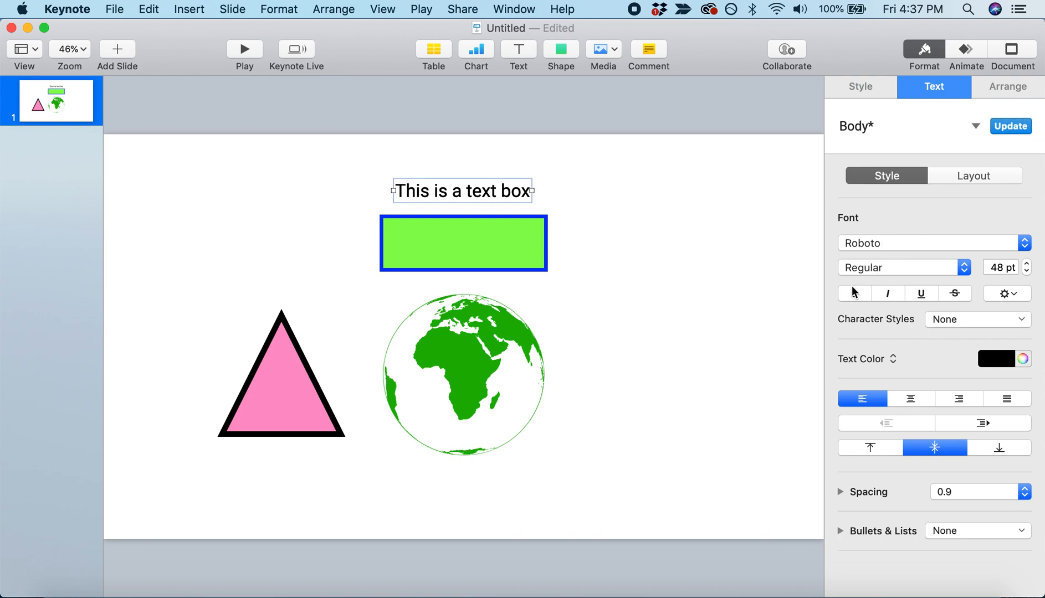
pyautogui.click(854, 293)
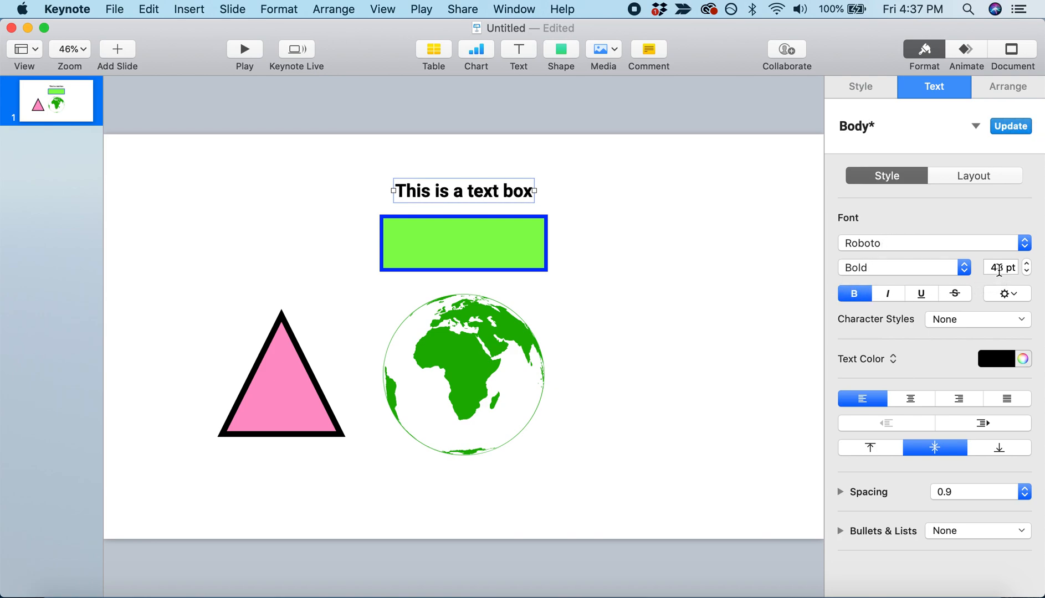
pyautogui.write('65')
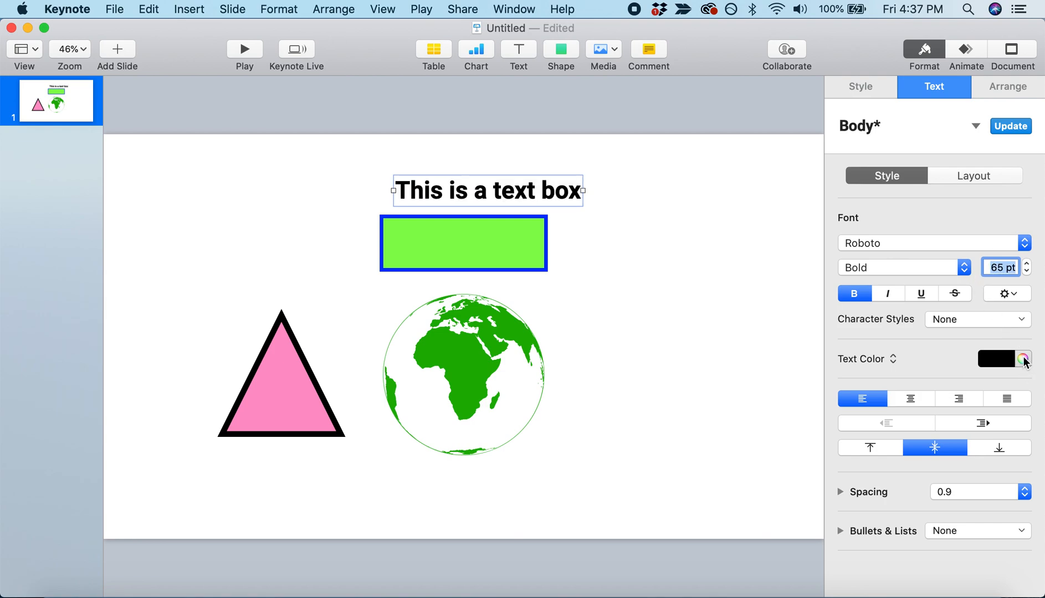
pyautogui.moveTo(1022, 359)
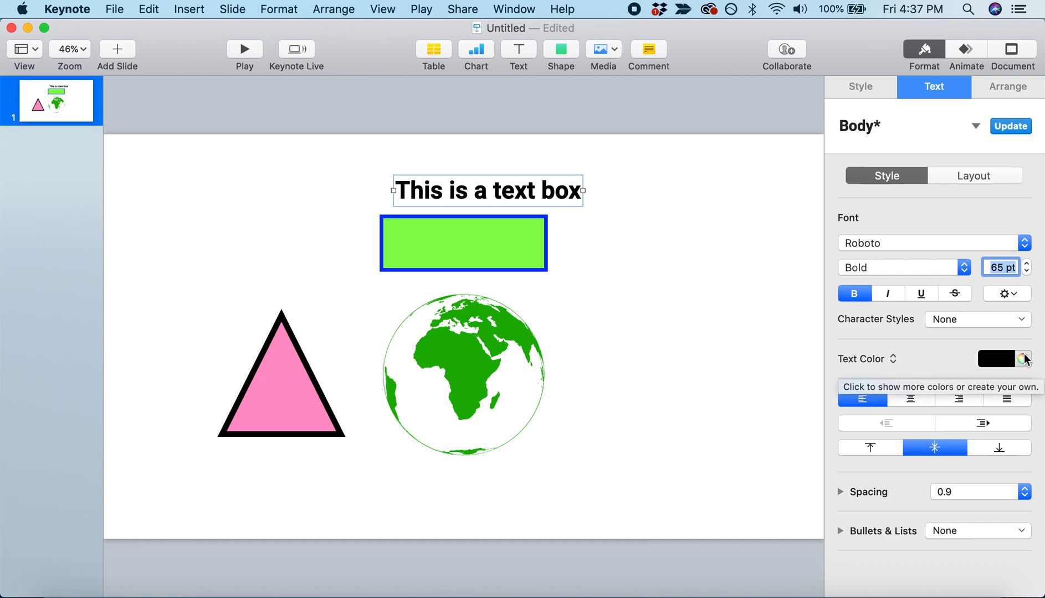
pyautogui.click(1022, 359)
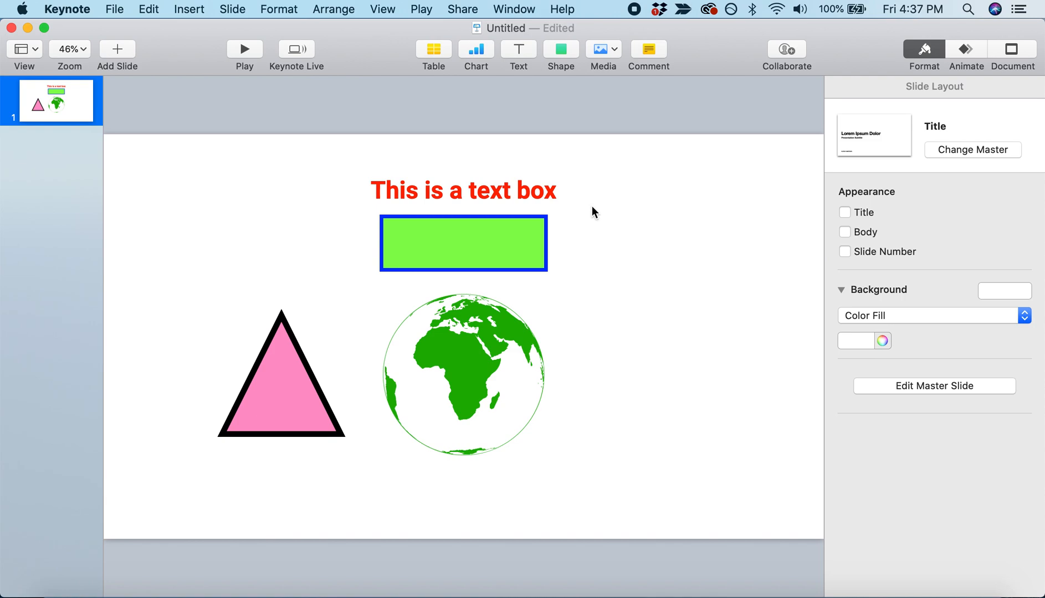
pyautogui.moveTo(506, 452)
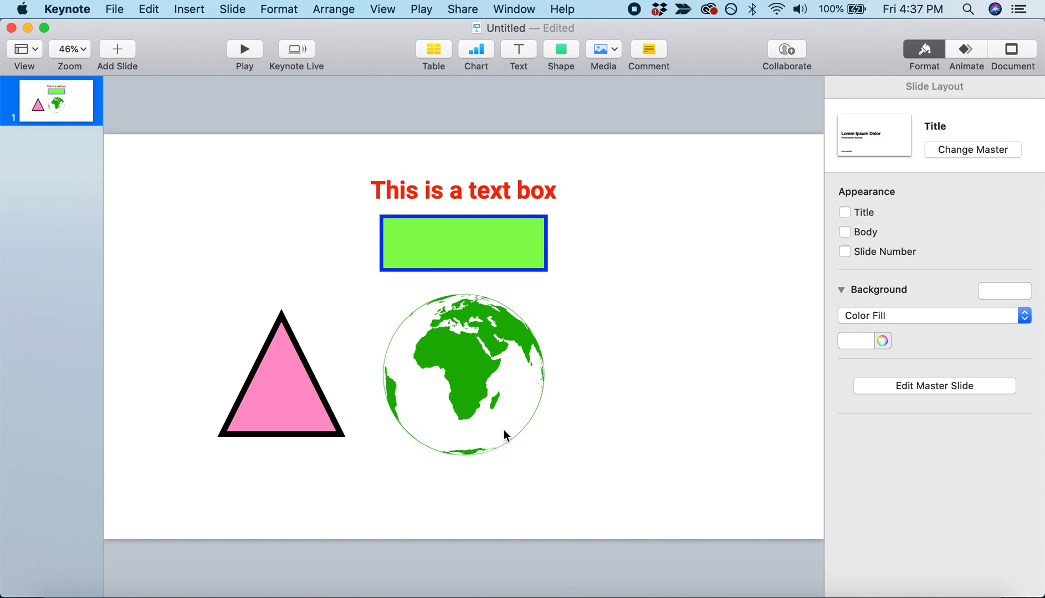
pyautogui.moveTo(446, 294)
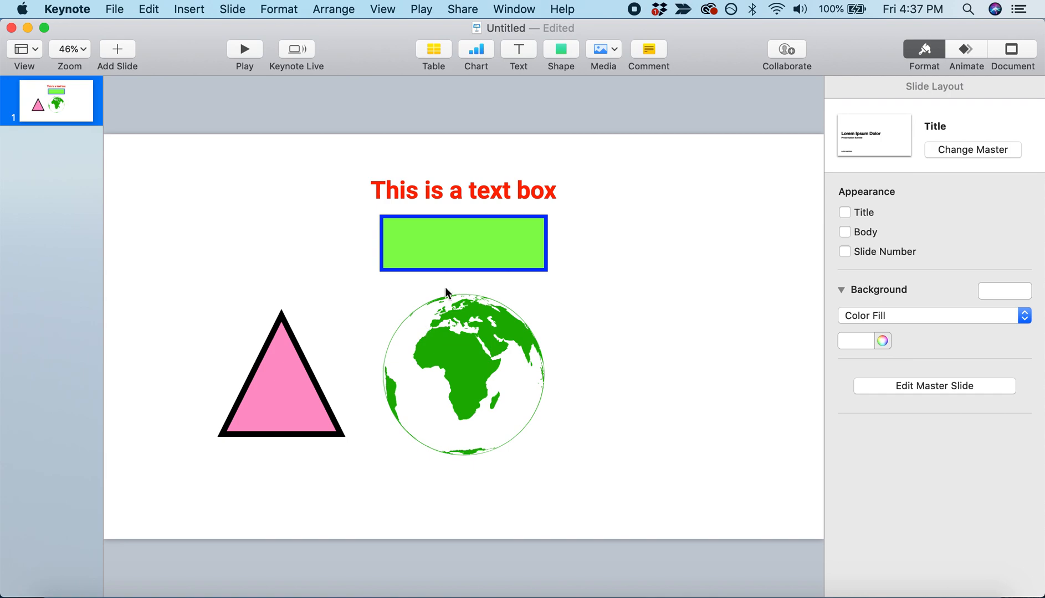
pyautogui.moveTo(448, 441)
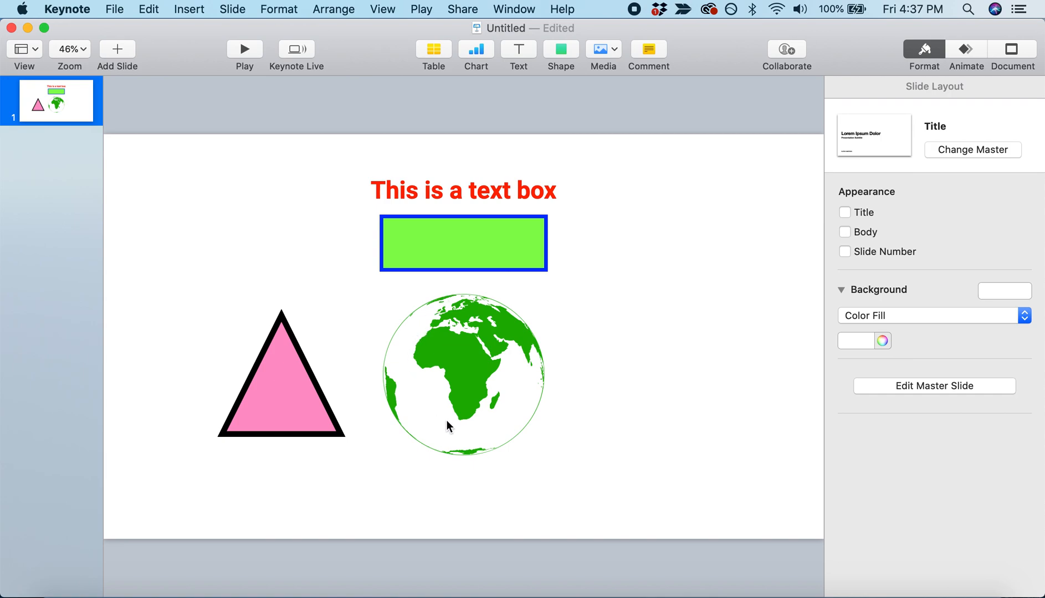
pyautogui.moveTo(513, 406)
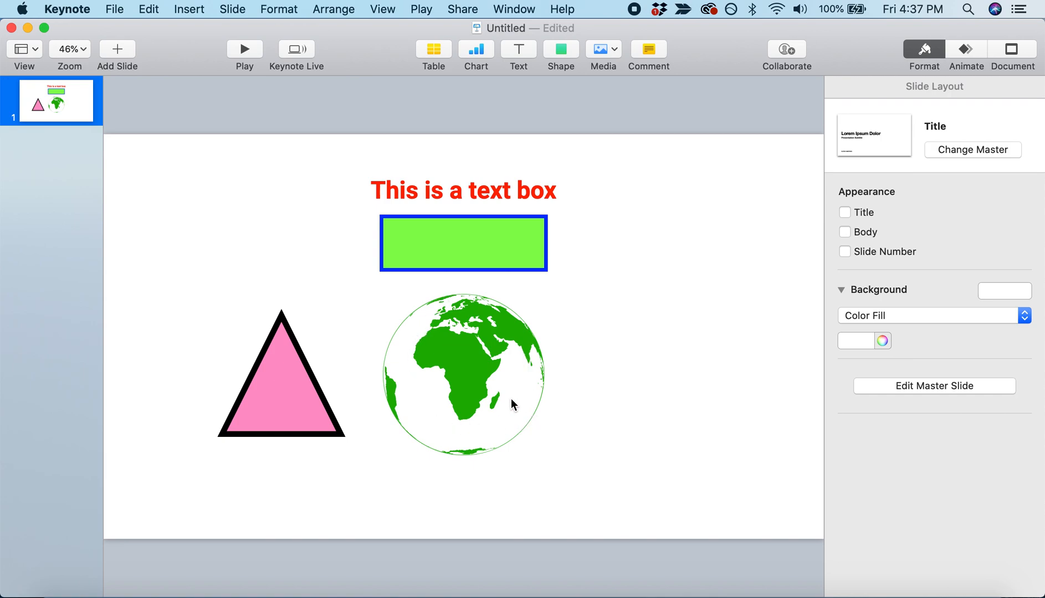
pyautogui.moveTo(532, 370)
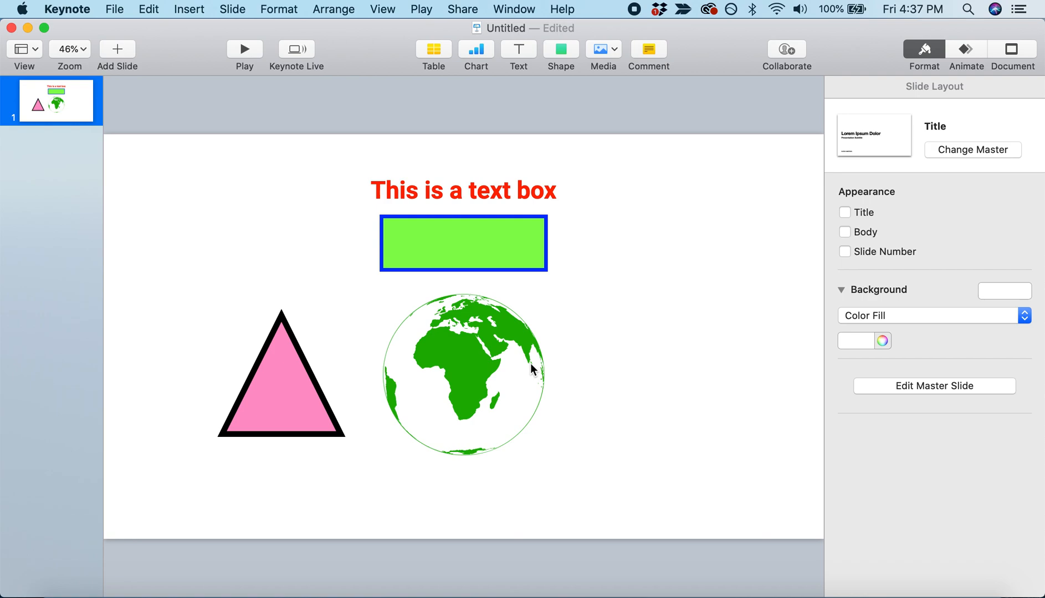
pyautogui.moveTo(407, 291)
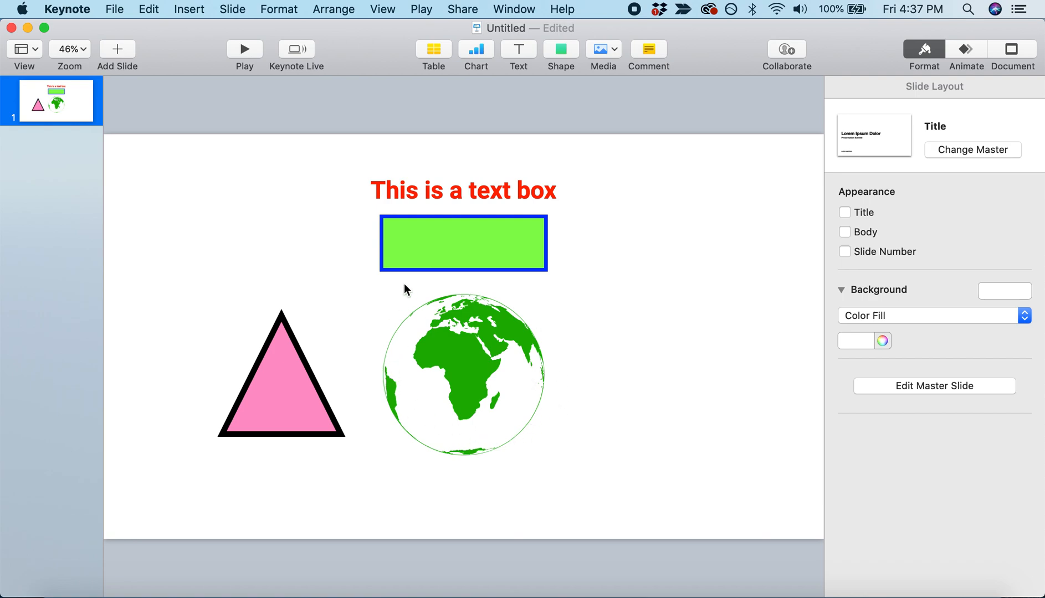
pyautogui.moveTo(601, 121)
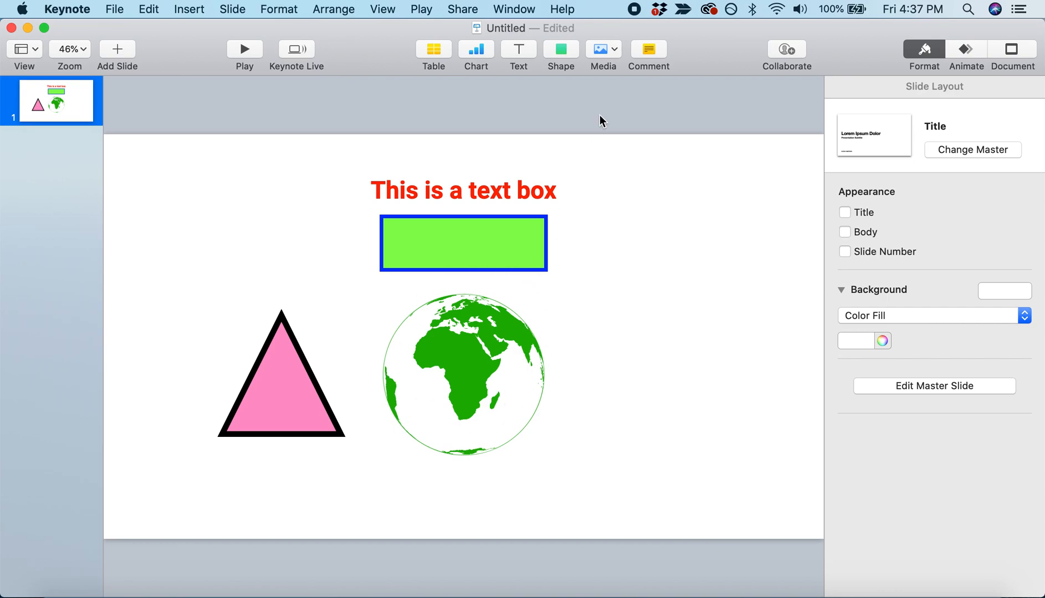
# Insert a circle shape and stretch it over the globe to roughly the globe's width.
pyautogui.click(560, 48)
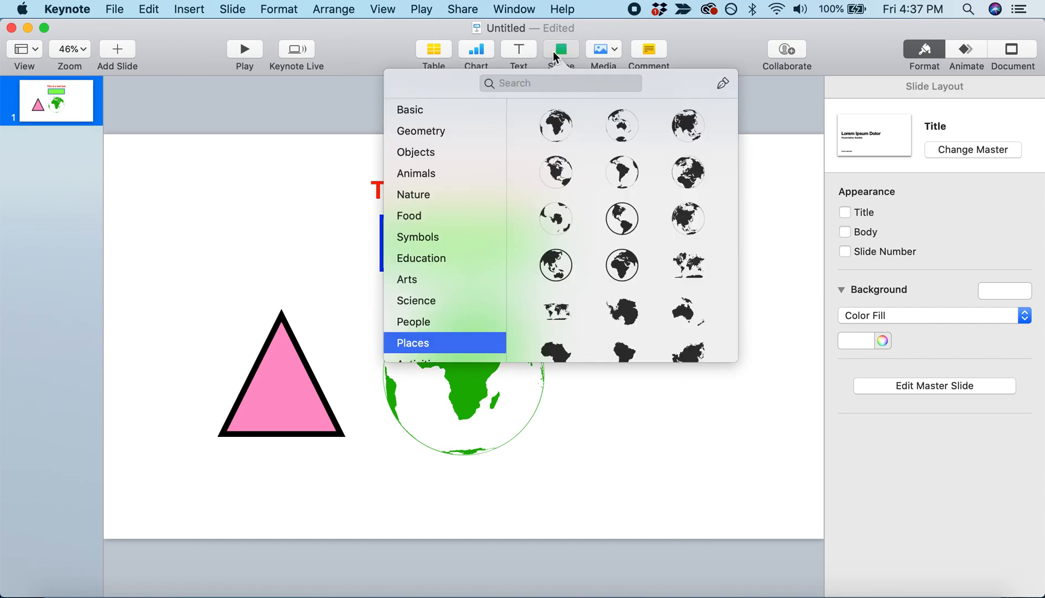
pyautogui.click(409, 110)
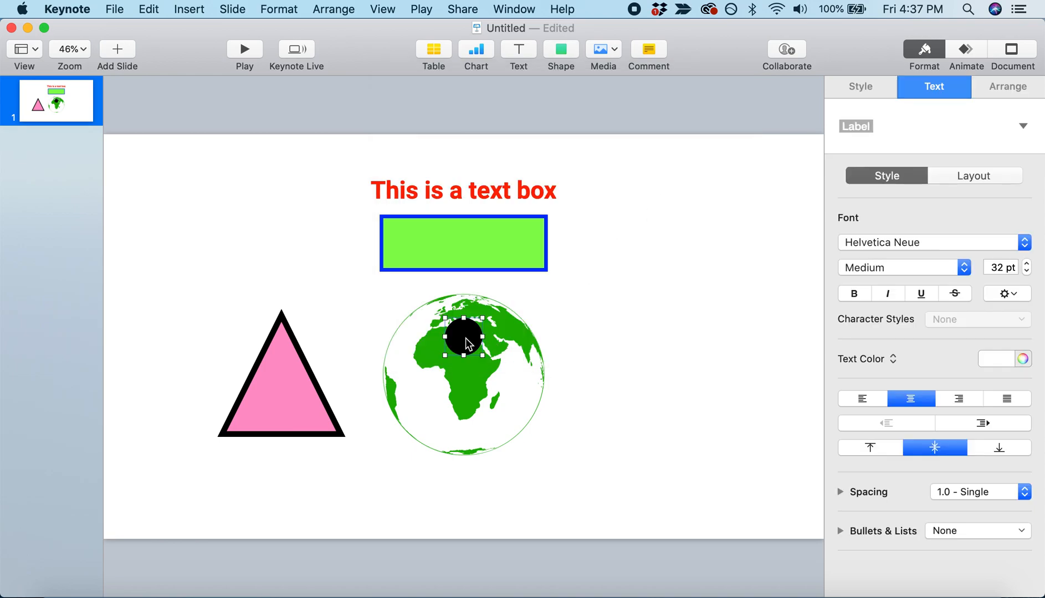
pyautogui.moveTo(463, 336); pyautogui.dragTo(401, 320)
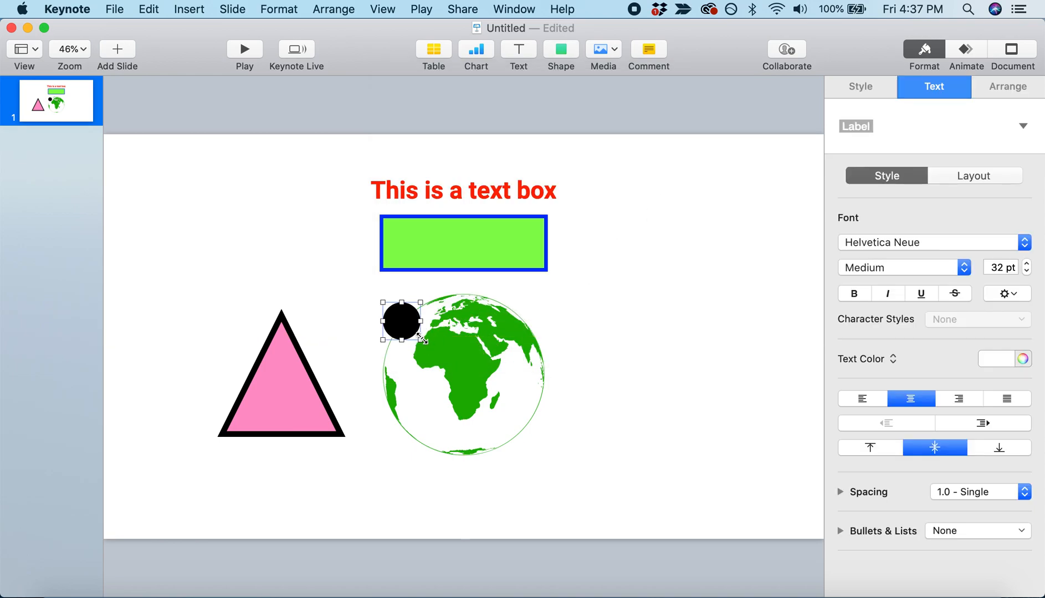
pyautogui.moveTo(420, 340); pyautogui.dragTo(523, 434)
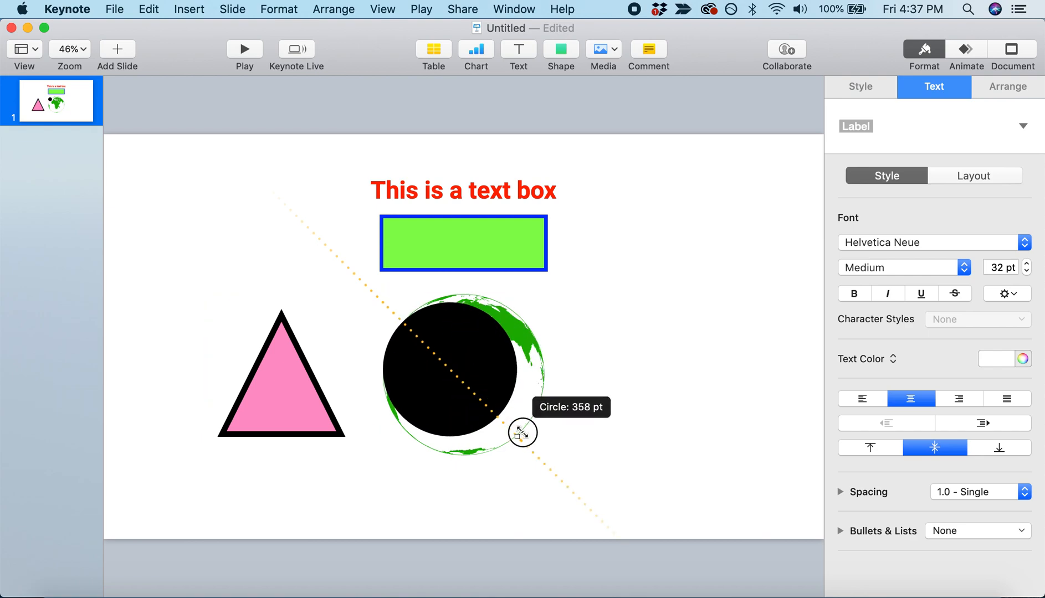
pyautogui.moveTo(523, 432); pyautogui.dragTo(544, 452)
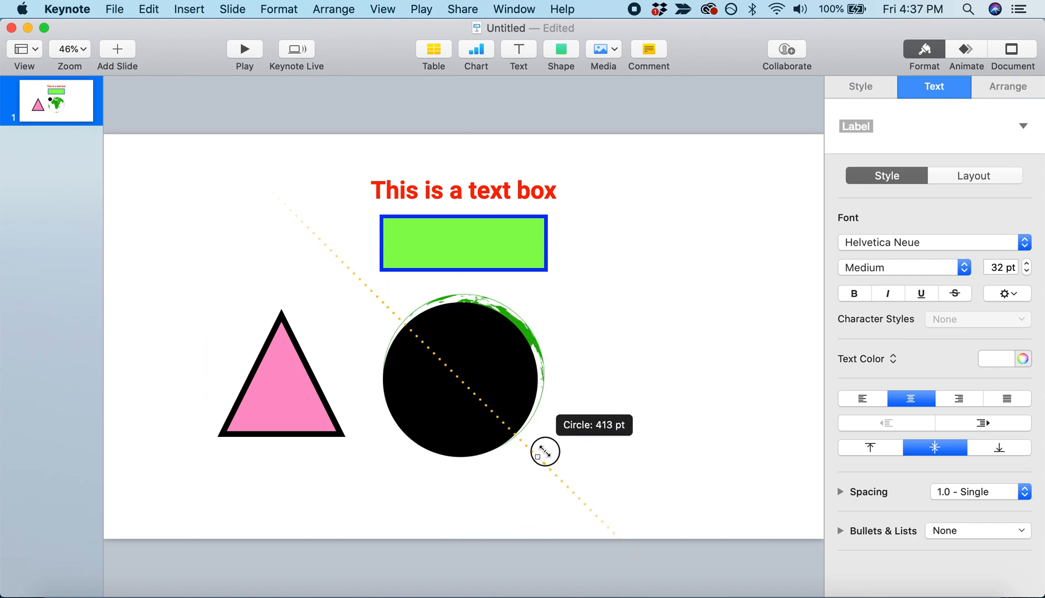
pyautogui.moveTo(545, 452); pyautogui.dragTo(550, 458)
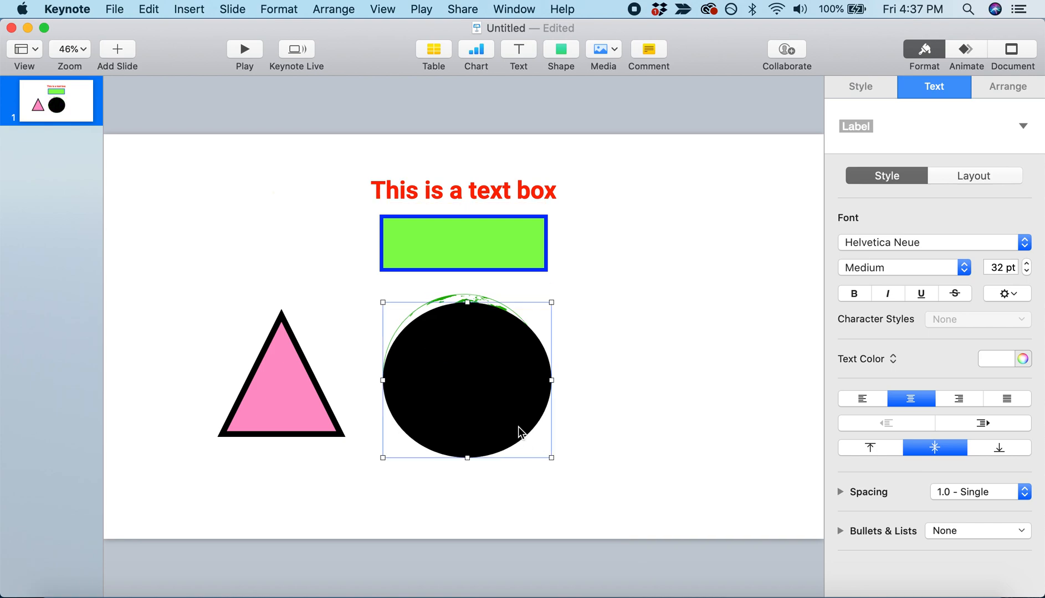
# Fine-tune the circle to about 420 pt and place it partly over the globe's right side.
pyautogui.moveTo(551, 458); pyautogui.dragTo(482, 428)
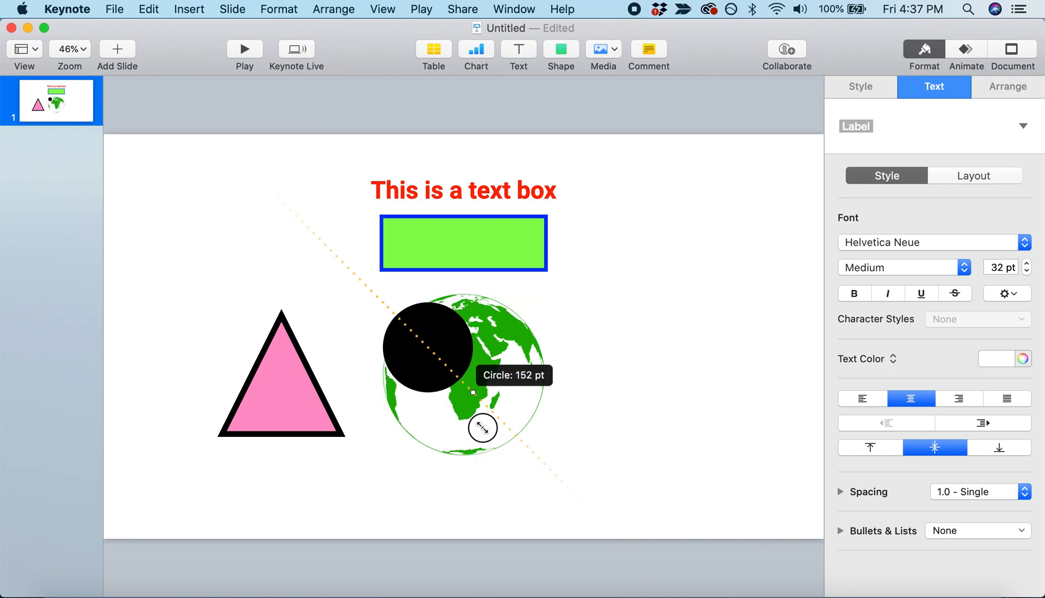
pyautogui.moveTo(482, 428); pyautogui.dragTo(526, 476)
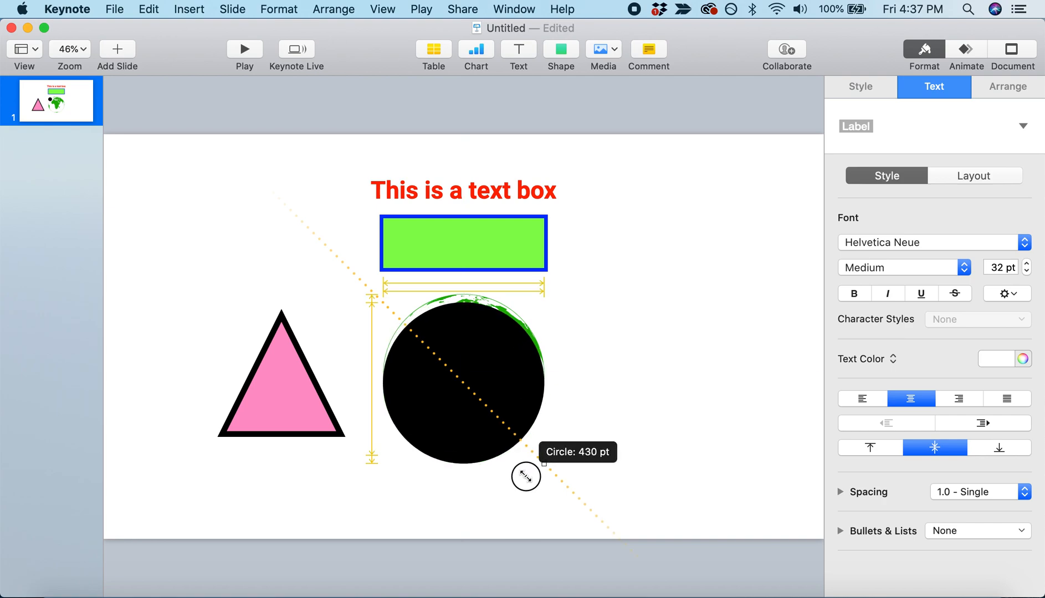
pyautogui.moveTo(526, 477); pyautogui.dragTo(538, 458)
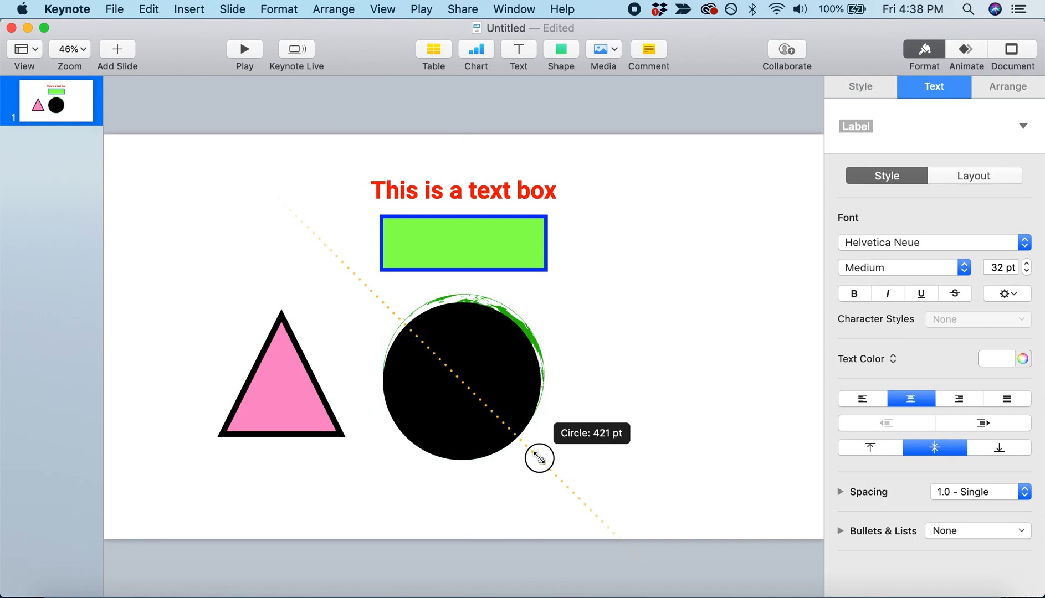
pyautogui.moveTo(538, 458); pyautogui.dragTo(476, 398)
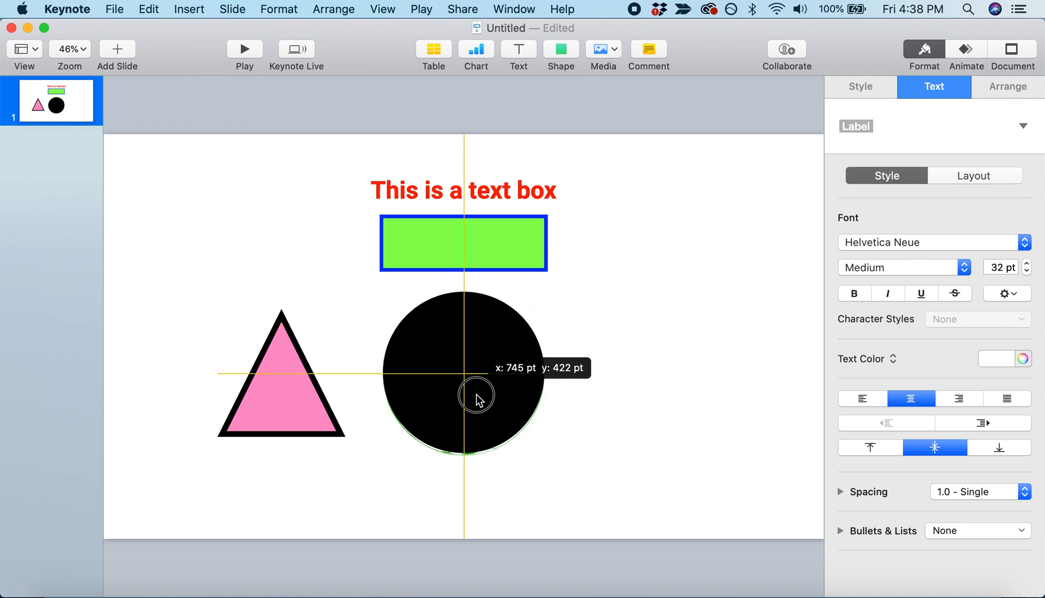
pyautogui.moveTo(475, 399); pyautogui.dragTo(526, 405)
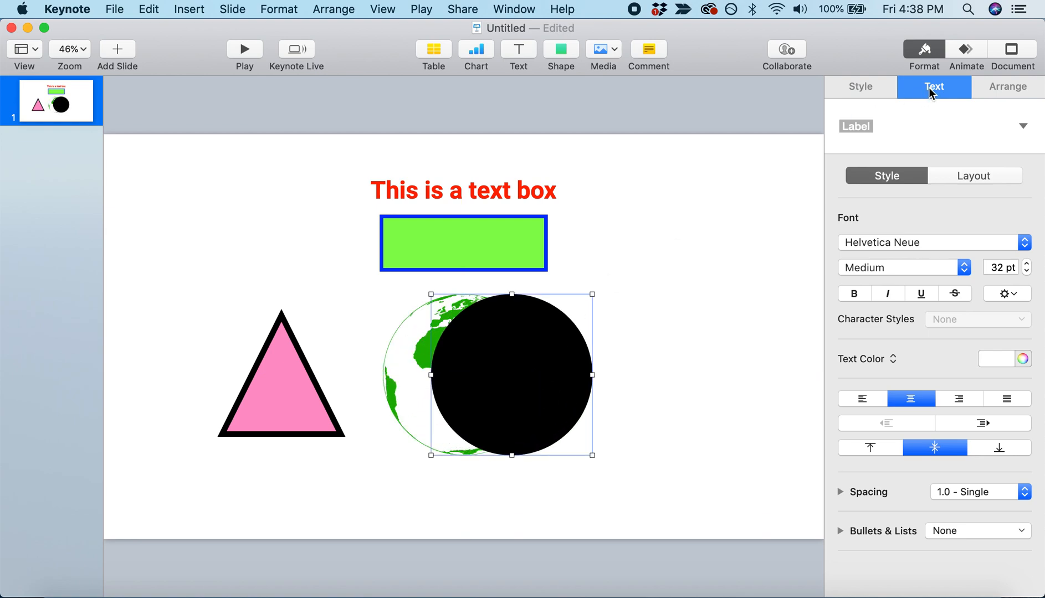
# Fill the circle with dark navy blue from the Style colour choices.
pyautogui.click(860, 87)
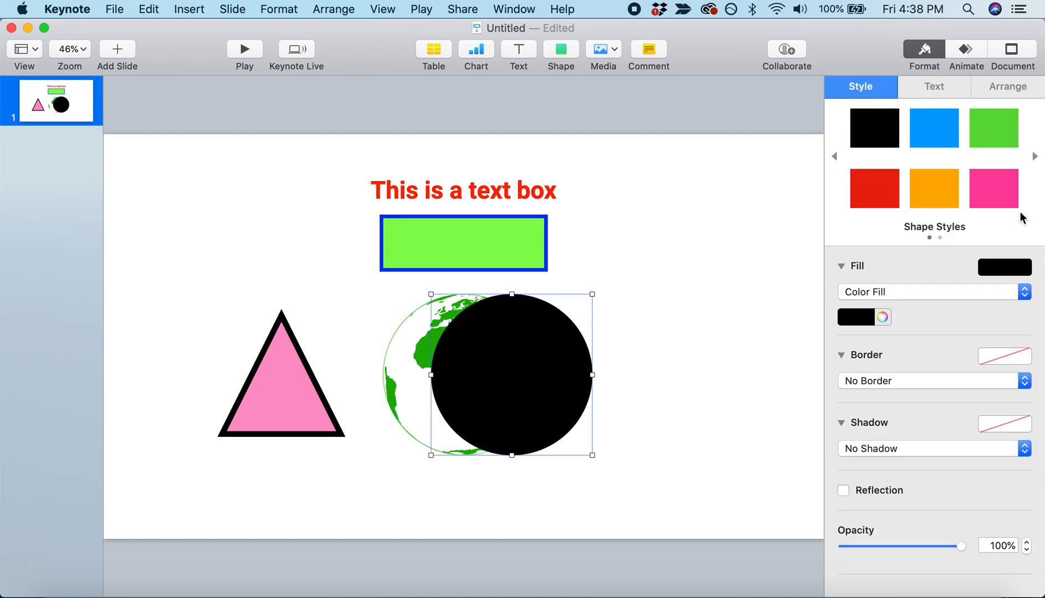
pyautogui.click(1004, 267)
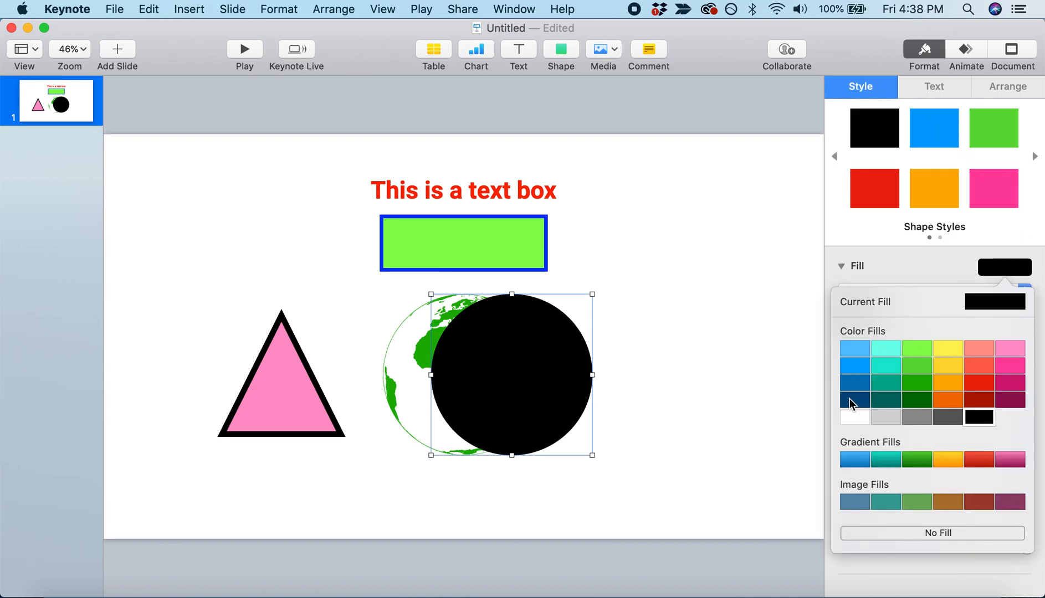
pyautogui.click(854, 399)
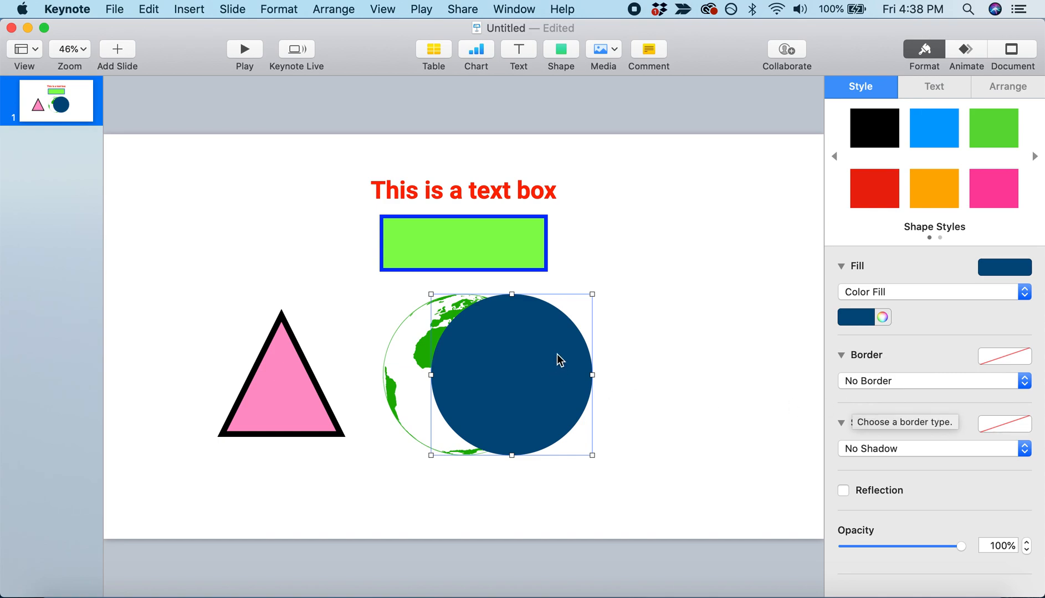
# Adjust the circle and nudge the globe left so it overlaps the circle's left side.
pyautogui.moveTo(513, 359); pyautogui.dragTo(576, 365)
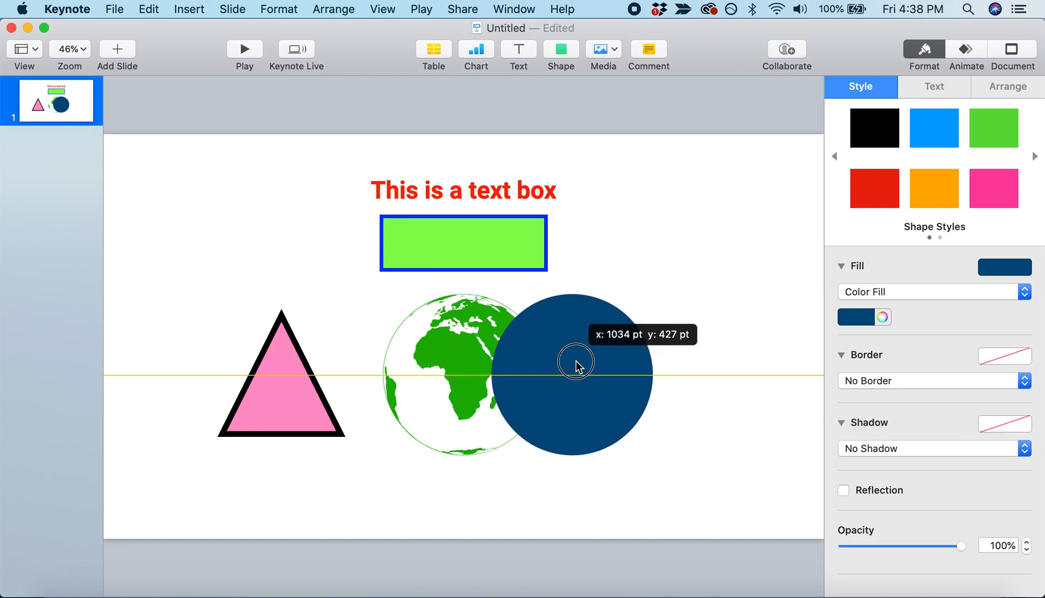
pyautogui.moveTo(577, 365); pyautogui.dragTo(505, 368)
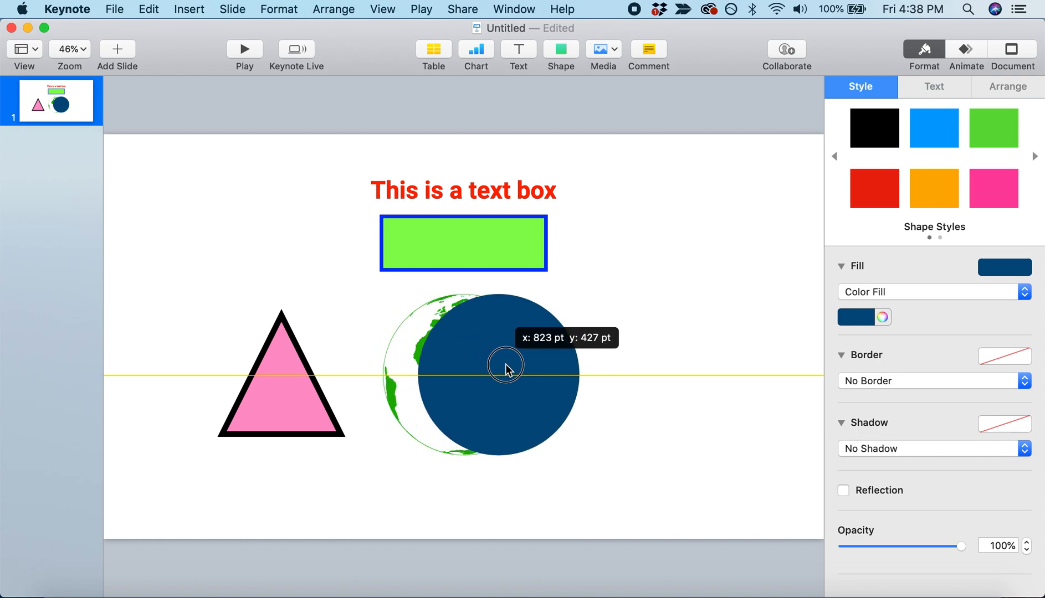
pyautogui.moveTo(505, 368); pyautogui.dragTo(567, 372)
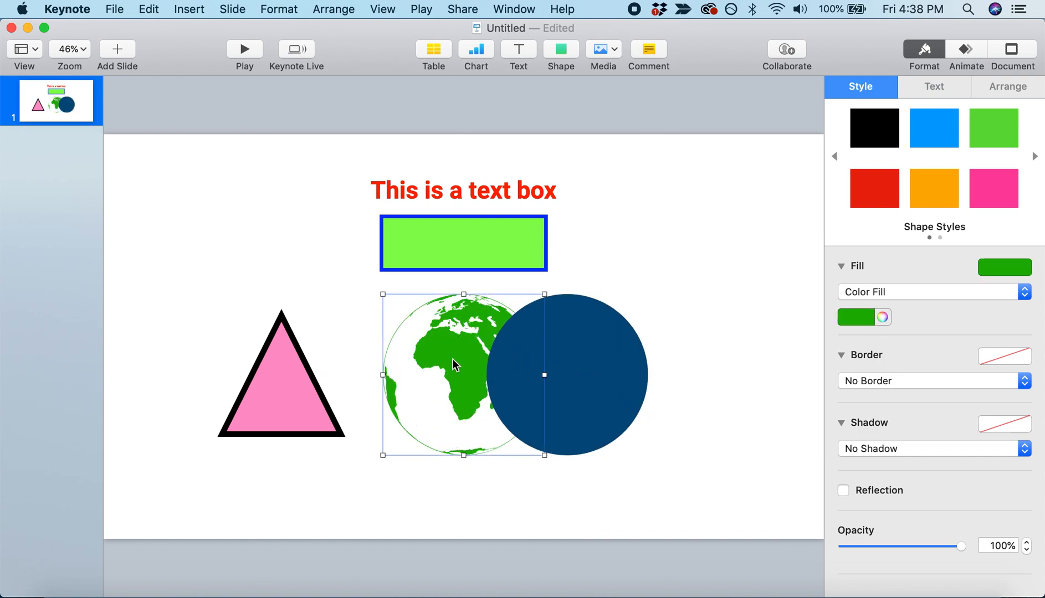
pyautogui.moveTo(457, 365); pyautogui.dragTo(653, 352)
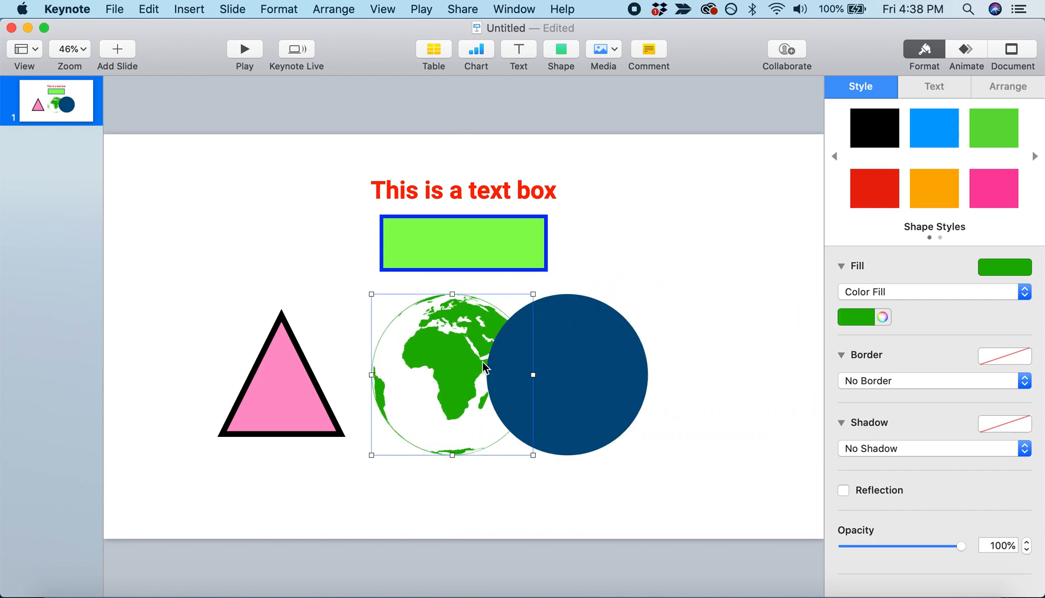
# Send the navy circle to the back and slide it directly under the globe for blue oceans.
pyautogui.click(596, 379)
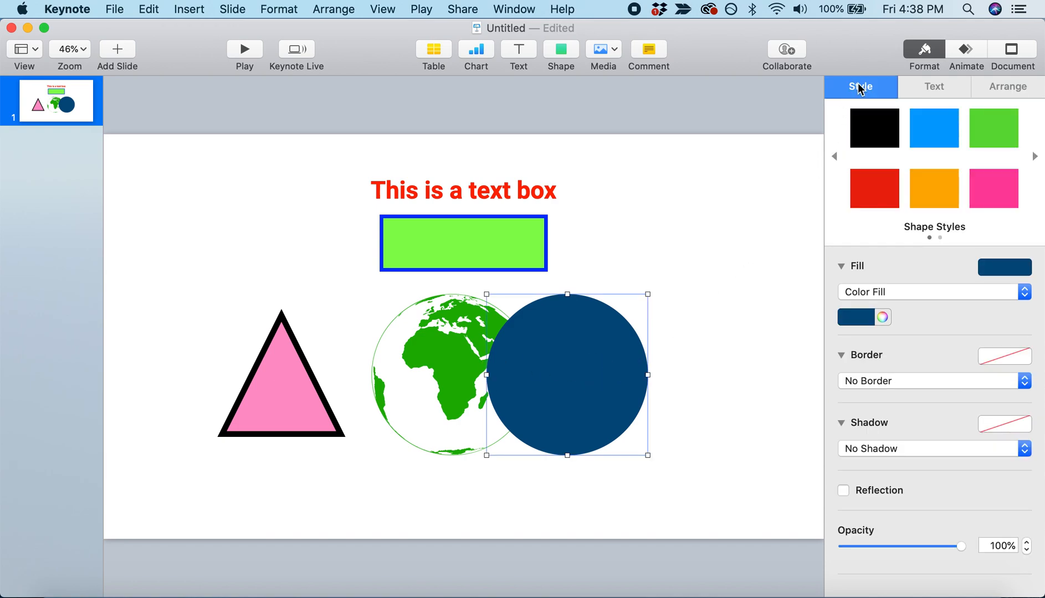
pyautogui.moveTo(948, 85)
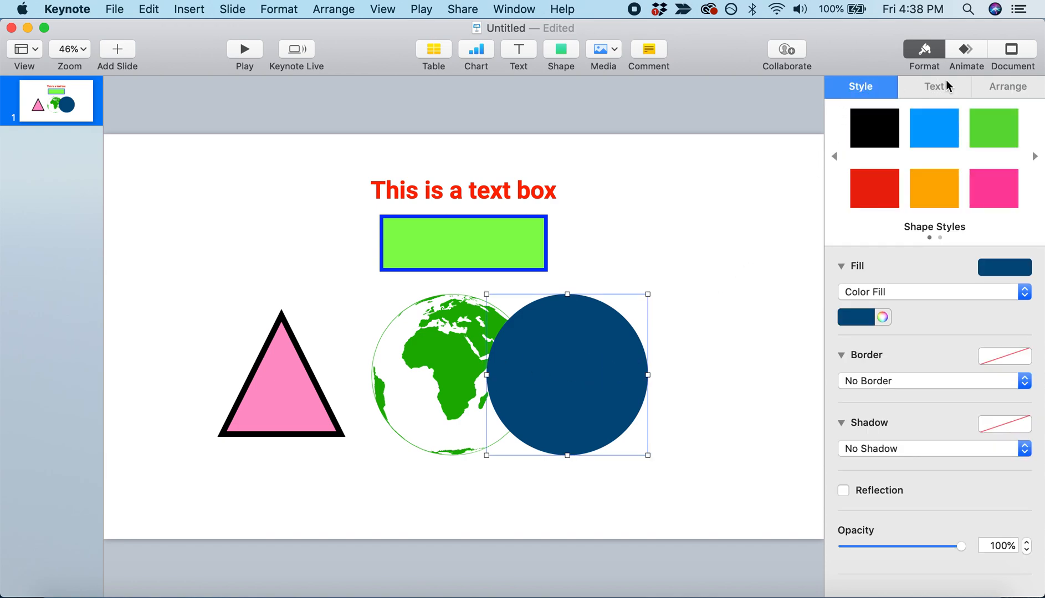
pyautogui.moveTo(991, 89)
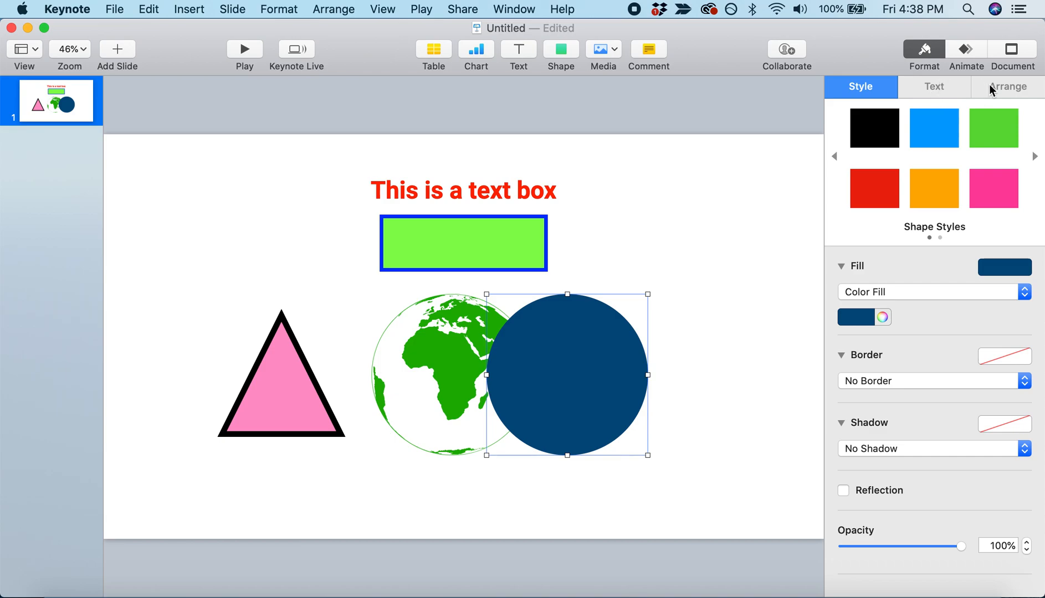
pyautogui.click(1007, 87)
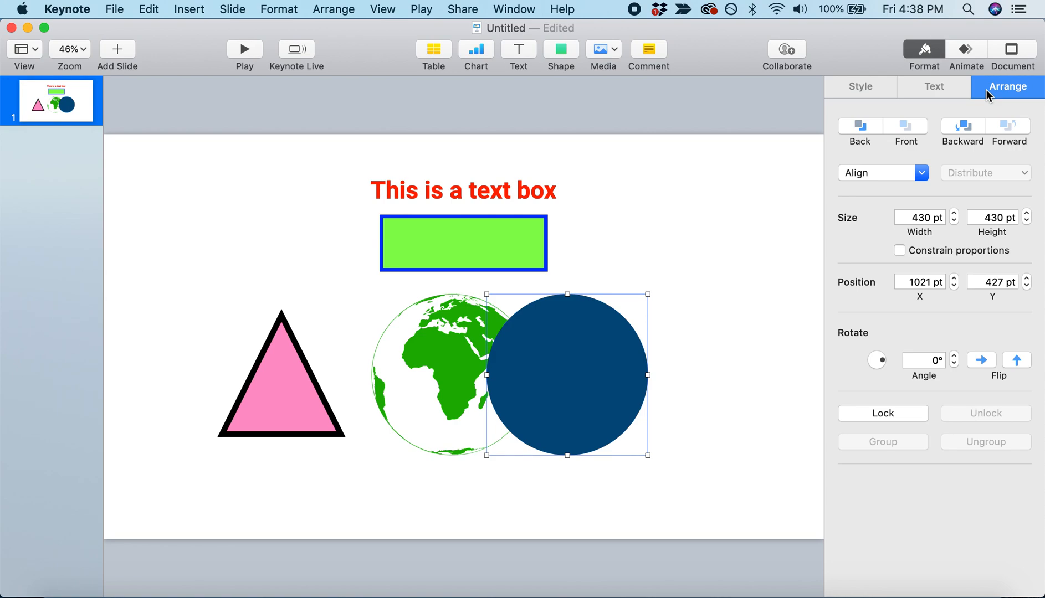
pyautogui.click(859, 127)
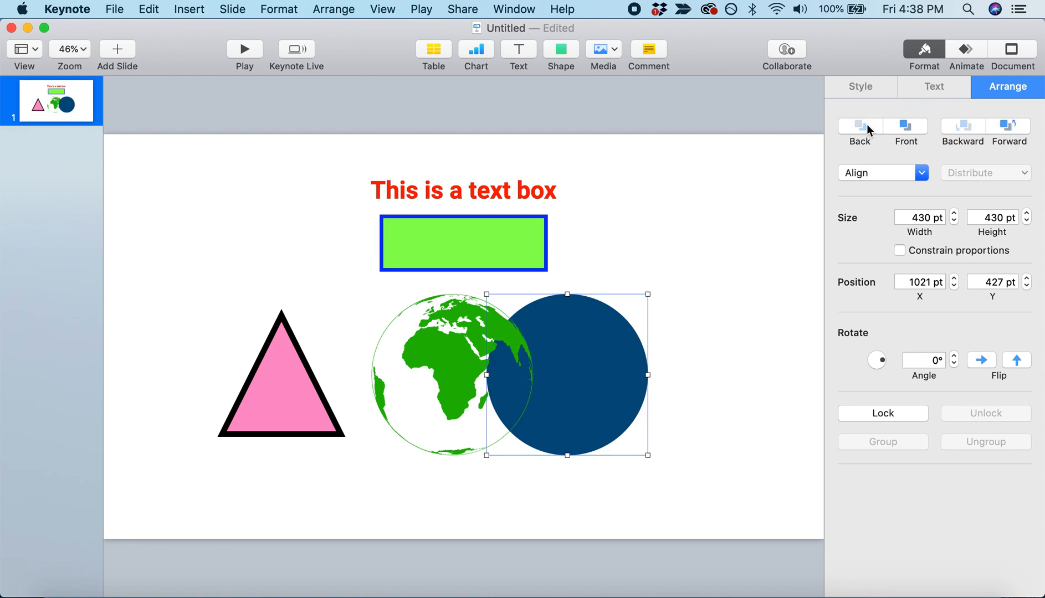
pyautogui.moveTo(682, 411)
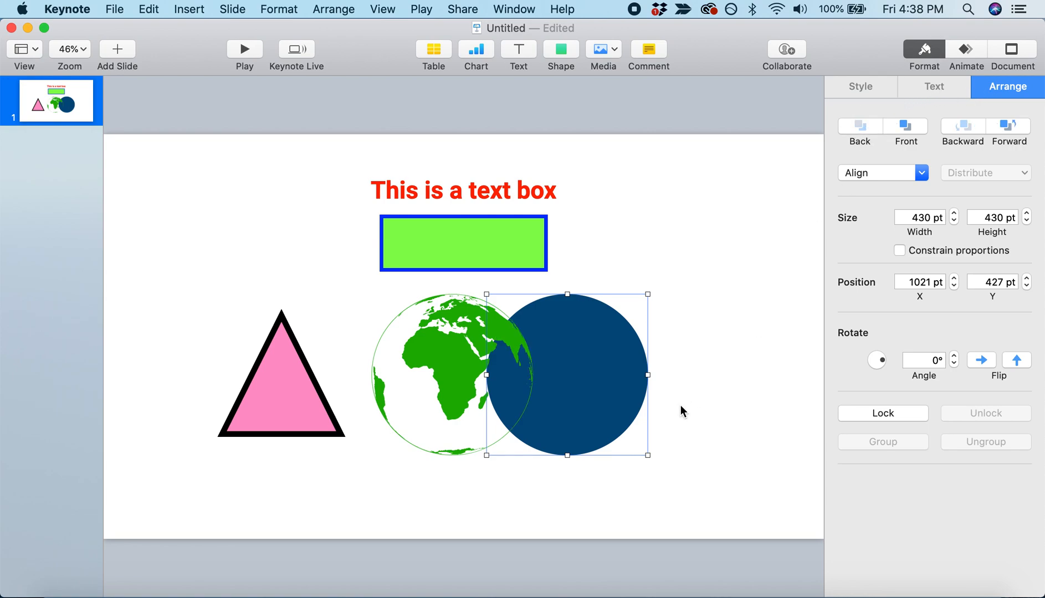
pyautogui.moveTo(624, 401)
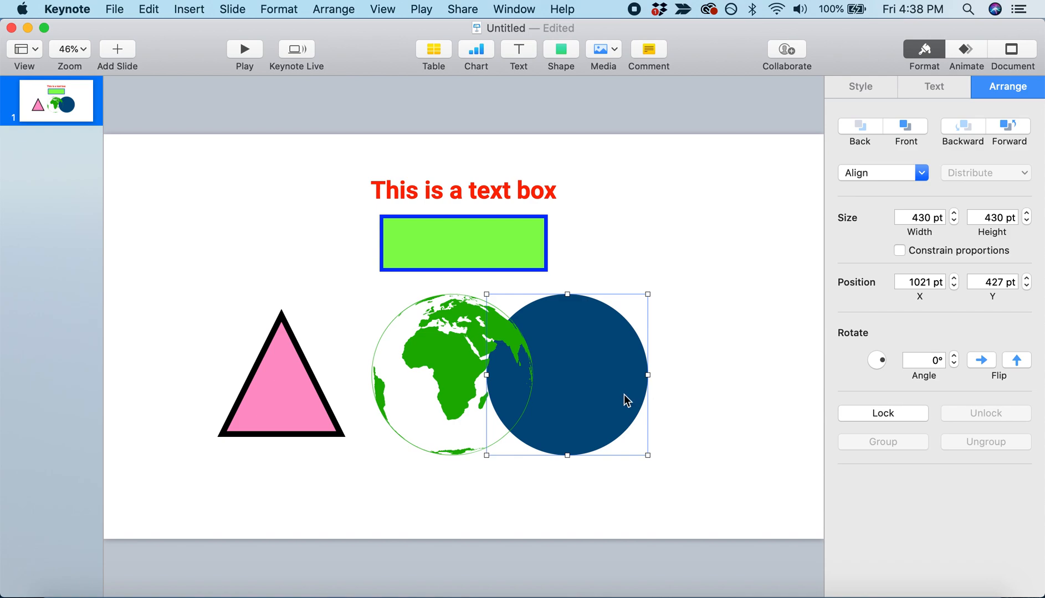
pyautogui.moveTo(627, 400); pyautogui.dragTo(526, 400)
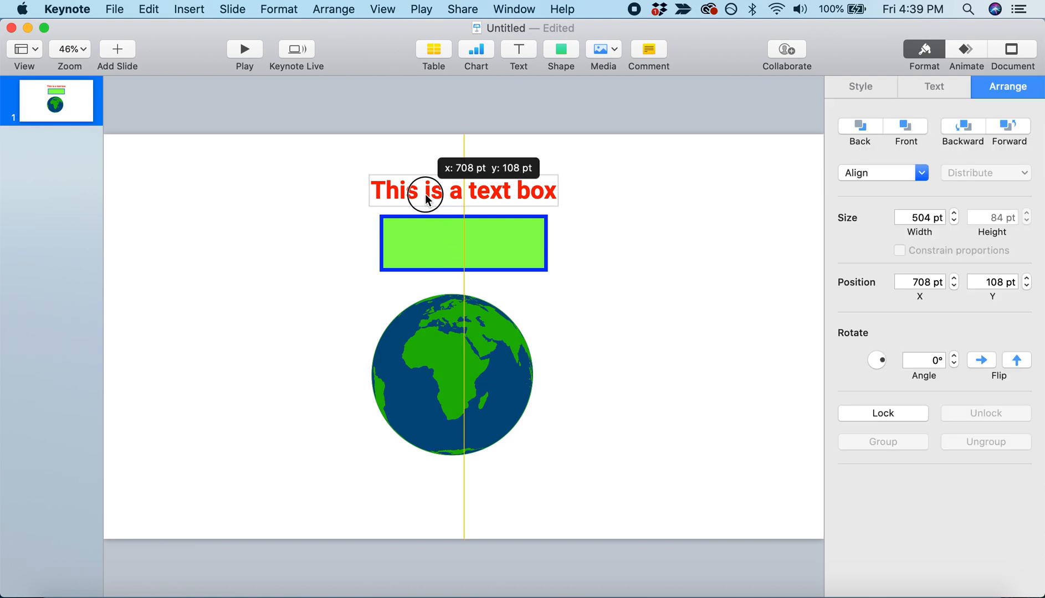
# Move the red text label down onto the green rectangle, reading 'This is a text box'.
pyautogui.moveTo(463, 193); pyautogui.dragTo(462, 250)
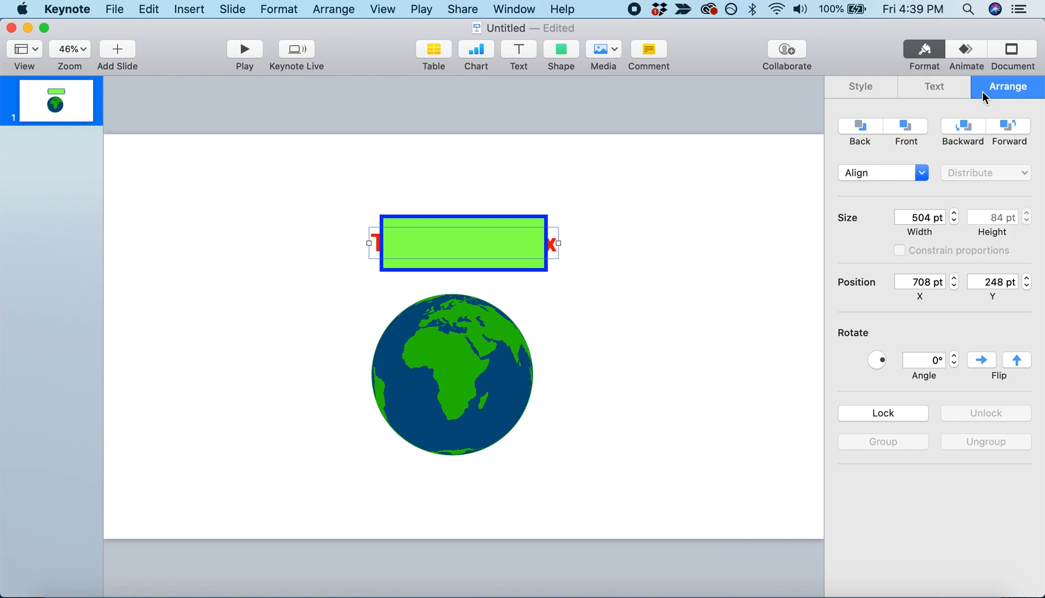
pyautogui.moveTo(906, 113)
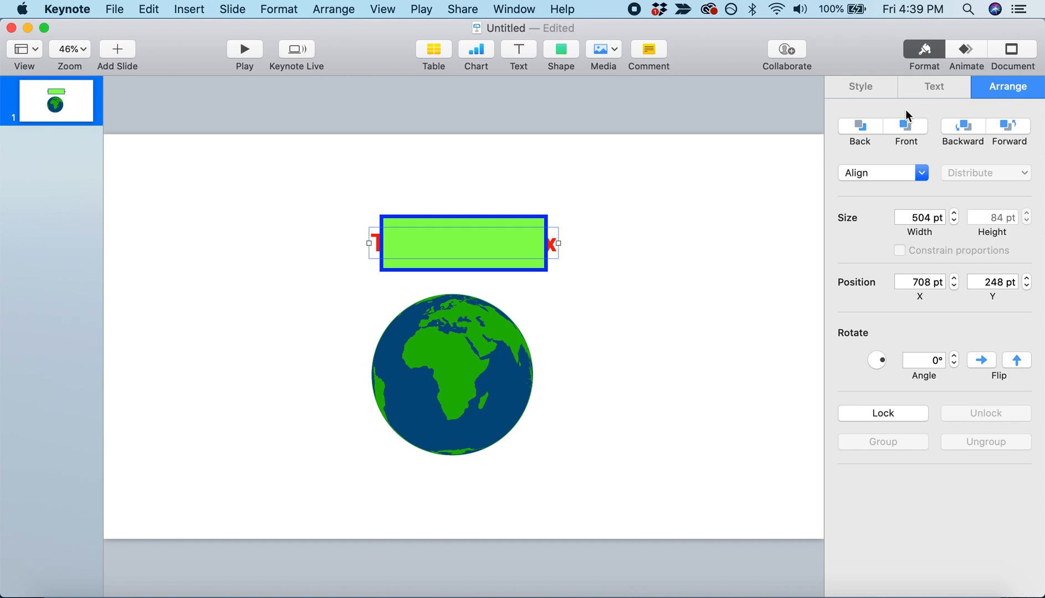
pyautogui.write('This is a text box')
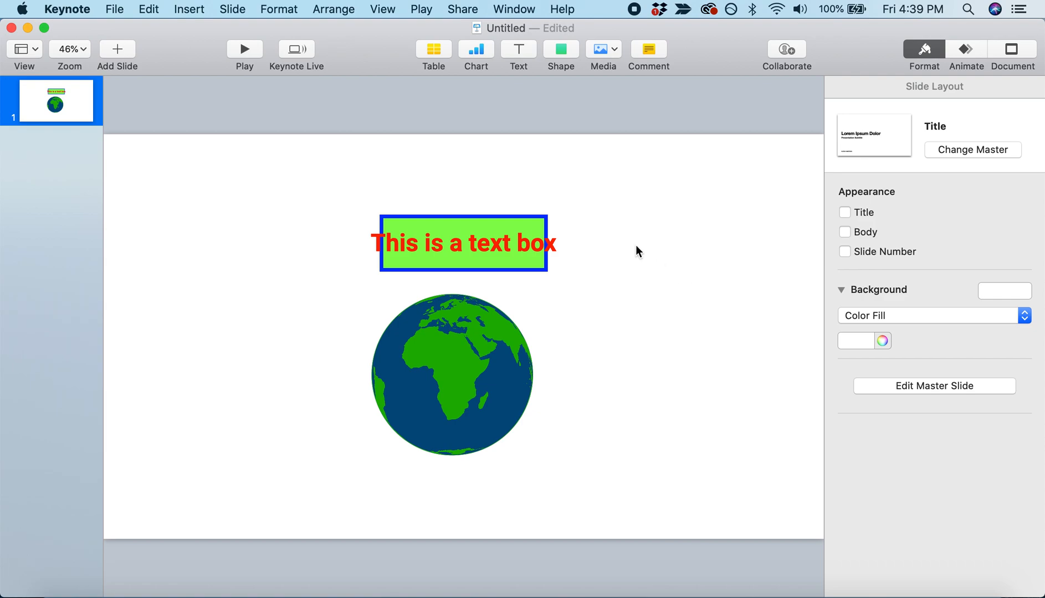
# Widen the green rectangle on both sides so the label text fits inside.
pyautogui.click(463, 243)
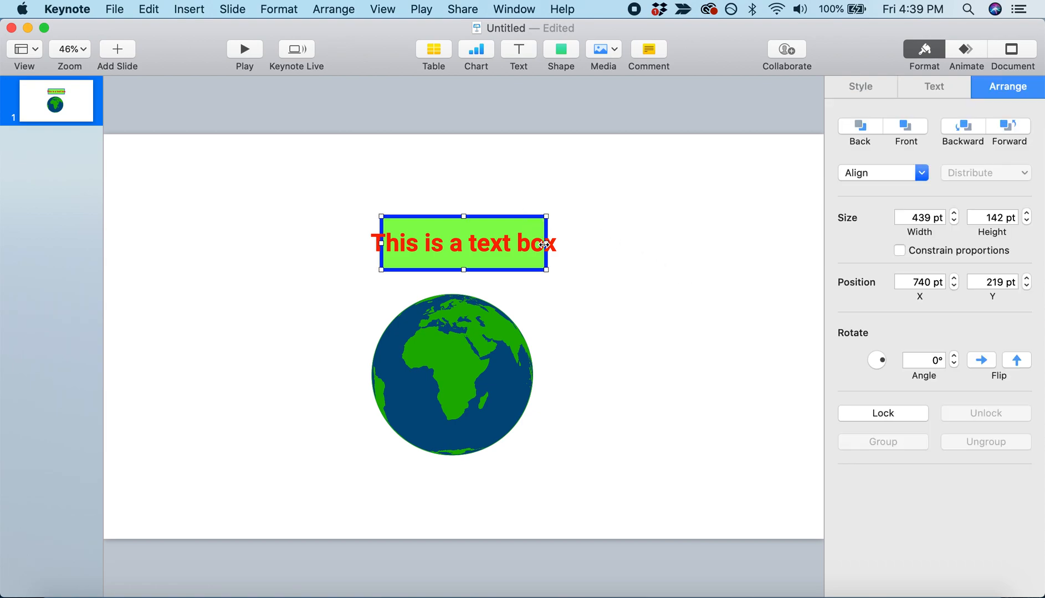
pyautogui.moveTo(548, 254); pyautogui.dragTo(565, 254)
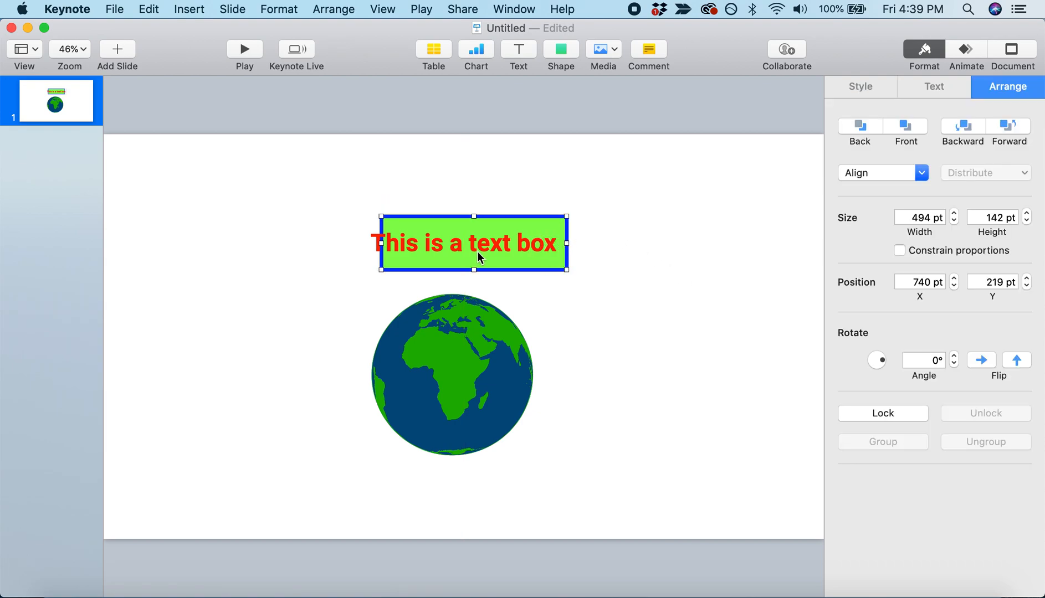
pyautogui.moveTo(380, 242); pyautogui.dragTo(356, 244)
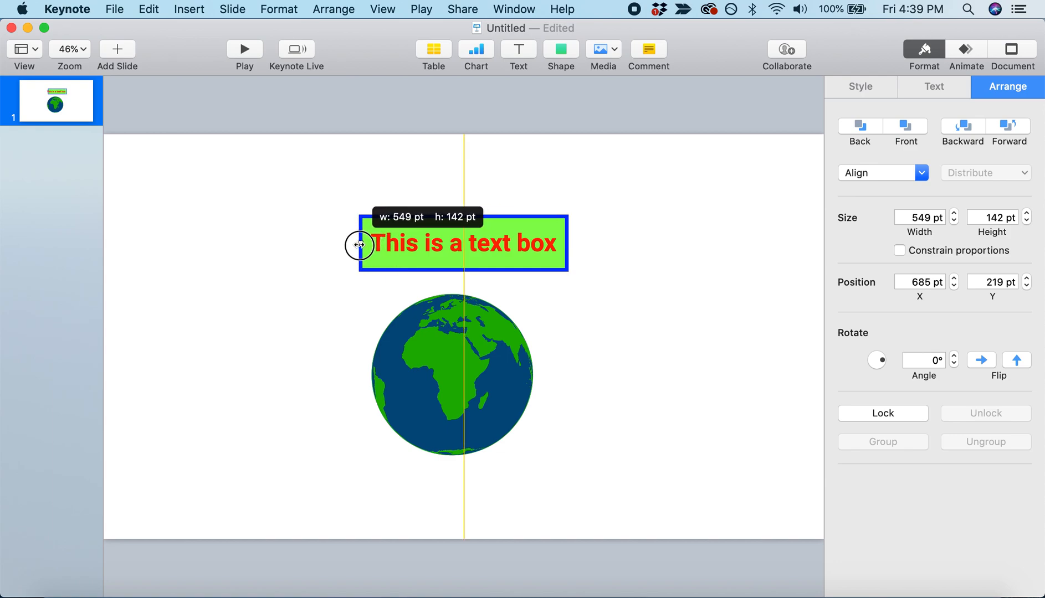
pyautogui.click(660, 193)
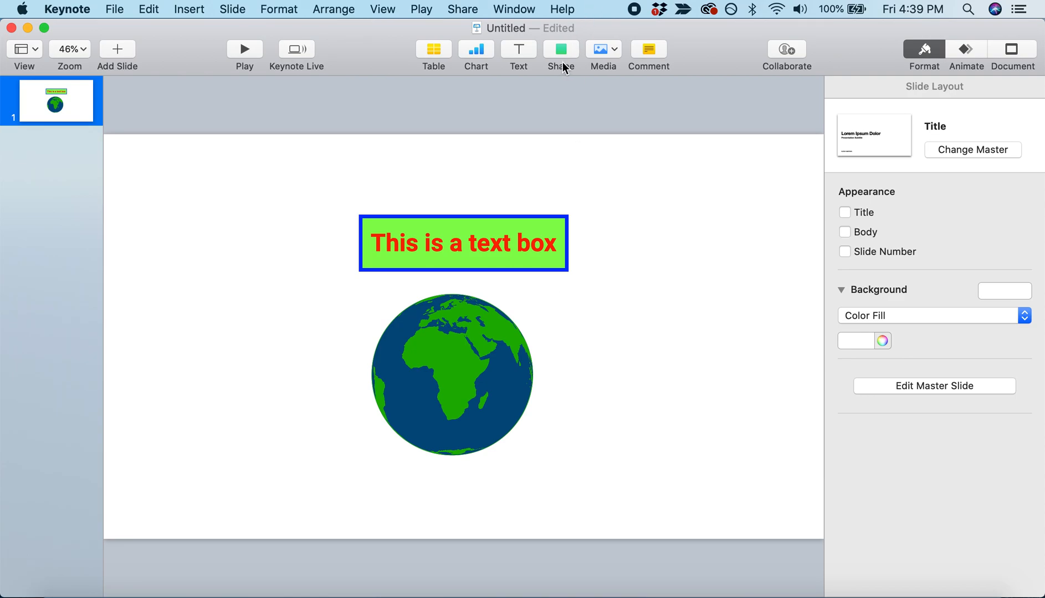
# Insert an arrow line and give it a thick 15 pt stroke.
pyautogui.click(560, 49)
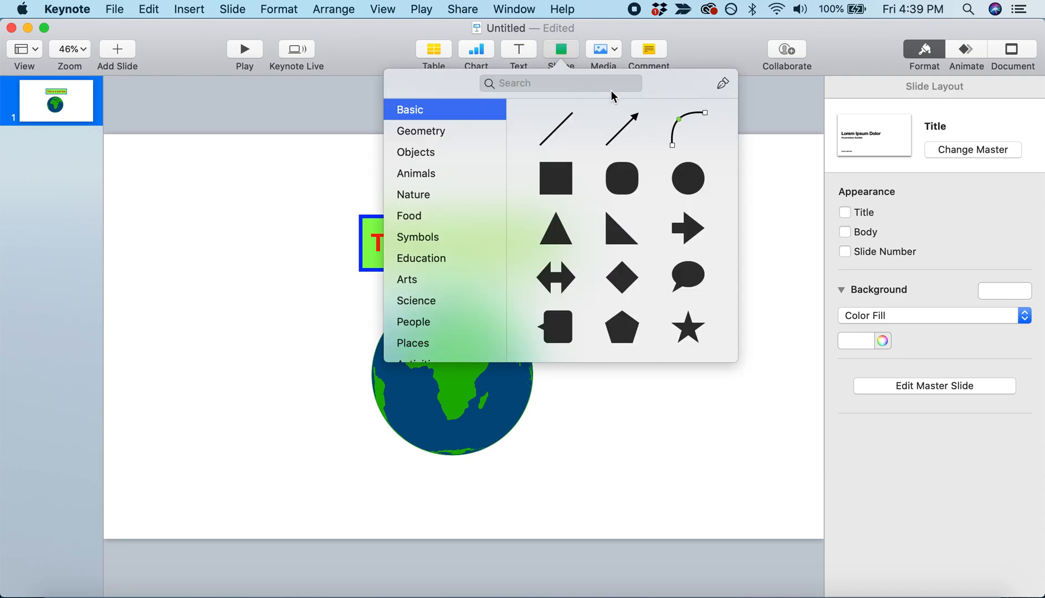
pyautogui.moveTo(630, 120)
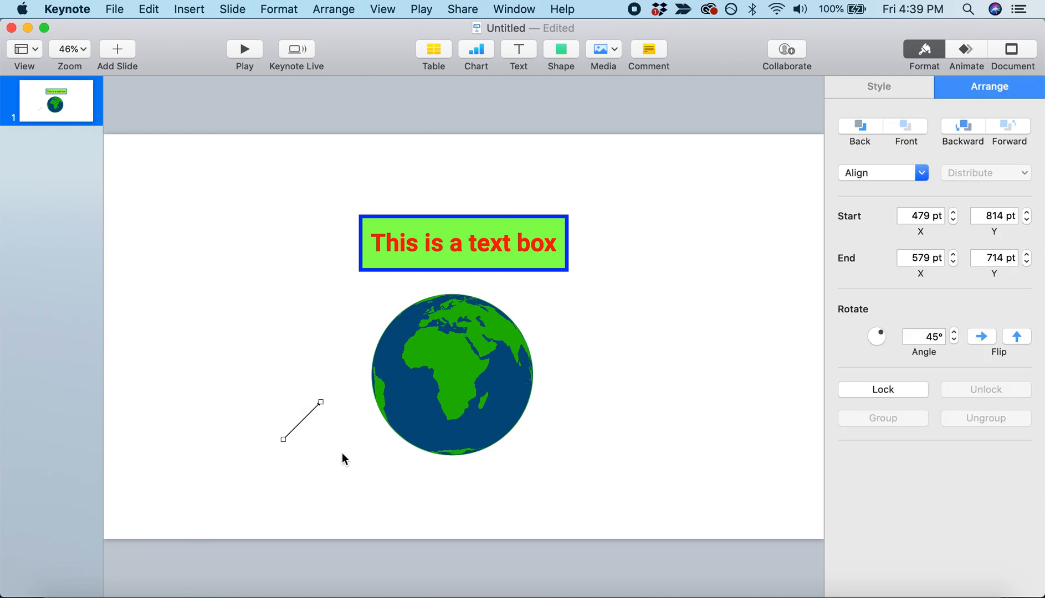
pyautogui.moveTo(754, 269)
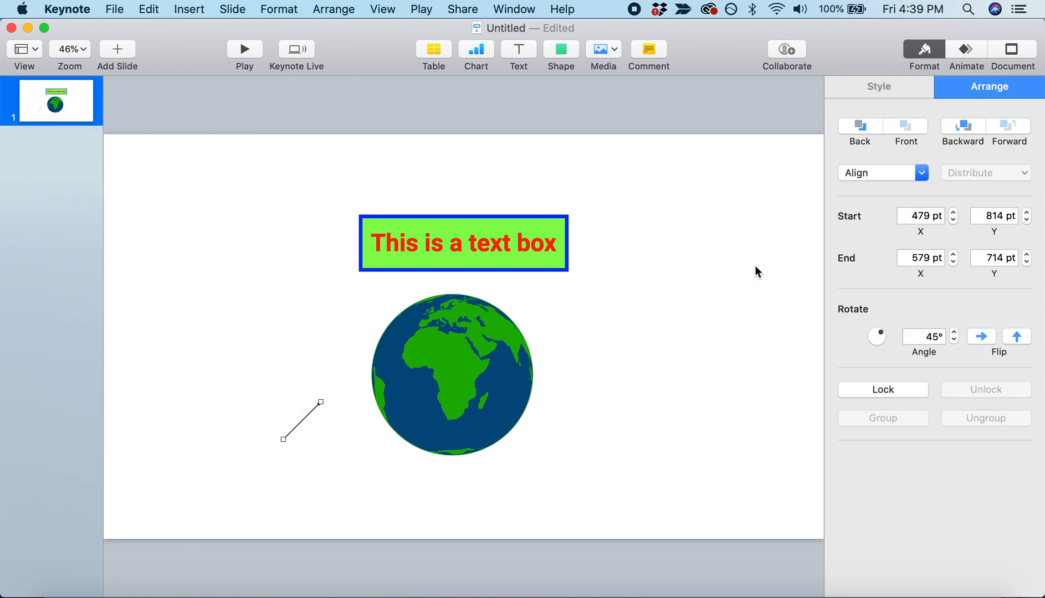
pyautogui.click(878, 87)
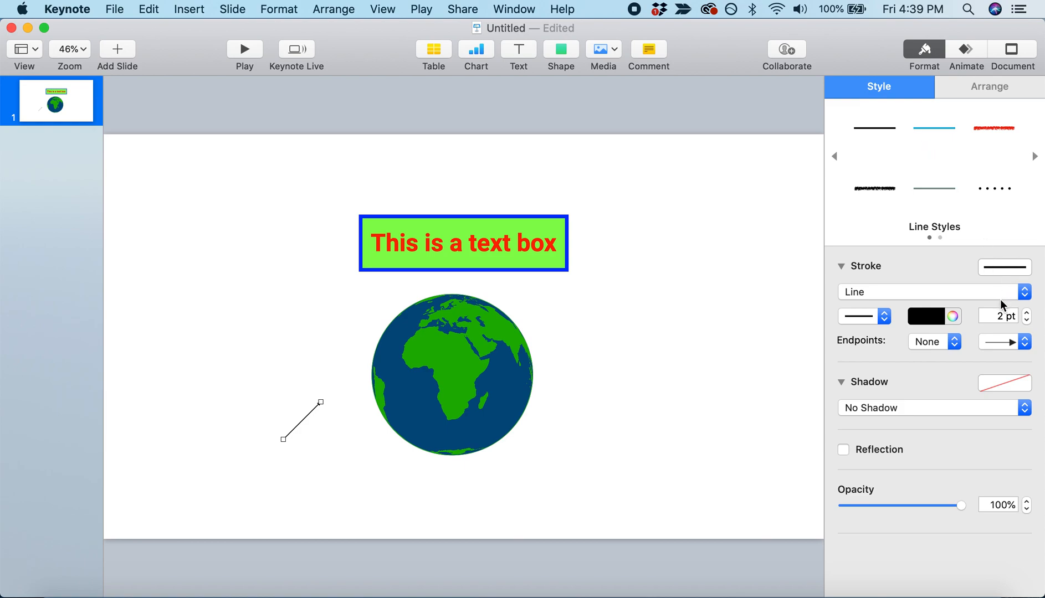
pyautogui.click(997, 316)
pyautogui.write('15')
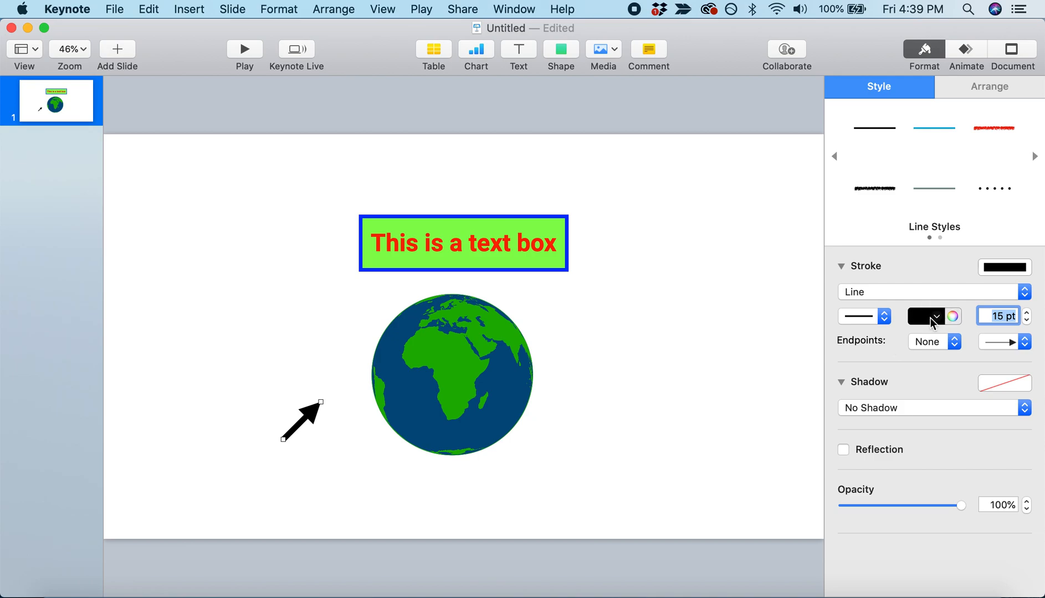
# Colour the arrow red, point it at Africa, and change the label to 'This is Africa'.
pyautogui.click(952, 316)
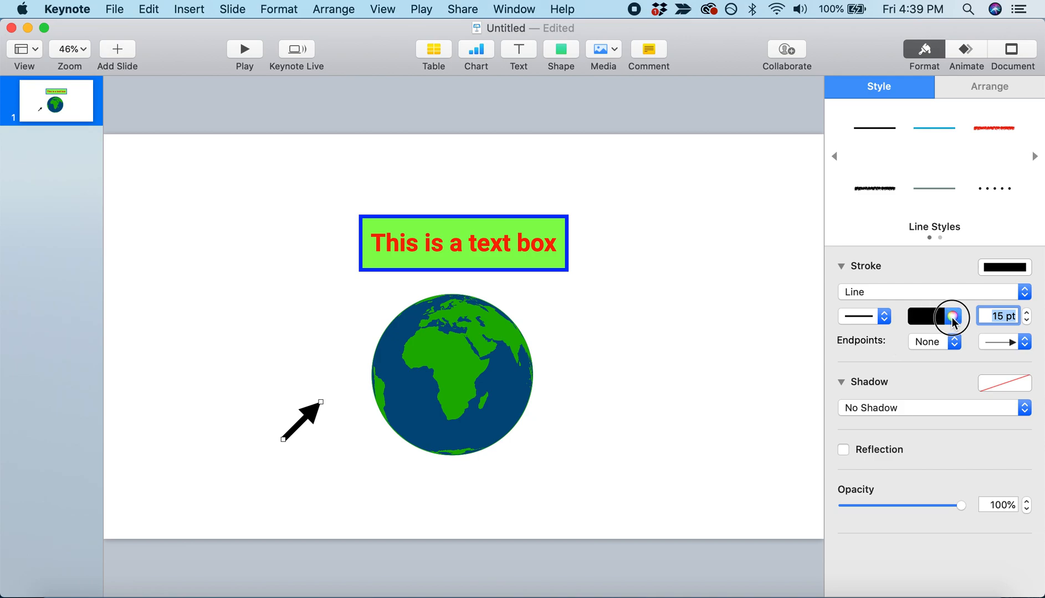
pyautogui.click(951, 316)
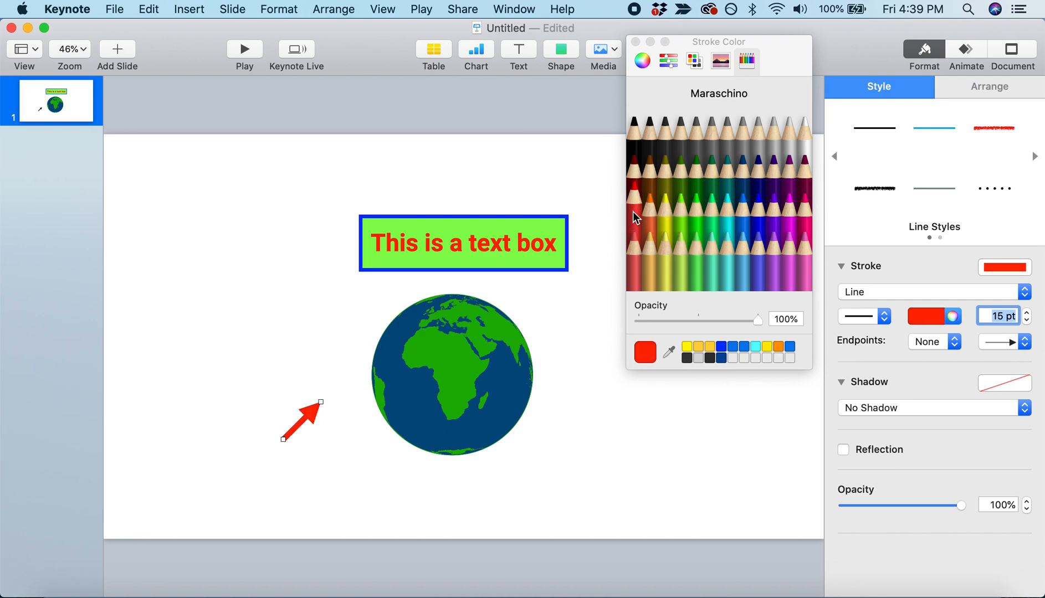
pyautogui.moveTo(321, 401)
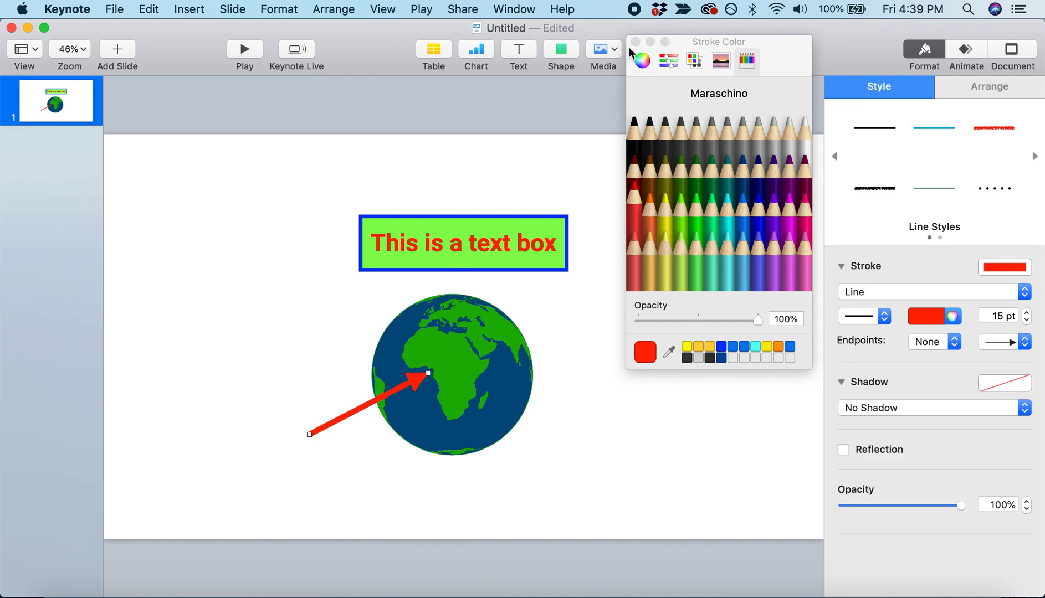
pyautogui.doubleClick(474, 243)
pyautogui.write('Afric')
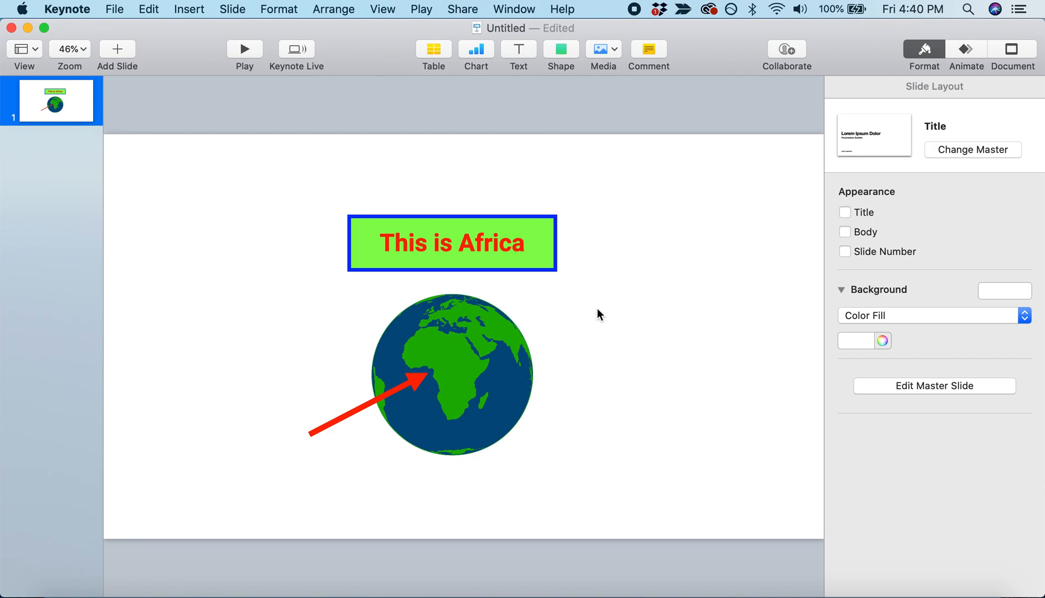
pyautogui.moveTo(576, 380)
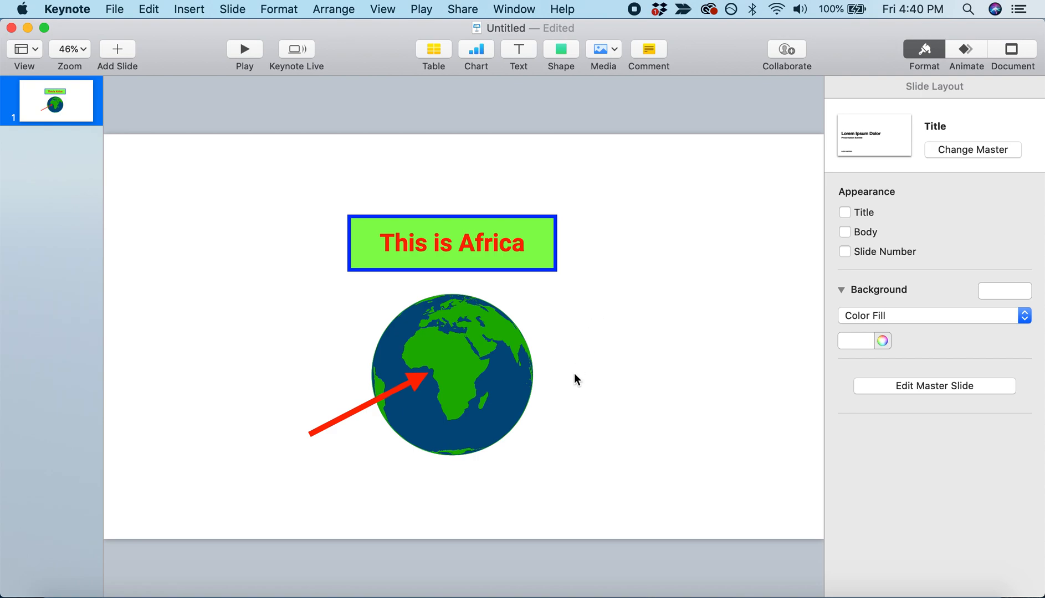
# Select the globe image and navy circle together and group them into one Earth object.
pyautogui.click(451, 377)
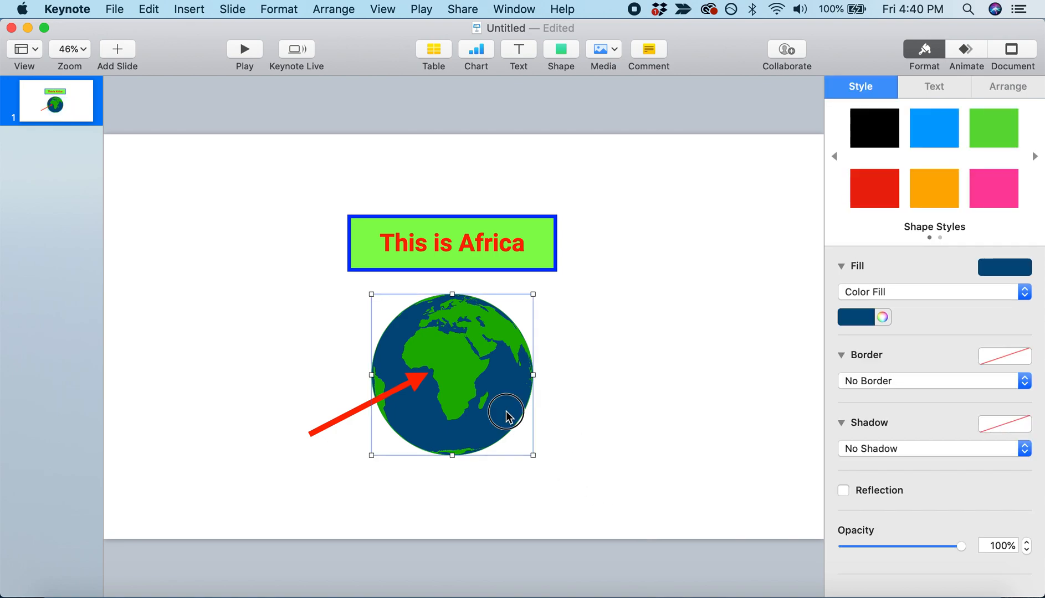
pyautogui.moveTo(508, 420)
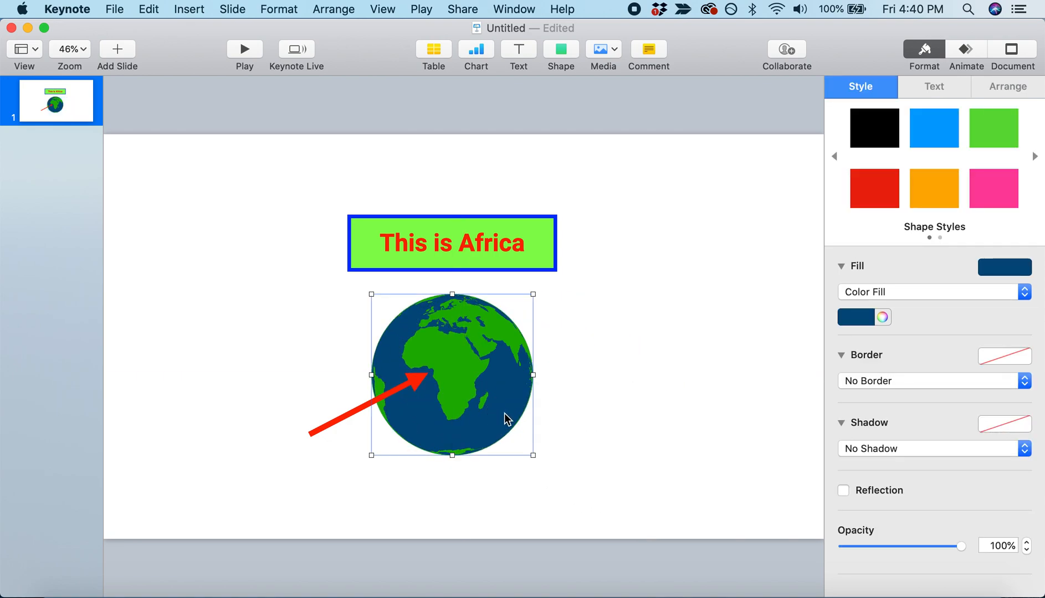
pyautogui.moveTo(452, 373); pyautogui.dragTo(581, 373)
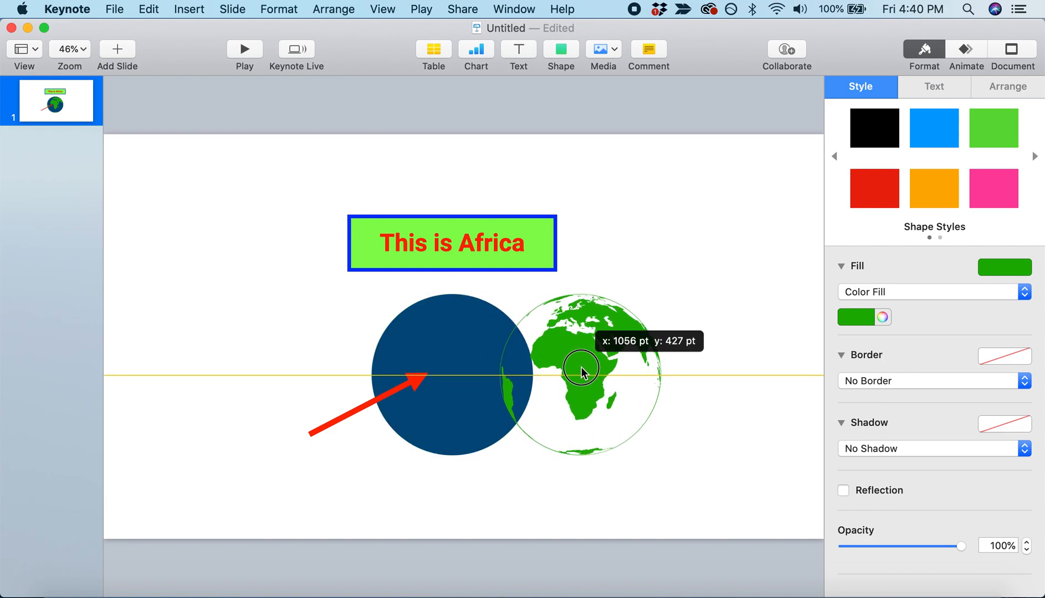
pyautogui.moveTo(581, 371); pyautogui.dragTo(459, 373)
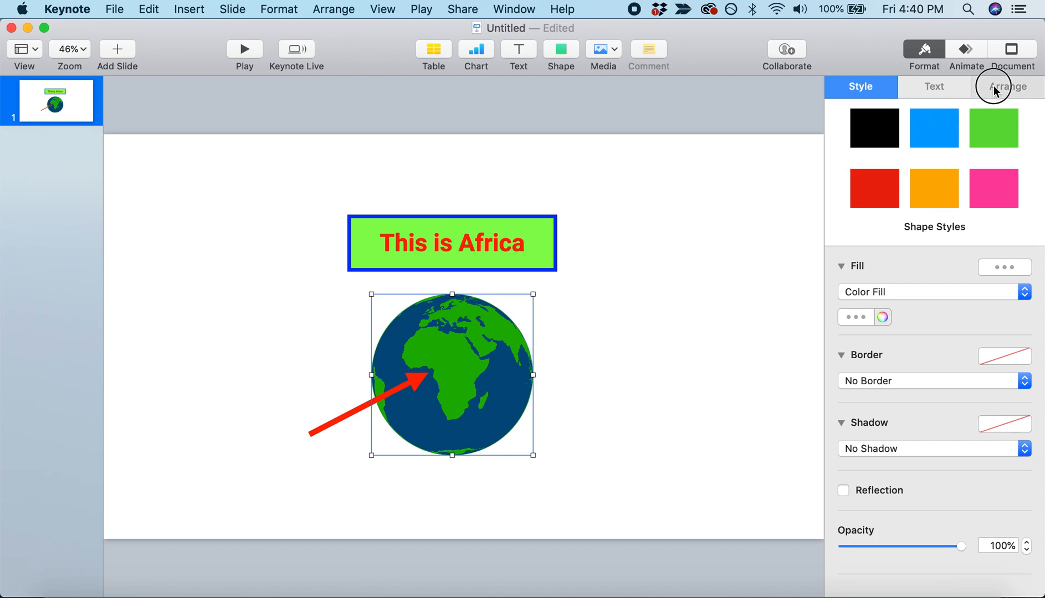
pyautogui.click(1006, 86)
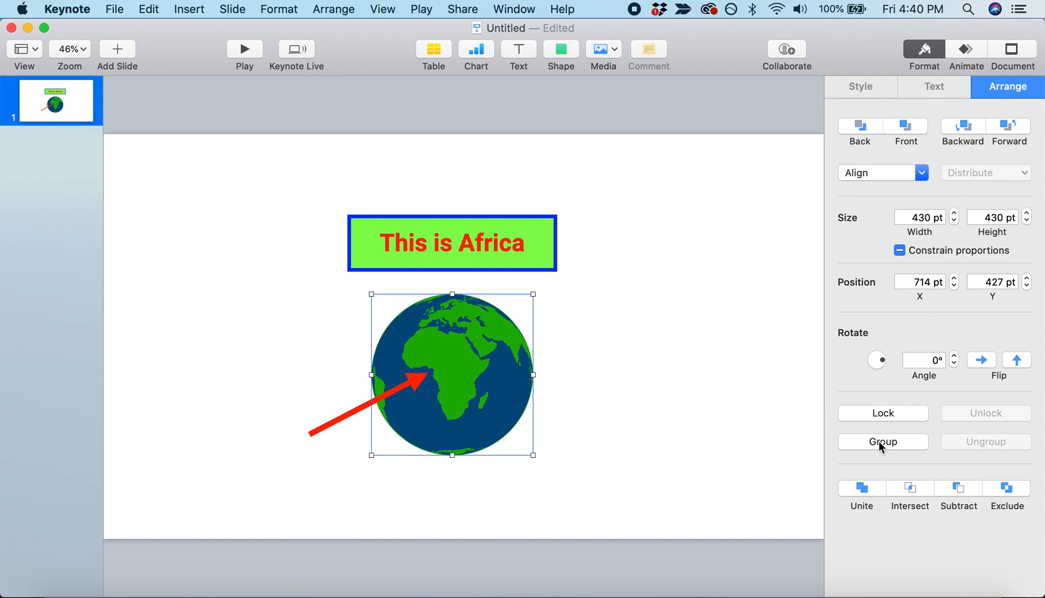
pyautogui.click(883, 442)
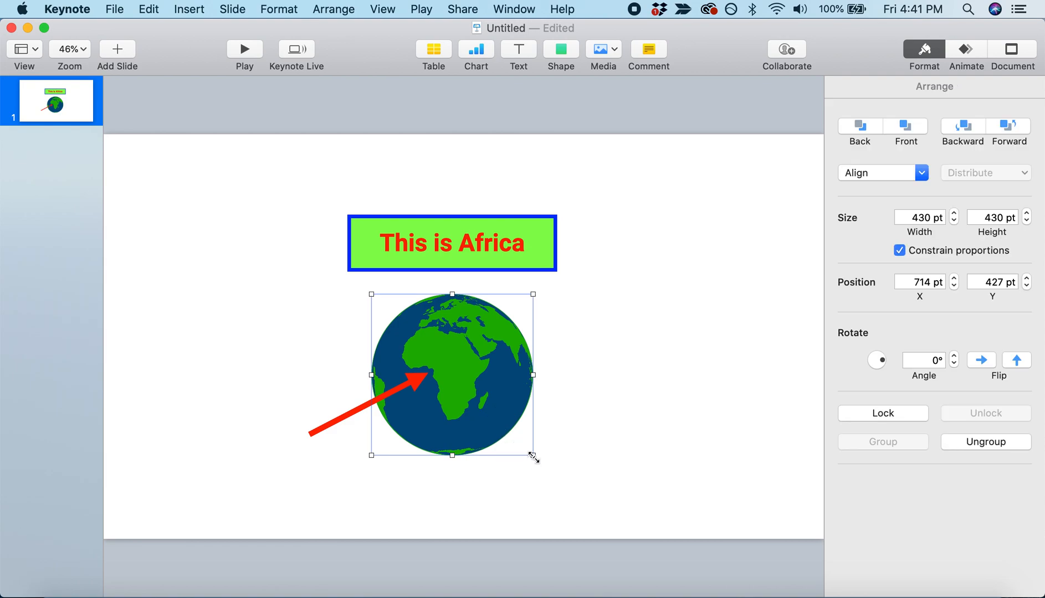
# Enlarge the grouped globe proportionally from its corner to about 465 pt.
pyautogui.moveTo(533, 458); pyautogui.dragTo(545, 468)
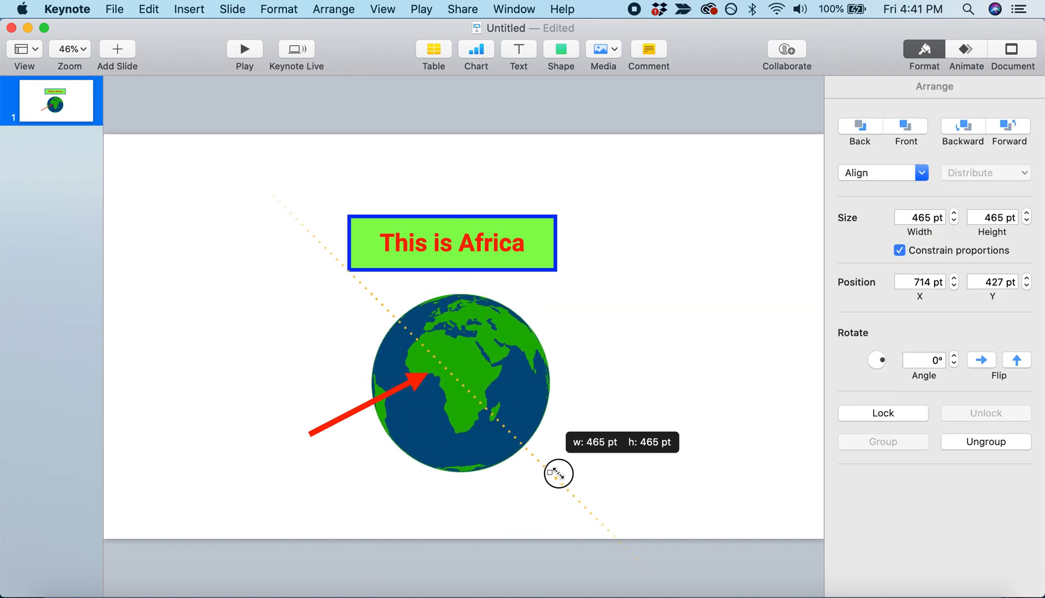
pyautogui.moveTo(558, 474); pyautogui.dragTo(480, 420)
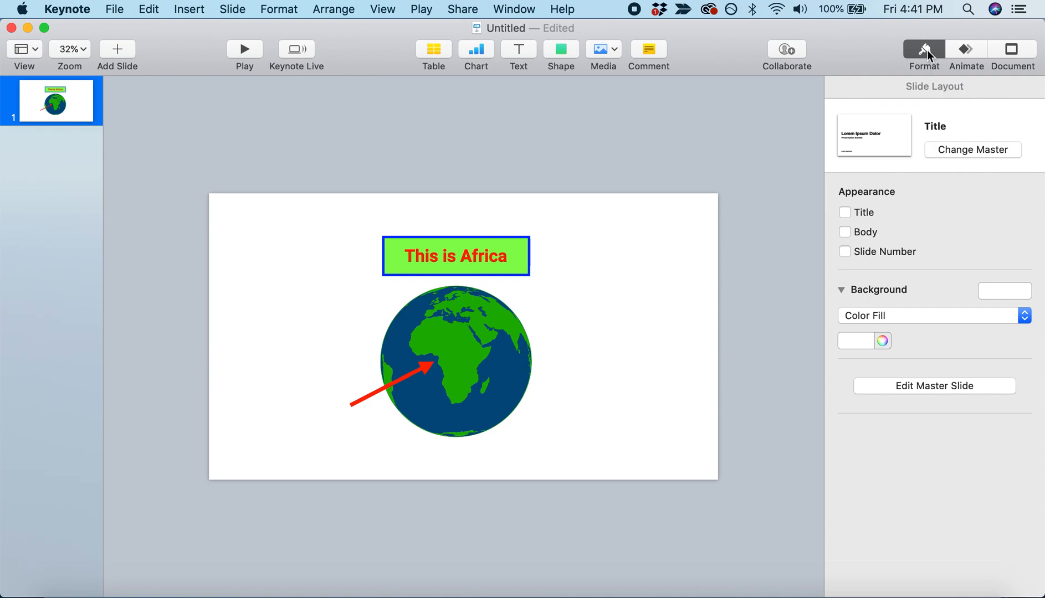
pyautogui.moveTo(966, 53)
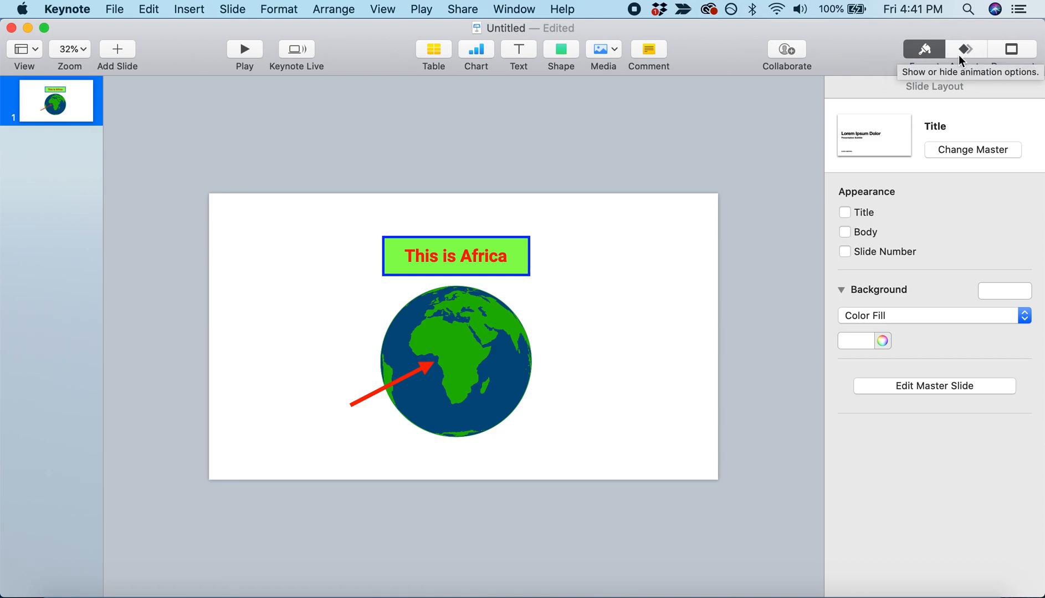
# Give the globe a Scale build-in effect from the Animate panel.
pyautogui.click(966, 50)
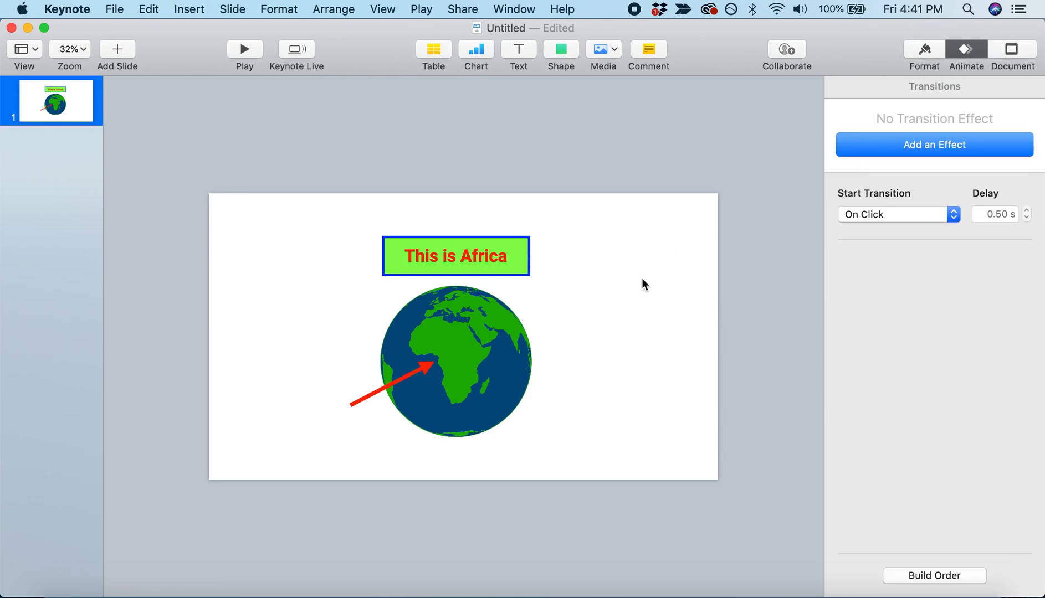
pyautogui.moveTo(606, 331)
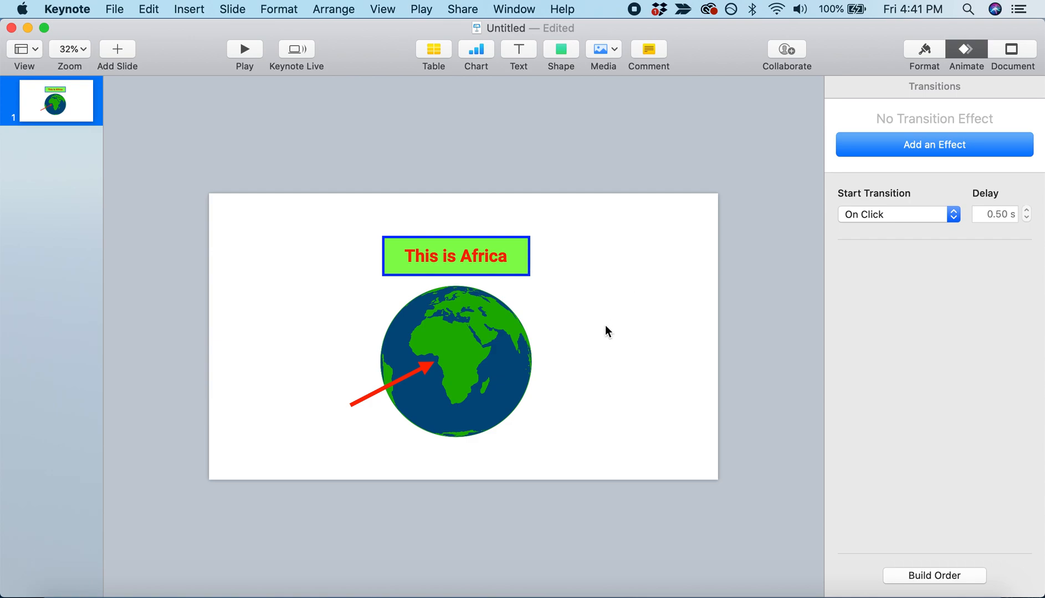
pyautogui.click(454, 365)
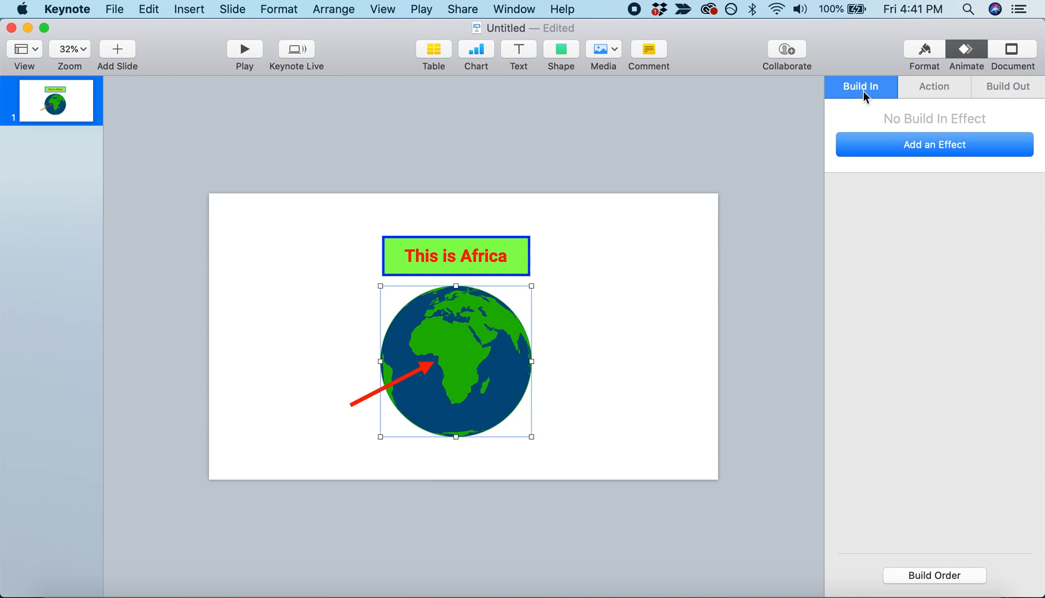
pyautogui.moveTo(922, 99)
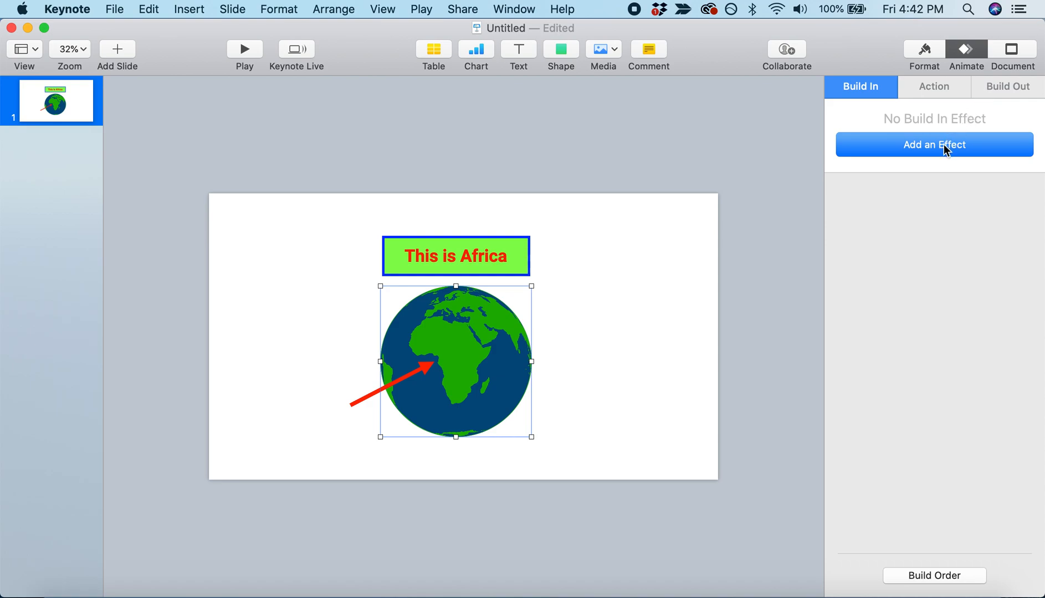
pyautogui.click(934, 145)
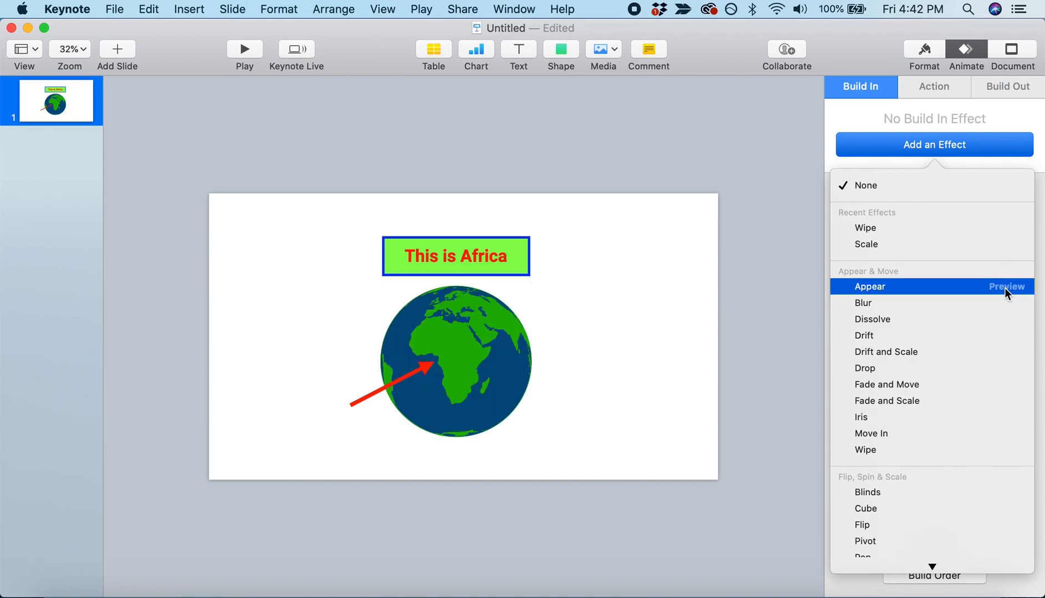
pyautogui.click(863, 302)
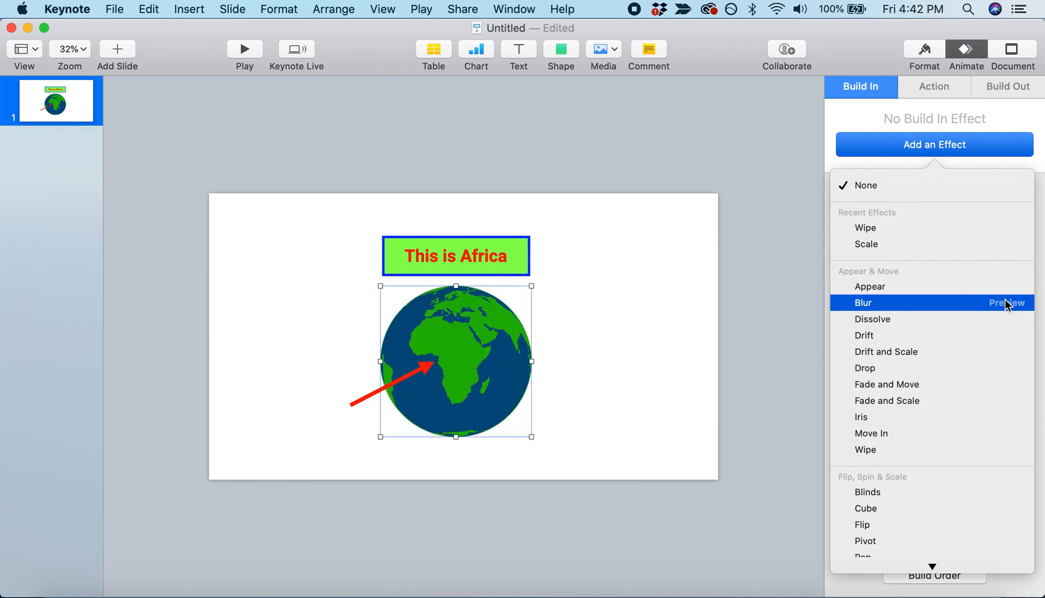
pyautogui.moveTo(888, 249)
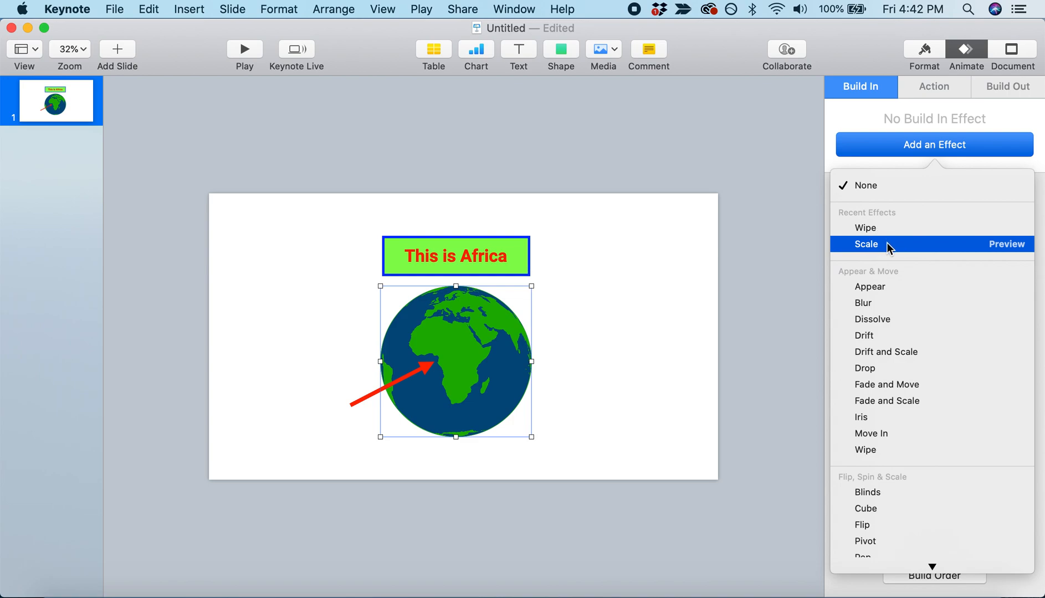
pyautogui.click(866, 244)
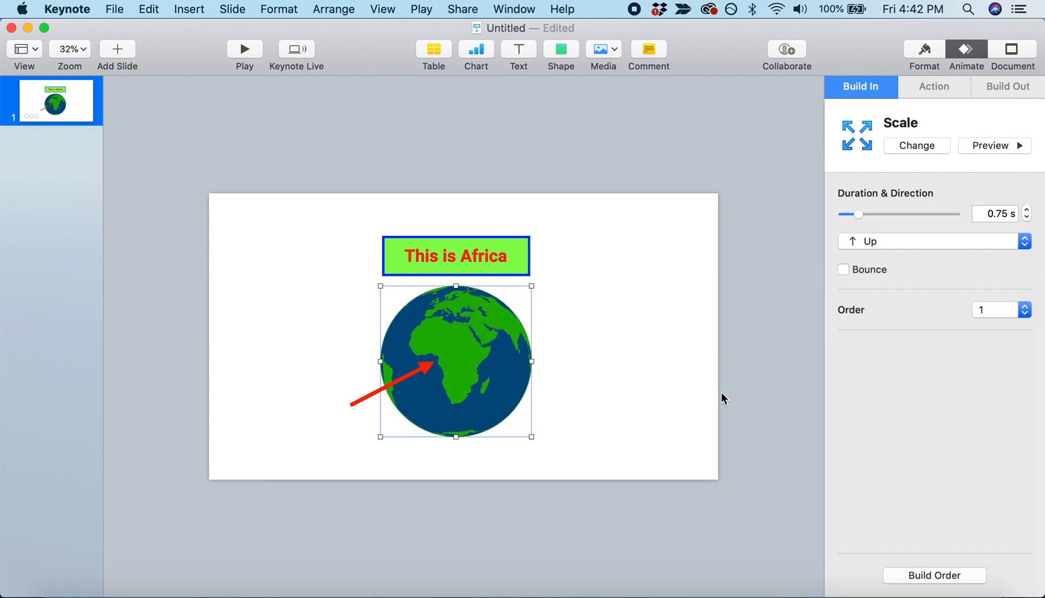
pyautogui.moveTo(1008, 233)
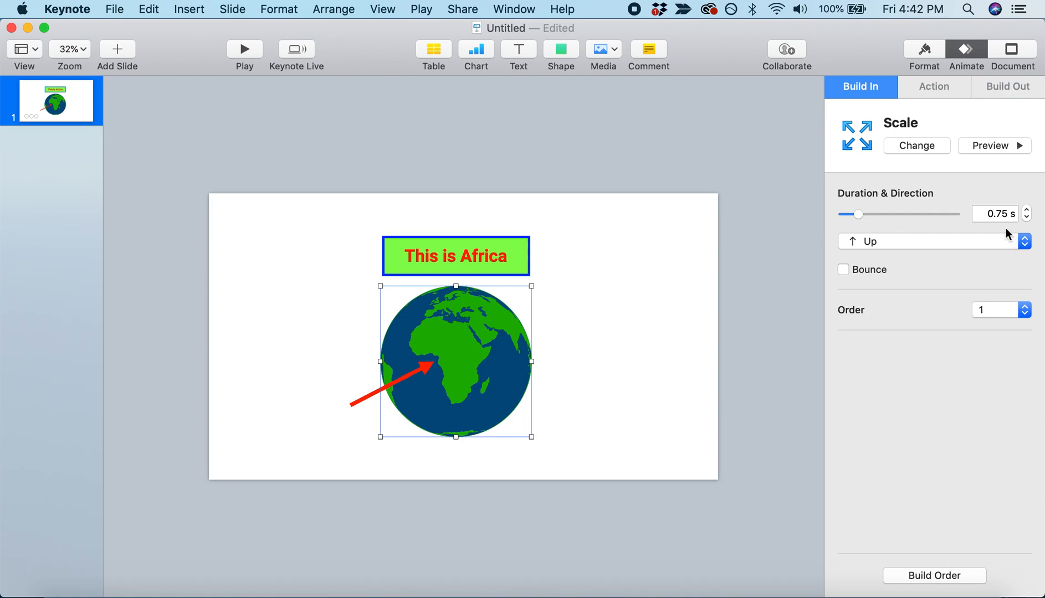
# Shorten the Scale effect to 0.30 s with Bounce enabled and preview it.
pyautogui.click(994, 214)
pyautogui.write('0.3')
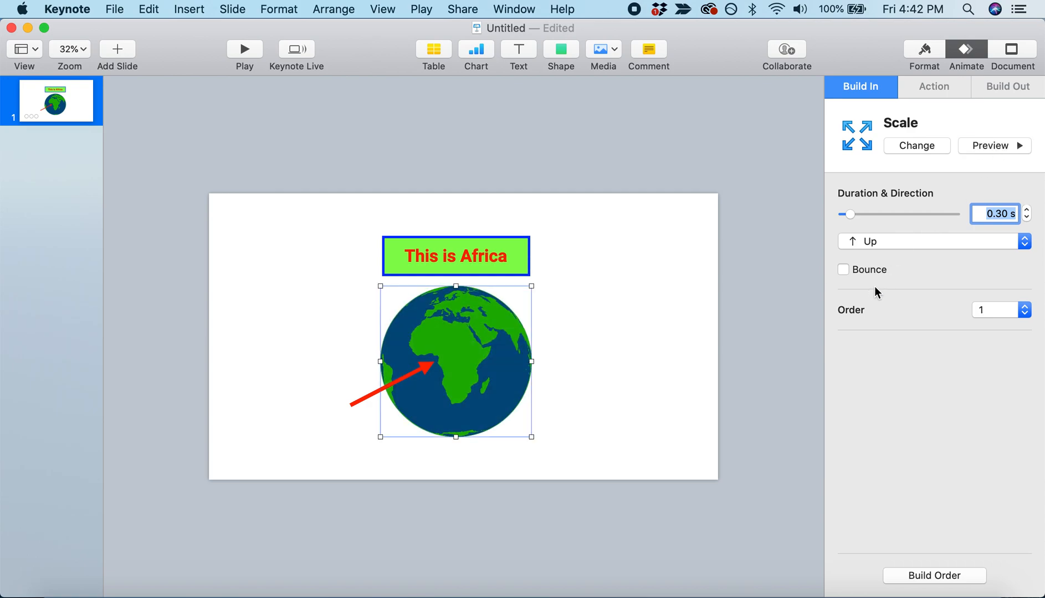
pyautogui.click(843, 269)
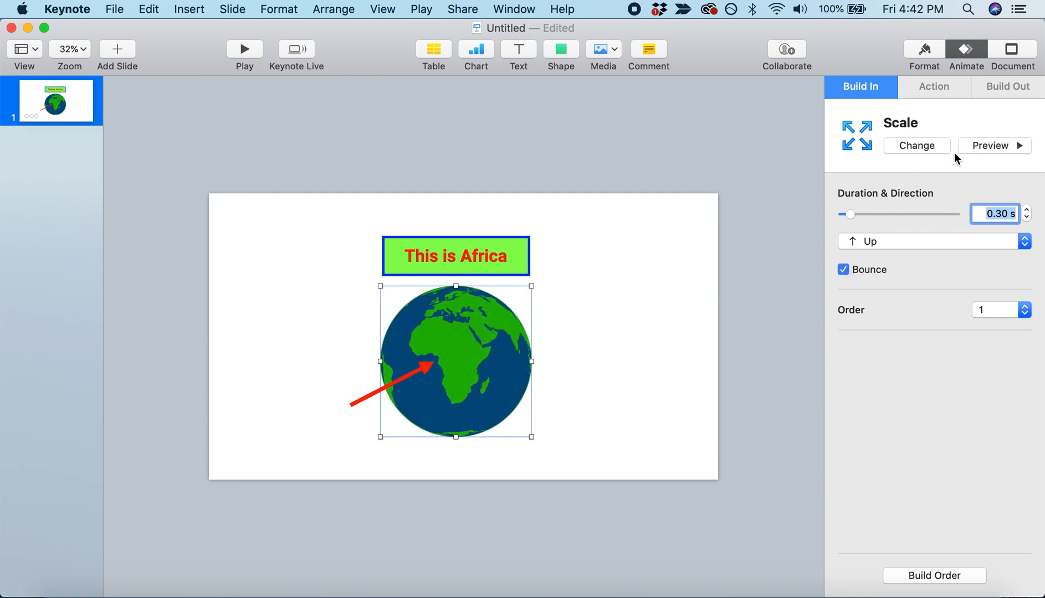
pyautogui.click(993, 145)
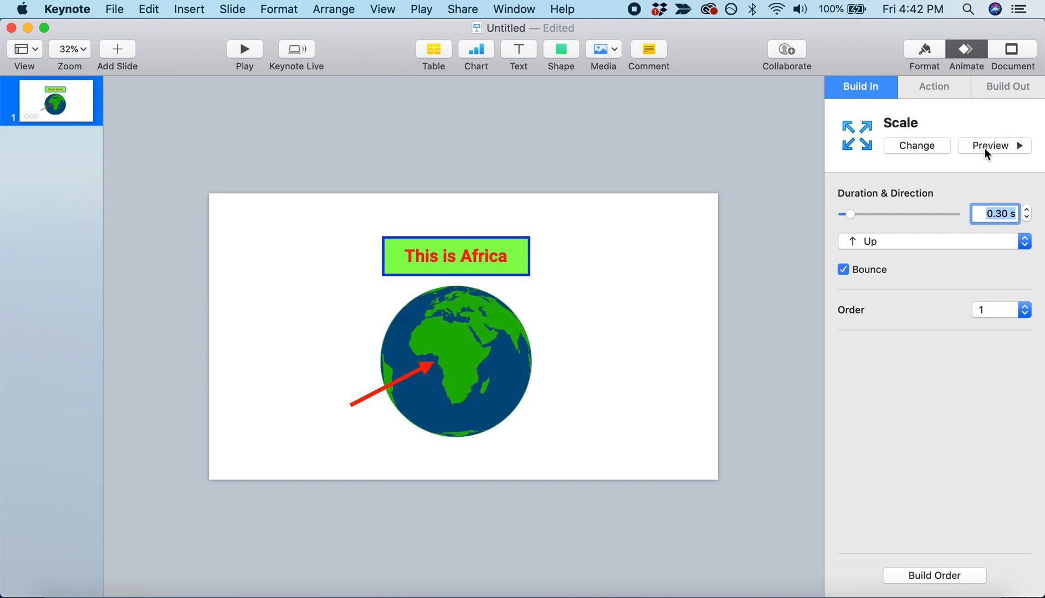
pyautogui.click(455, 362)
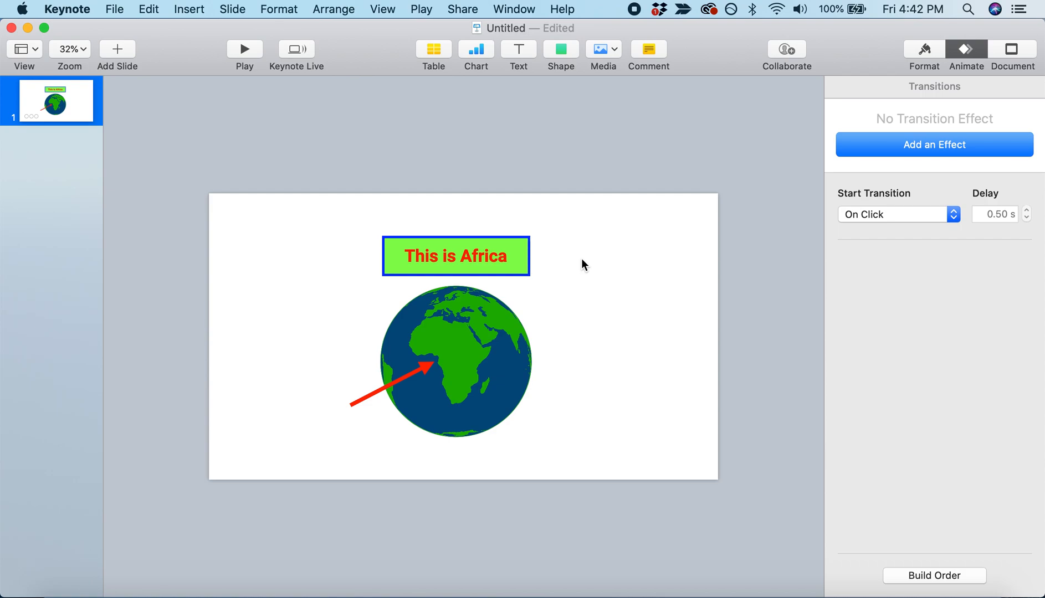
# Reposition the 'This is Africa' label above the globe and give it a Wipe build-in.
pyautogui.click(452, 257)
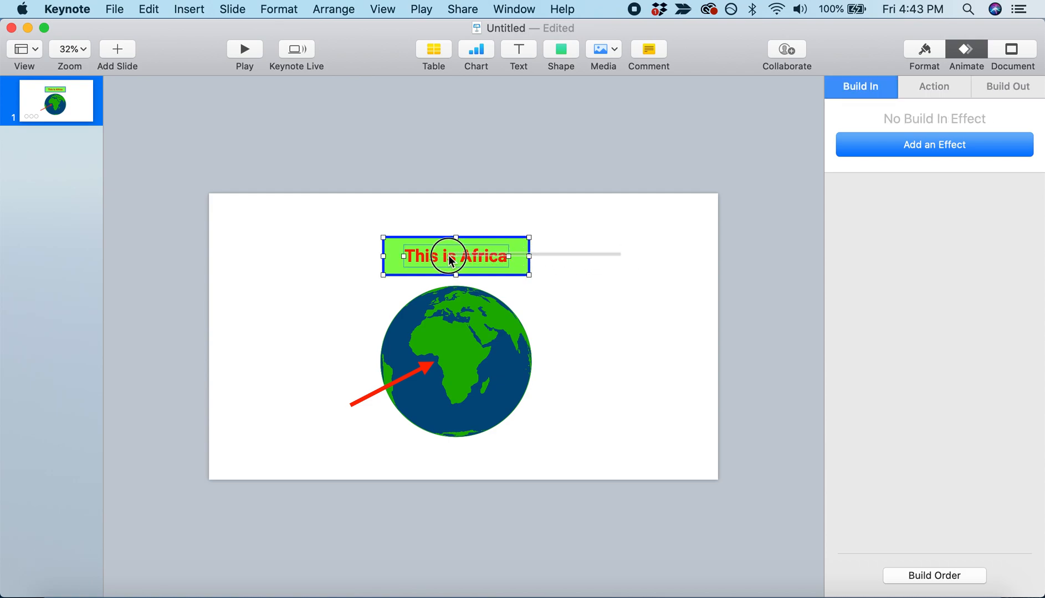
pyautogui.rightClick(451, 259)
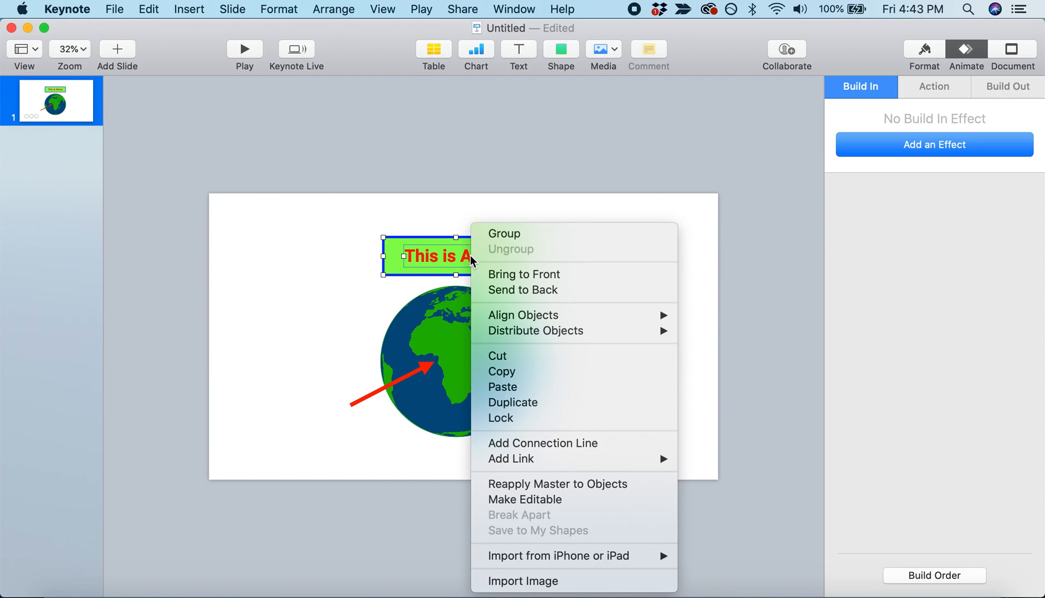
pyautogui.moveTo(589, 234)
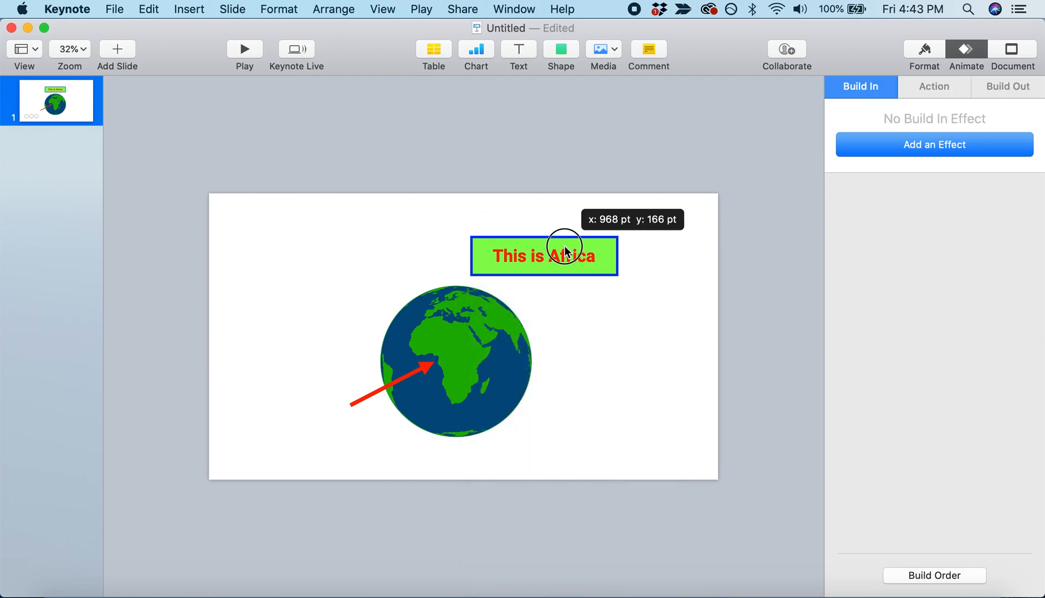
pyautogui.moveTo(544, 255); pyautogui.dragTo(456, 253)
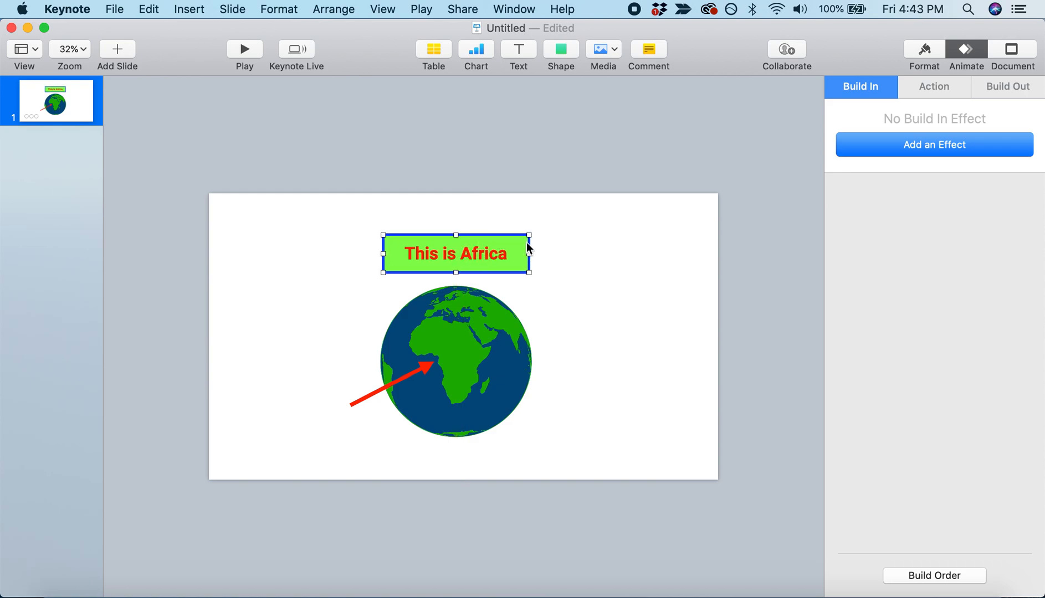
pyautogui.moveTo(728, 235)
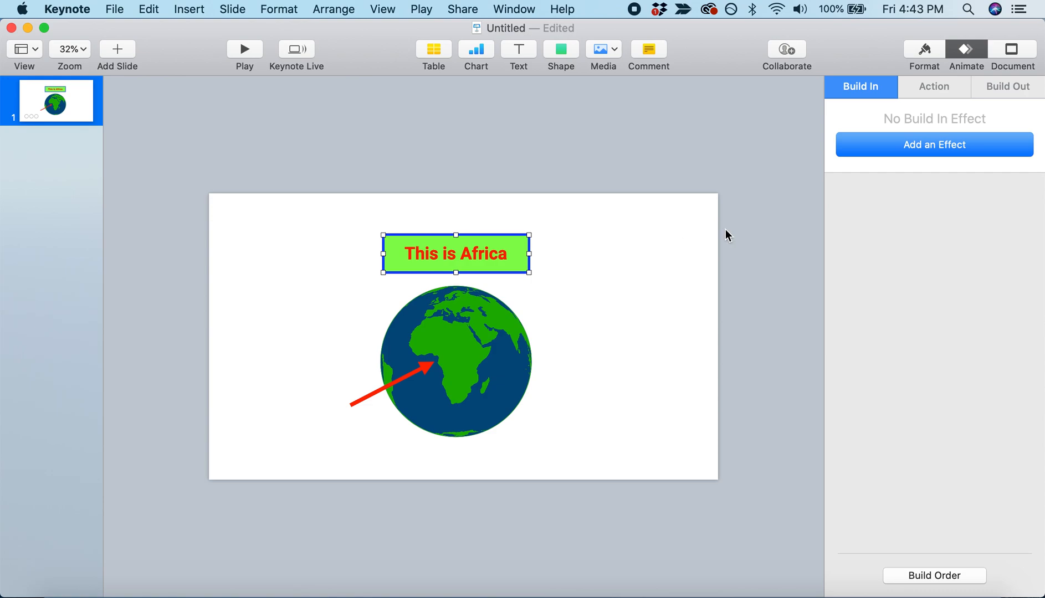
pyautogui.click(934, 145)
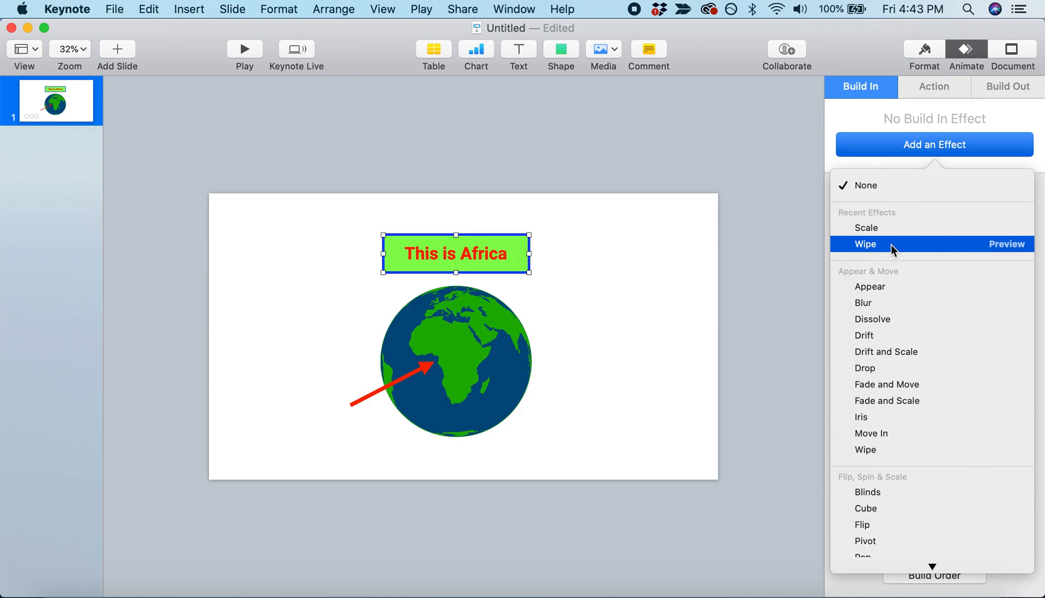
pyautogui.click(865, 244)
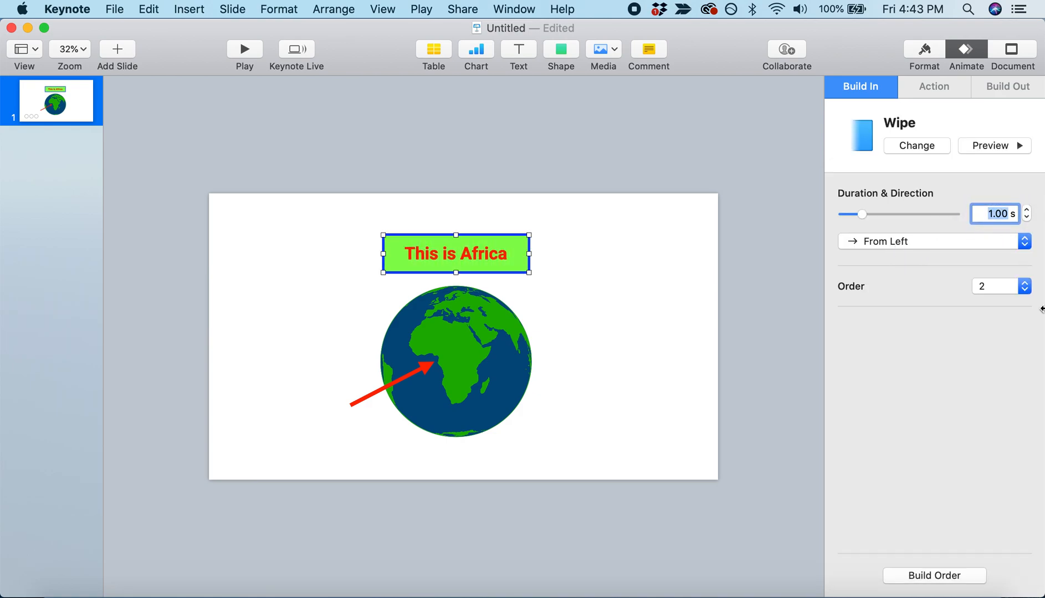
# Set the Wipe to 0.5 s duration, wiping in from the bottom.
pyautogui.write('.5')
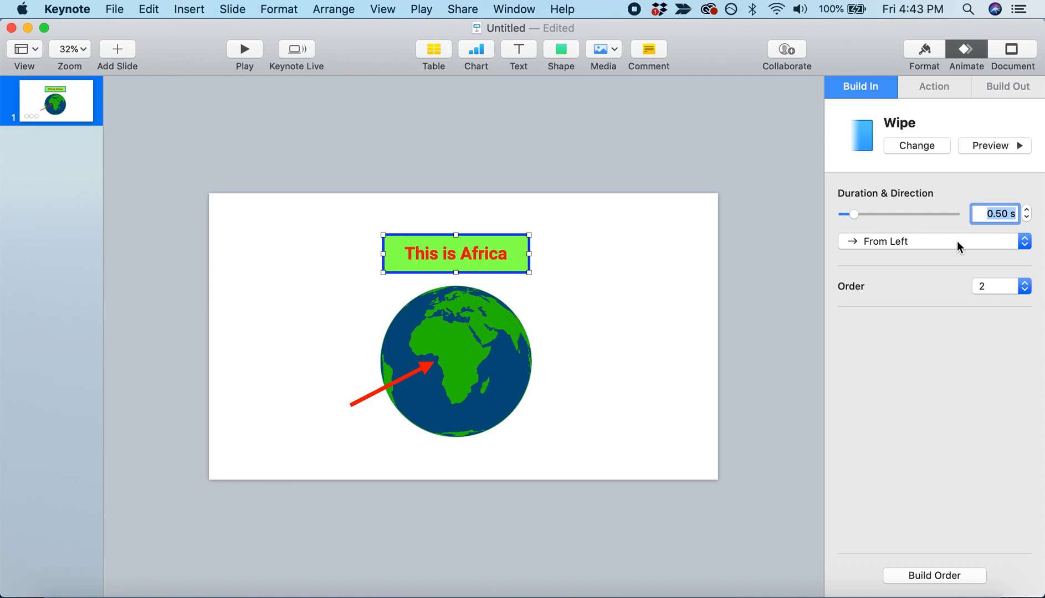
pyautogui.click(935, 242)
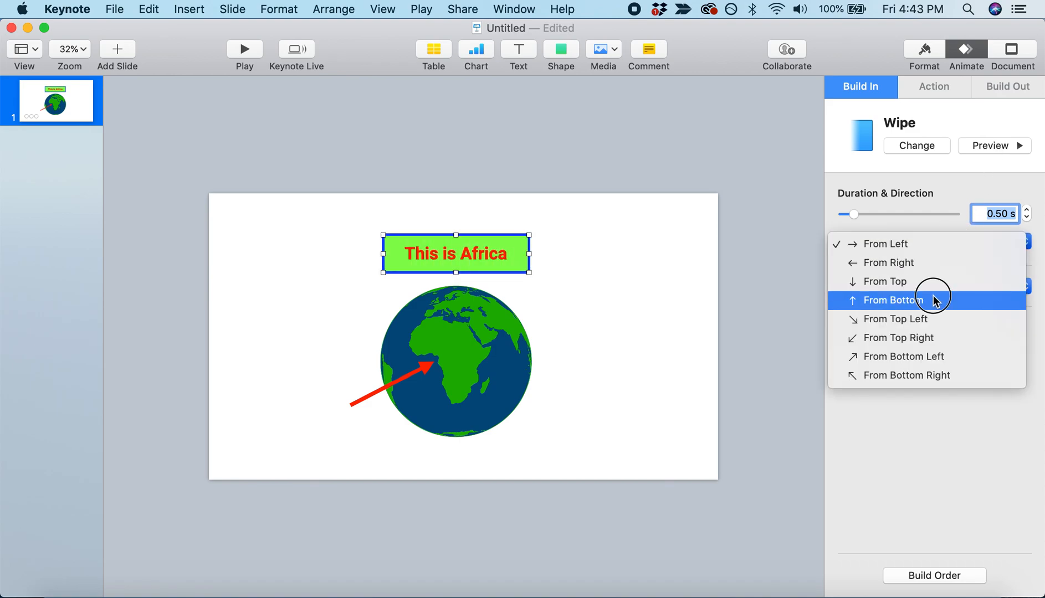
pyautogui.click(893, 301)
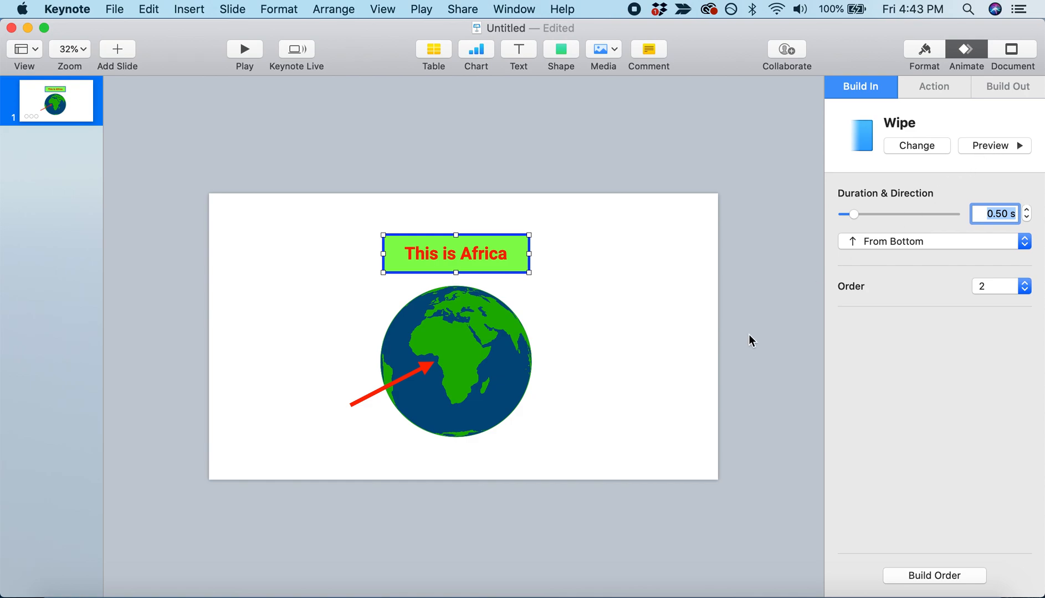
pyautogui.moveTo(445, 367)
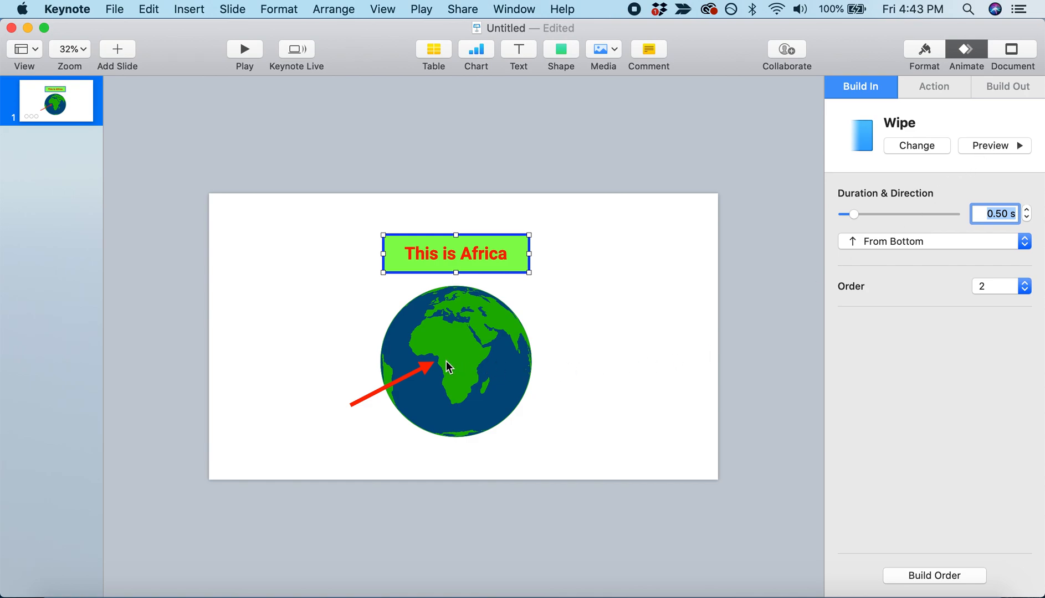
# Give the red arrow a Line Draw build-in shortened to 0.50 s.
pyautogui.click(426, 364)
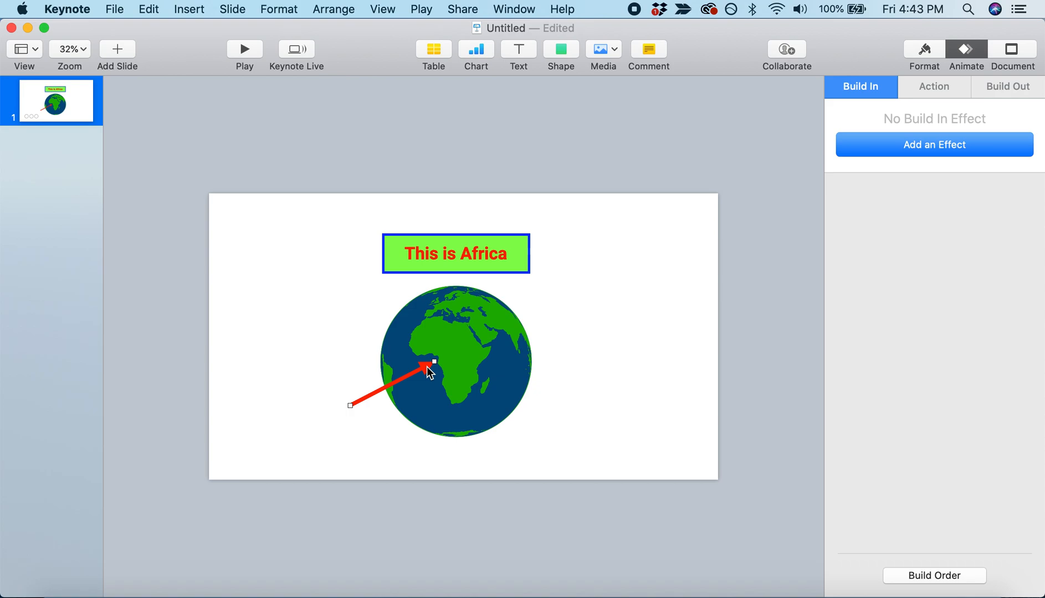
pyautogui.moveTo(871, 166)
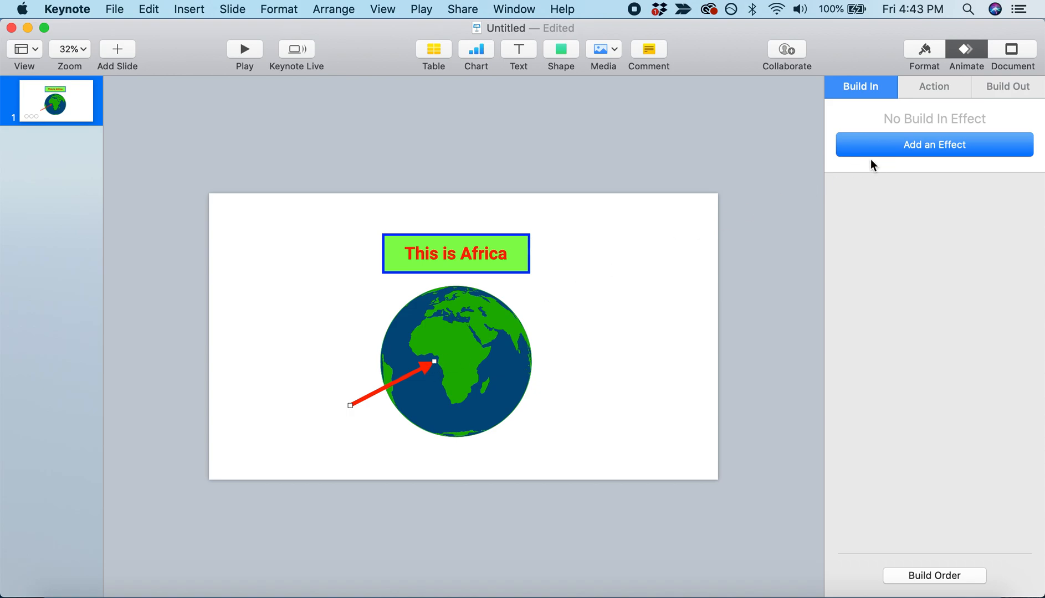
pyautogui.click(935, 145)
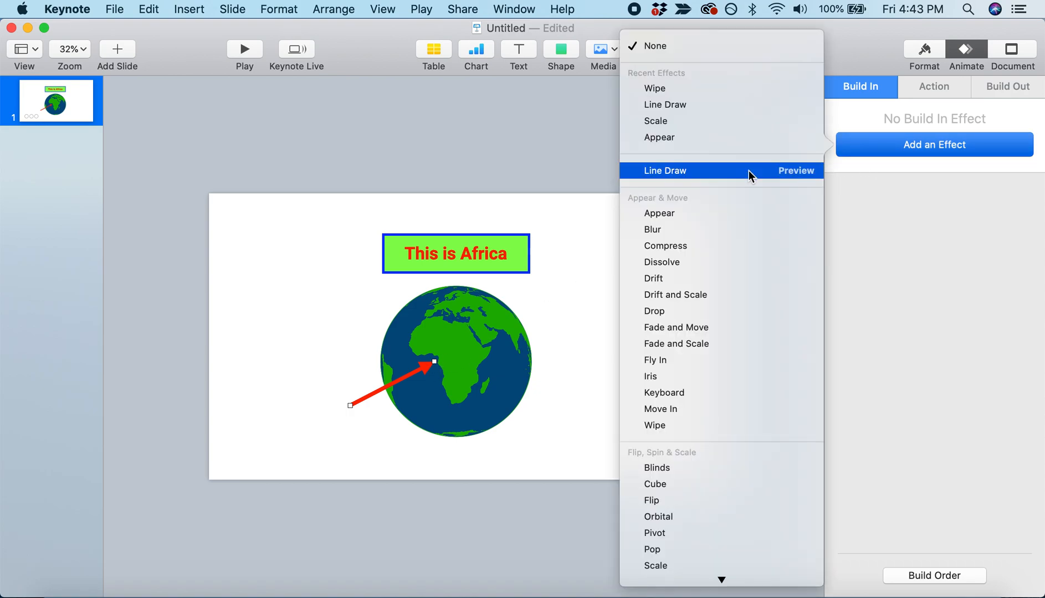
pyautogui.moveTo(721, 180)
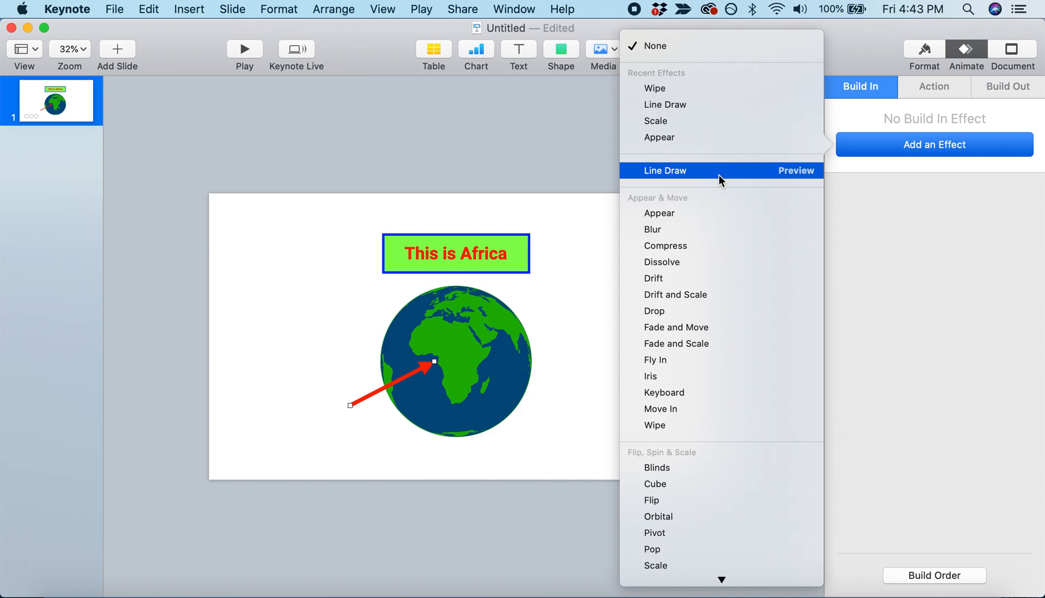
pyautogui.click(665, 170)
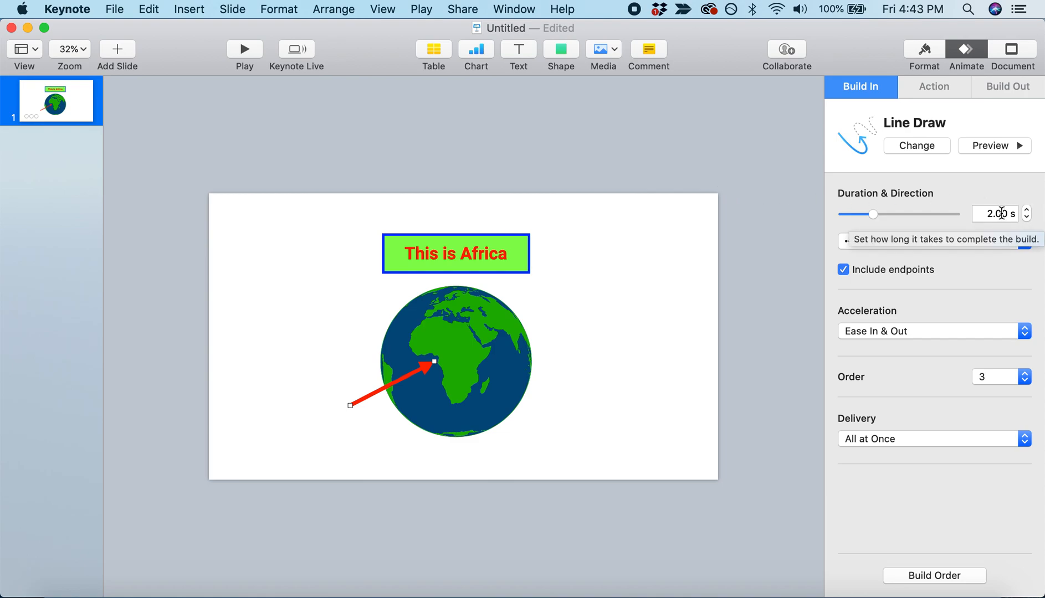
pyautogui.click(994, 213)
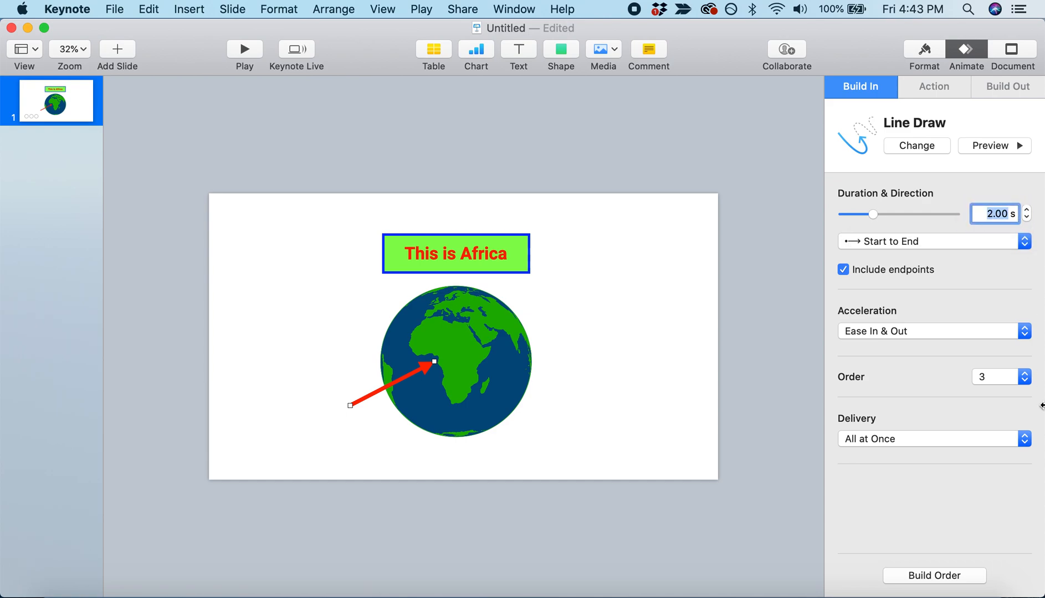
pyautogui.moveTo(874, 214); pyautogui.dragTo(855, 214)
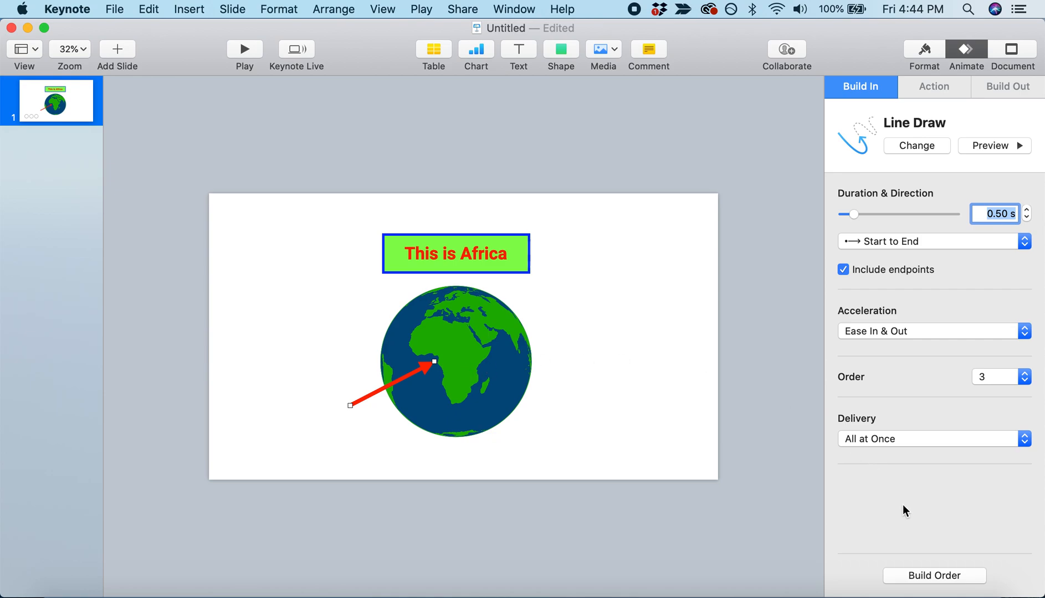
pyautogui.moveTo(913, 580)
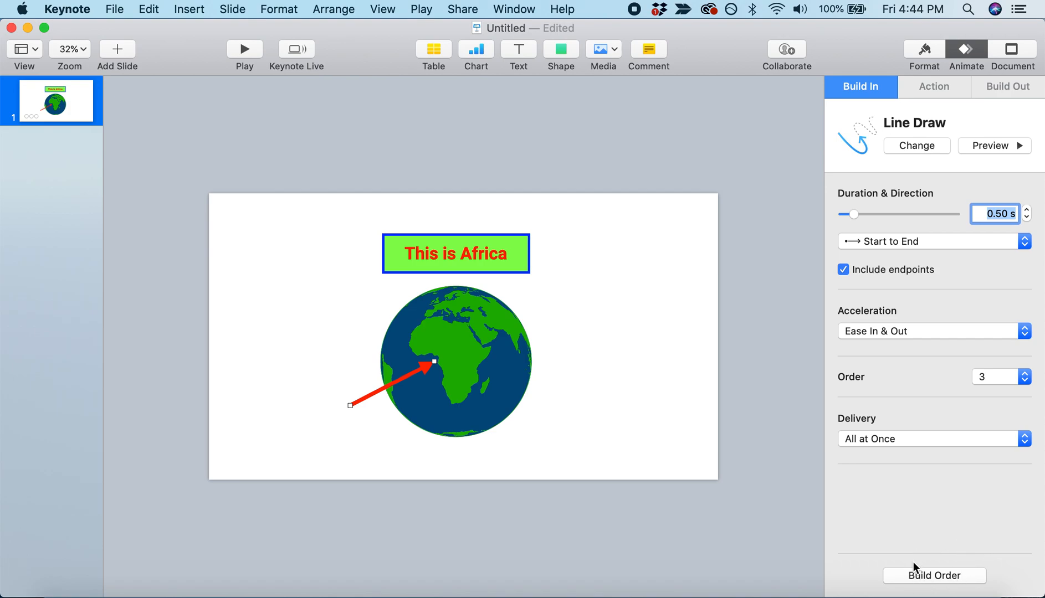
# Review the Scale, Wipe and Line Draw builds in the Build Order list.
pyautogui.click(934, 576)
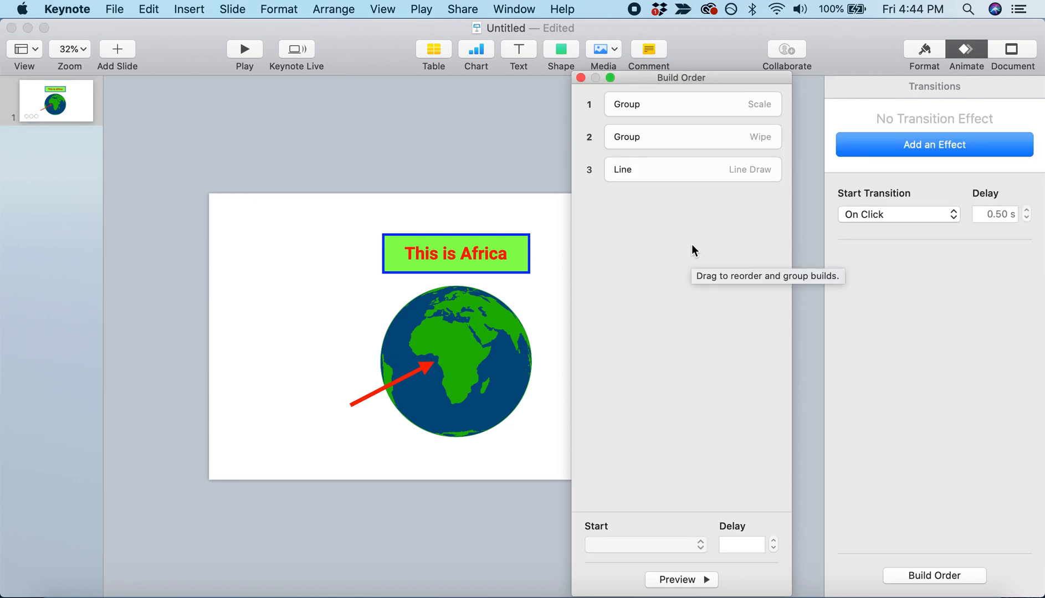
pyautogui.moveTo(591, 112)
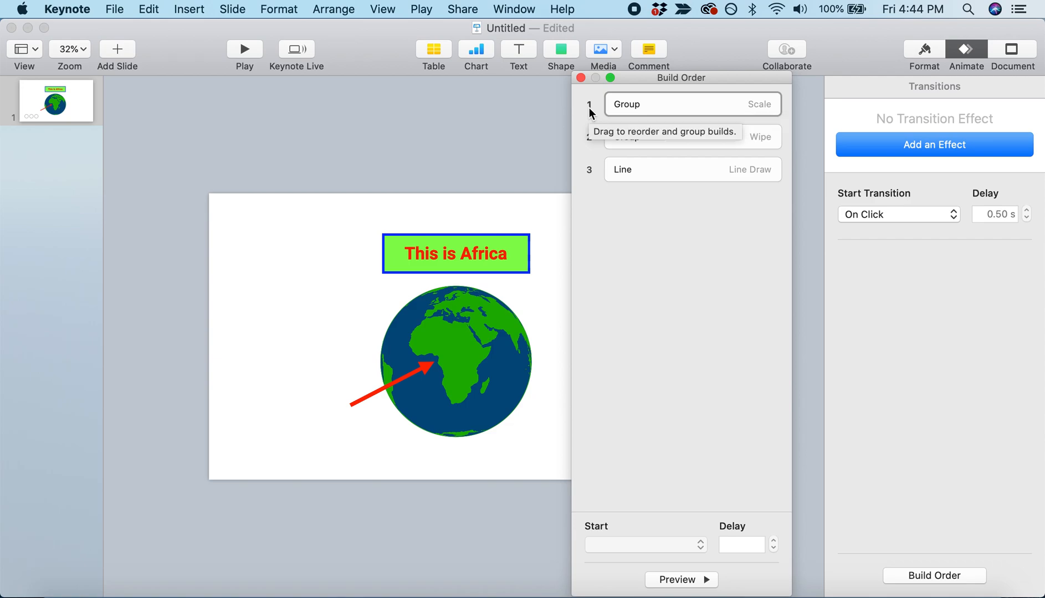
pyautogui.click(691, 104)
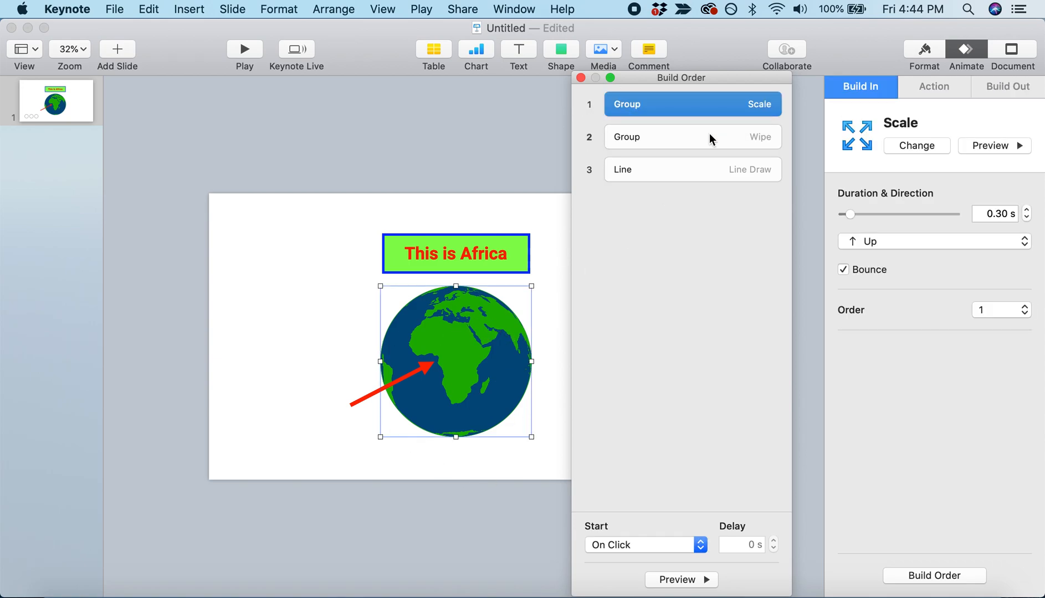
pyautogui.click(692, 137)
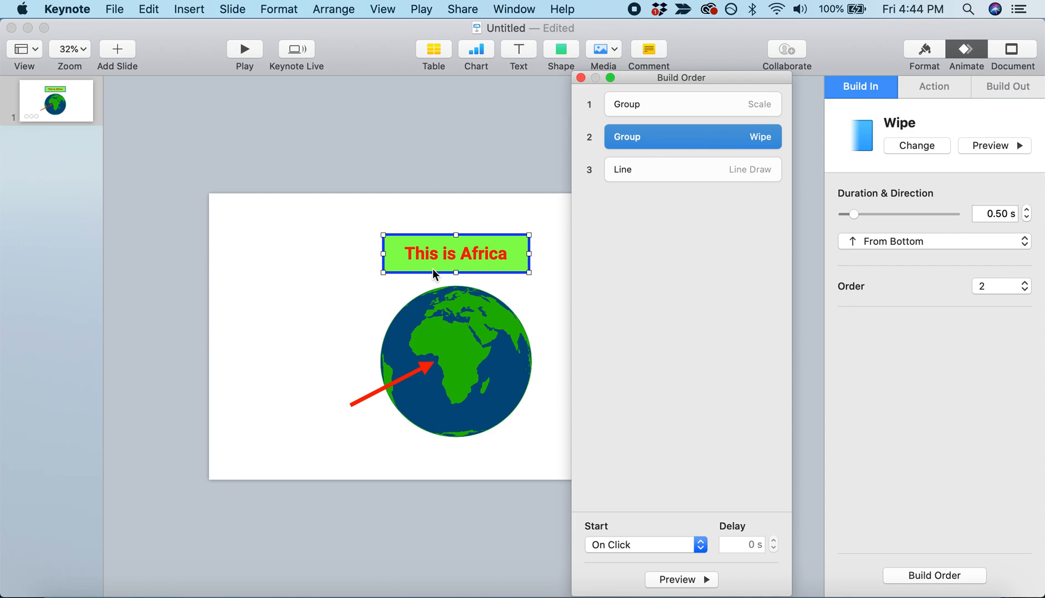
pyautogui.click(693, 170)
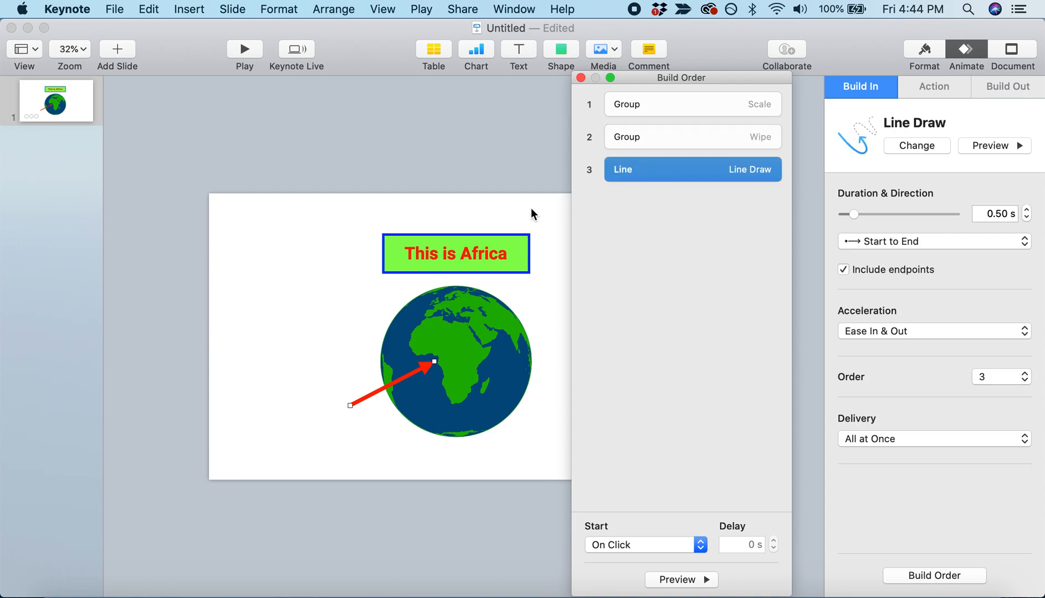
pyautogui.moveTo(431, 373)
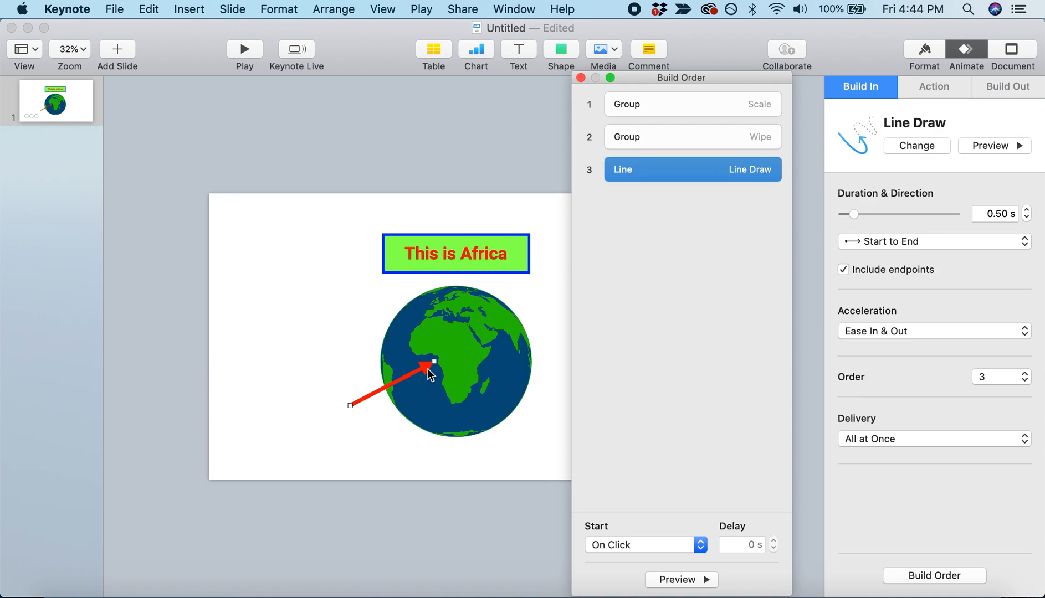
pyautogui.moveTo(653, 224)
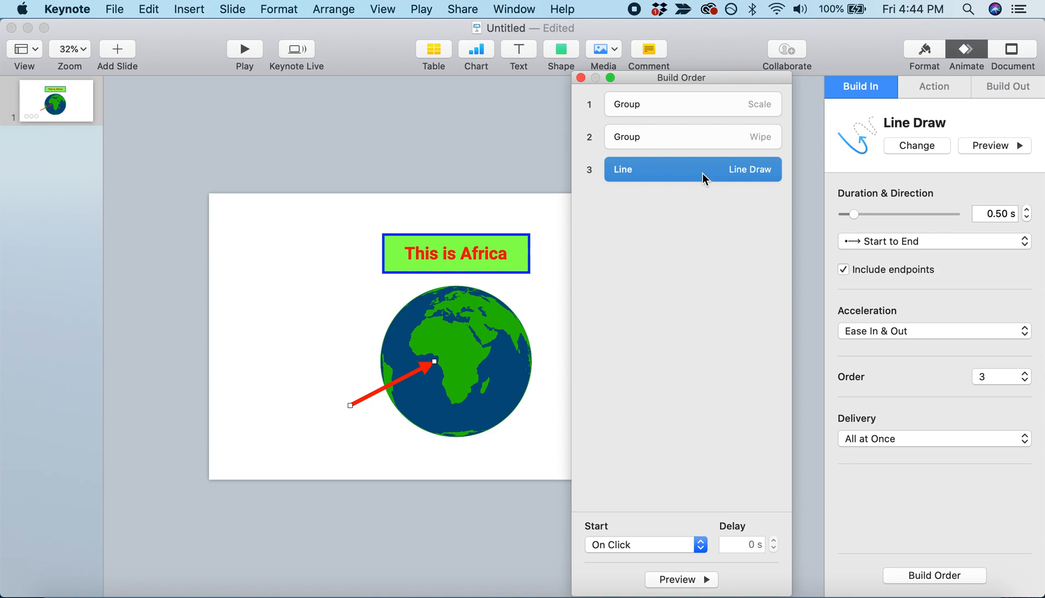
# Move the arrow's Line Draw build up to second place and verify the new order.
pyautogui.moveTo(692, 168); pyautogui.dragTo(700, 138)
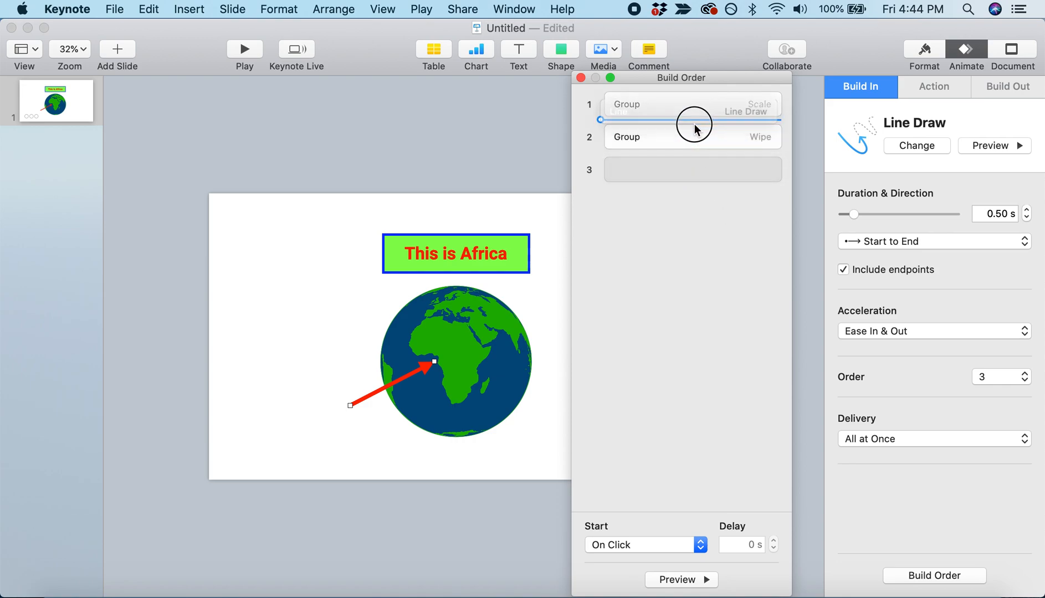
pyautogui.moveTo(692, 110); pyautogui.dragTo(693, 128)
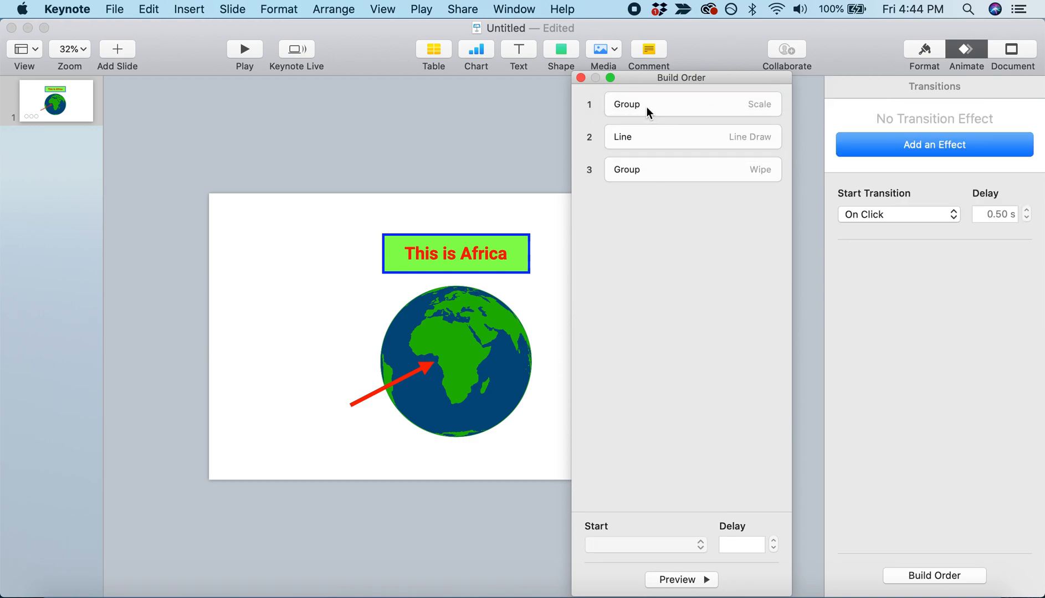
pyautogui.click(692, 137)
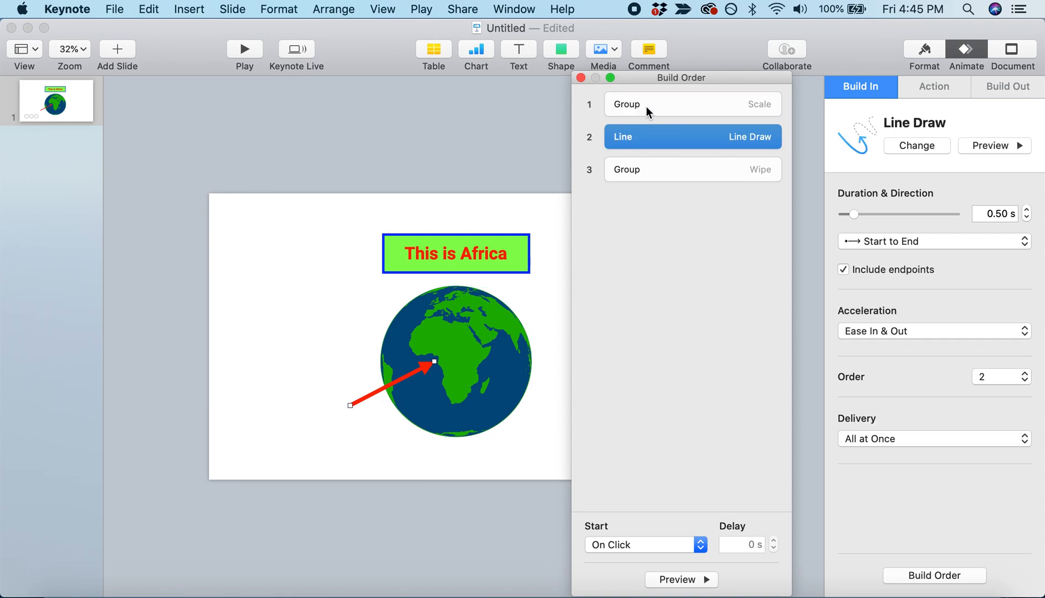
pyautogui.click(692, 170)
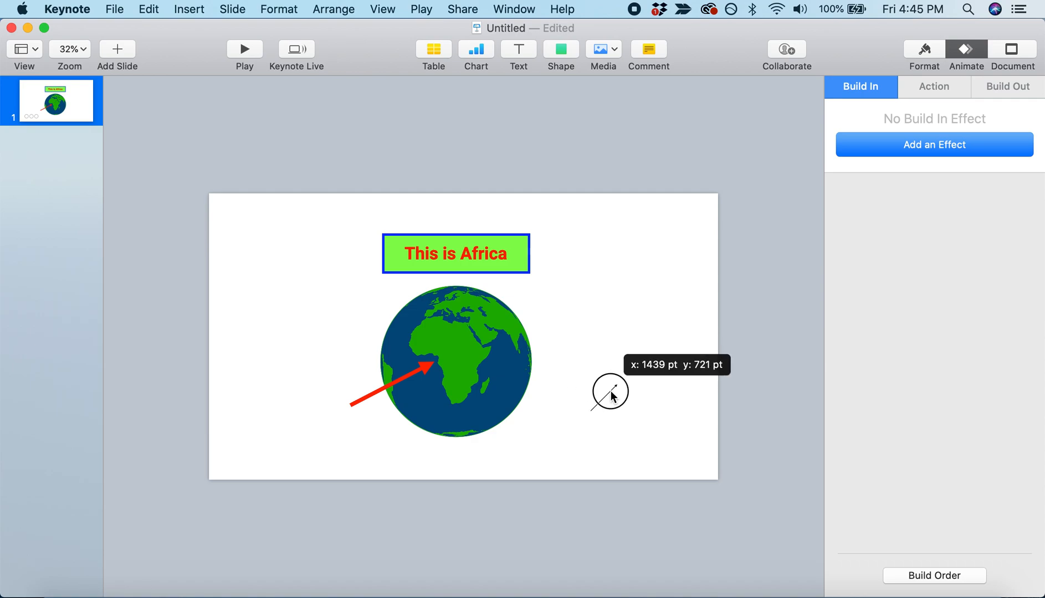
# Draw a line from the lower right toward Africa and style it red with 15 pt width.
pyautogui.moveTo(609, 394); pyautogui.dragTo(494, 364)
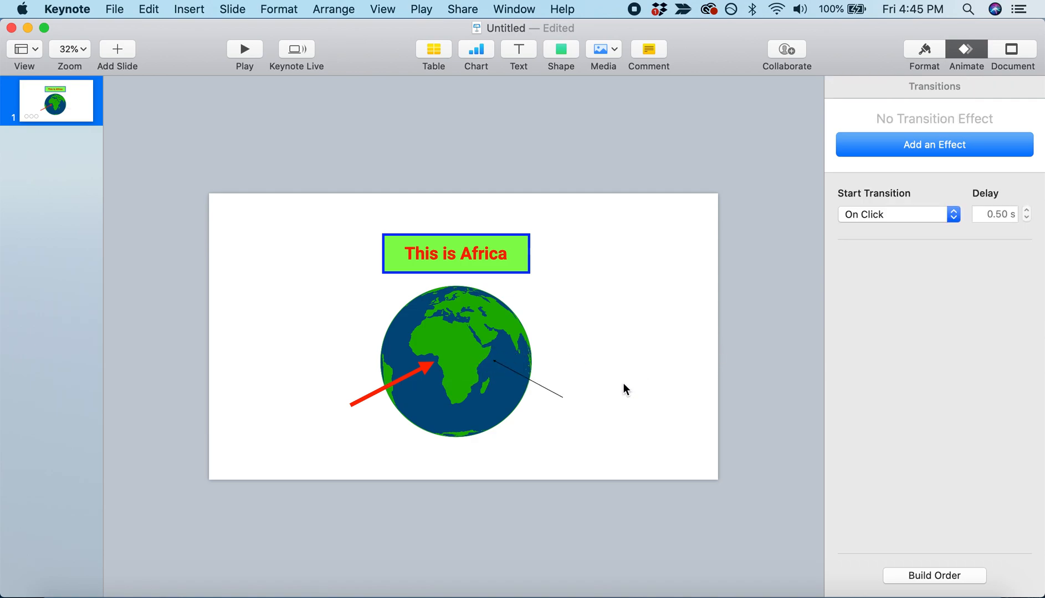
pyautogui.moveTo(559, 401)
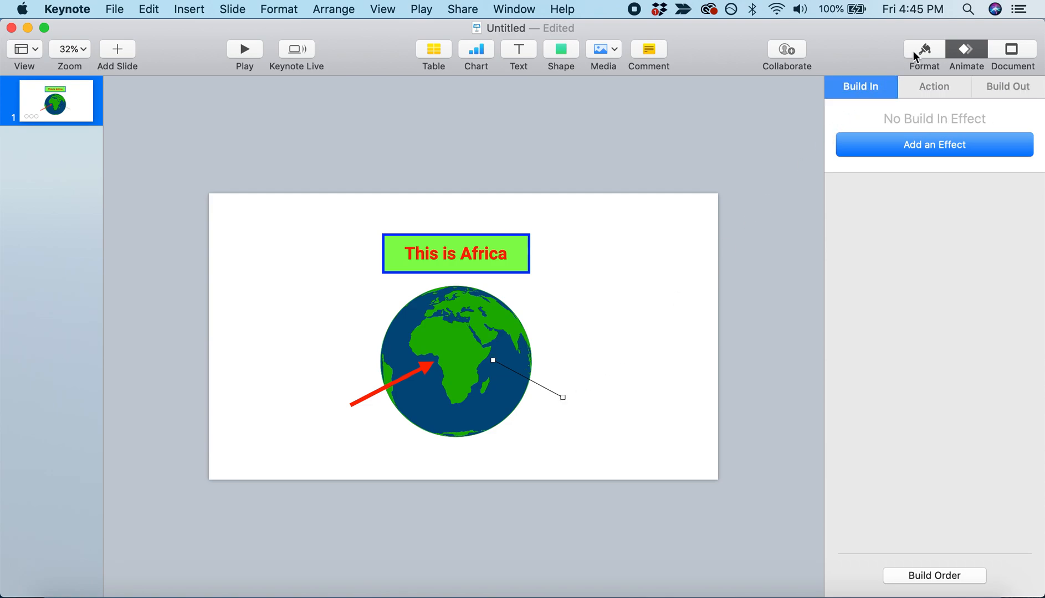
pyautogui.click(924, 49)
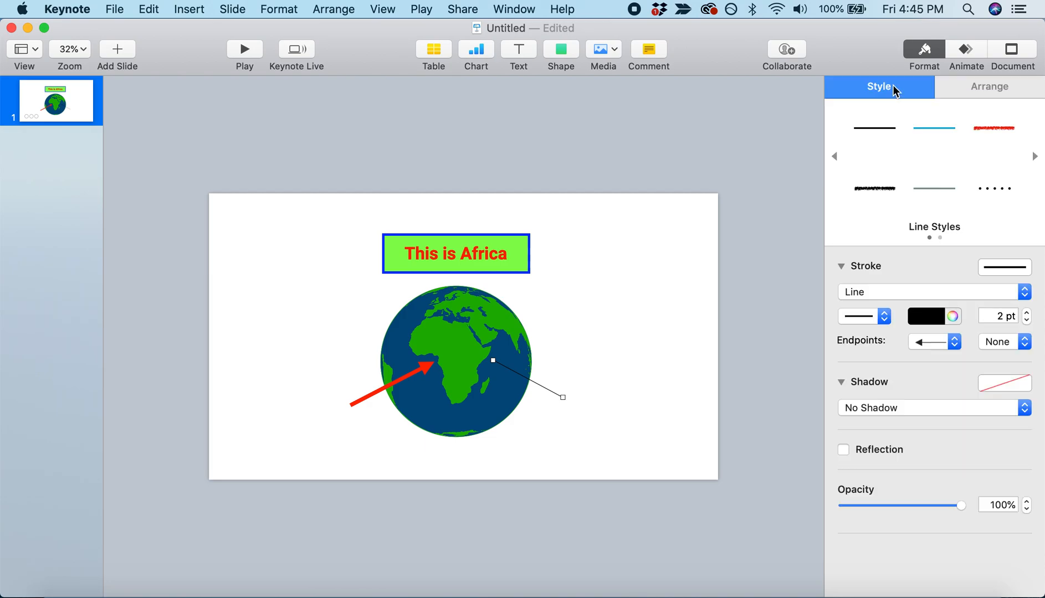
pyautogui.click(952, 317)
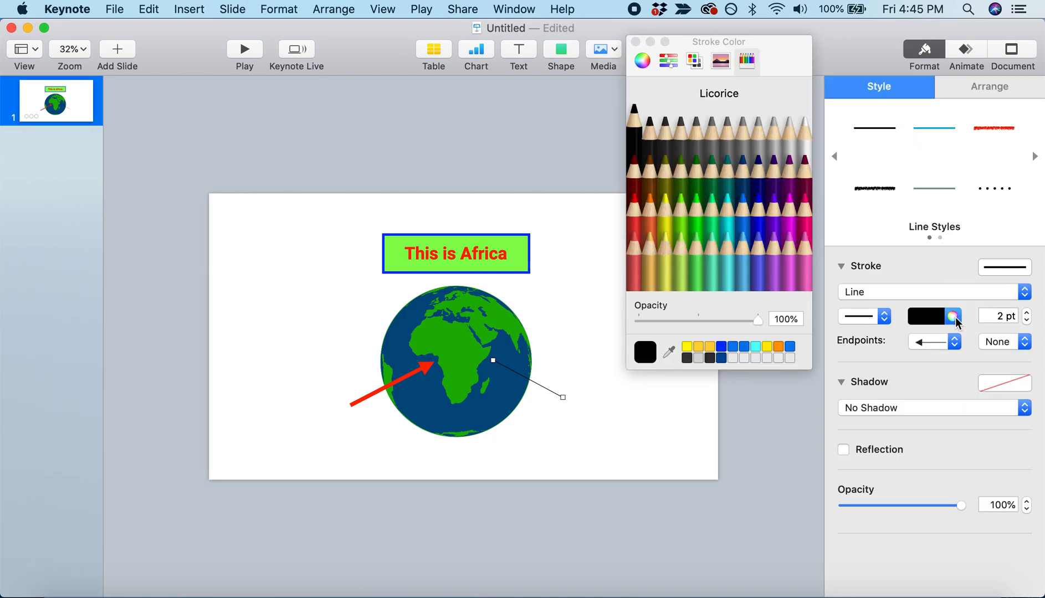
pyautogui.click(637, 200)
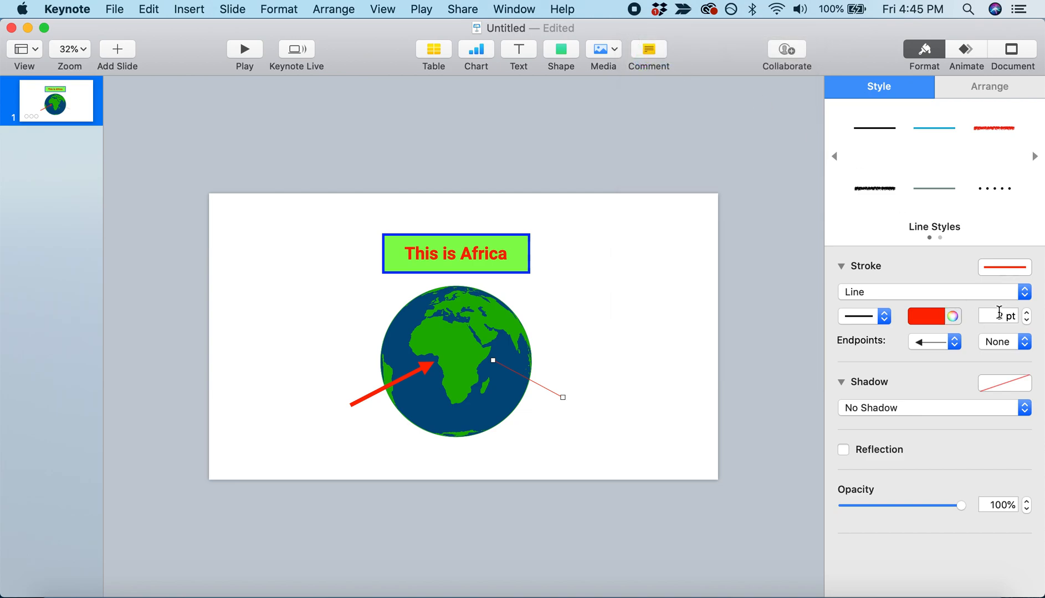
pyautogui.click(995, 316)
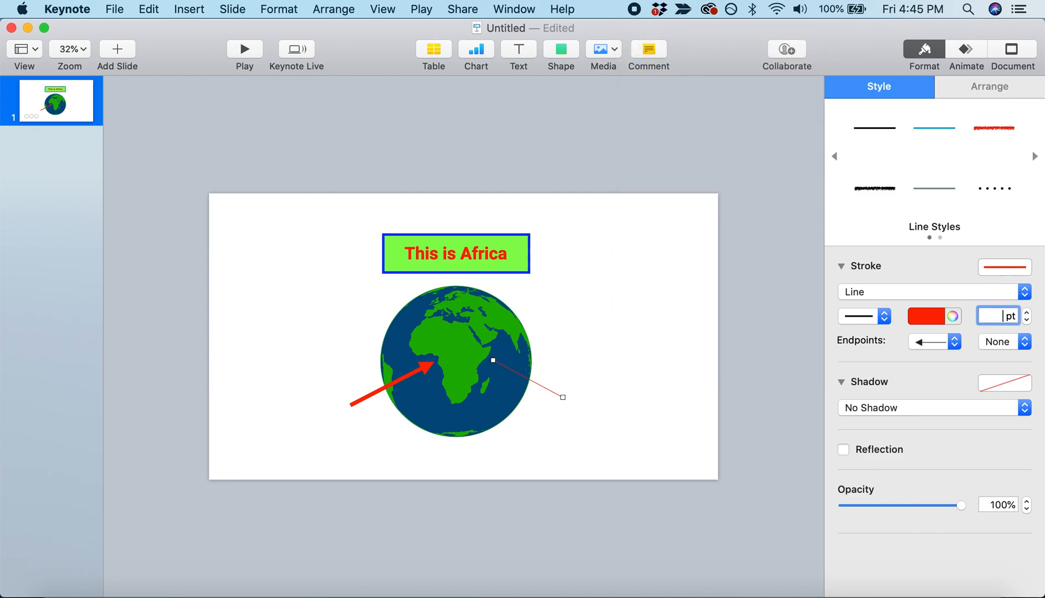
pyautogui.write('15')
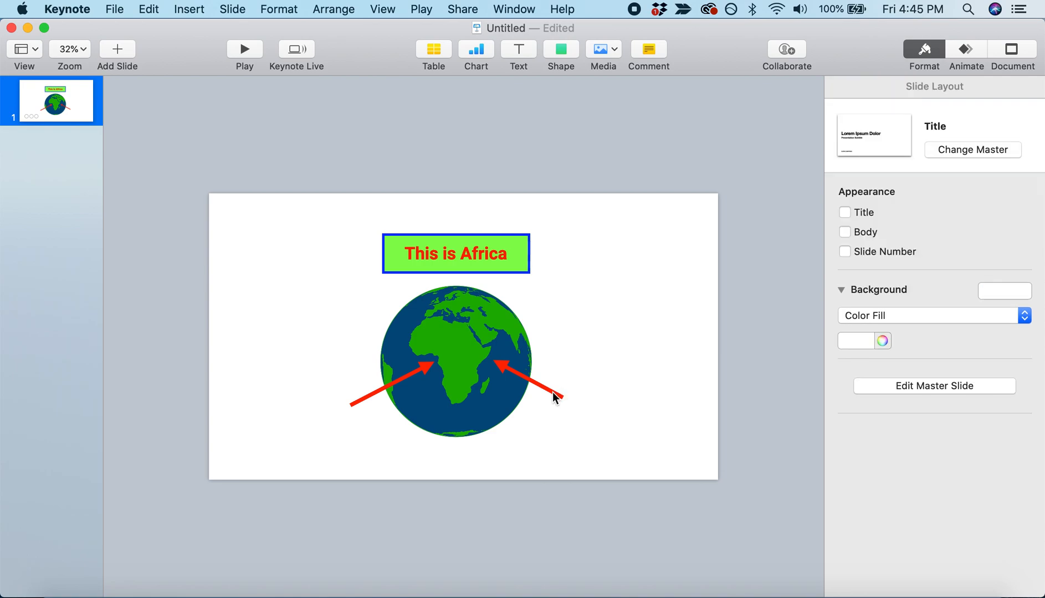
# Select the second red arrow and give it a Line Draw build-in effect.
pyautogui.click(557, 397)
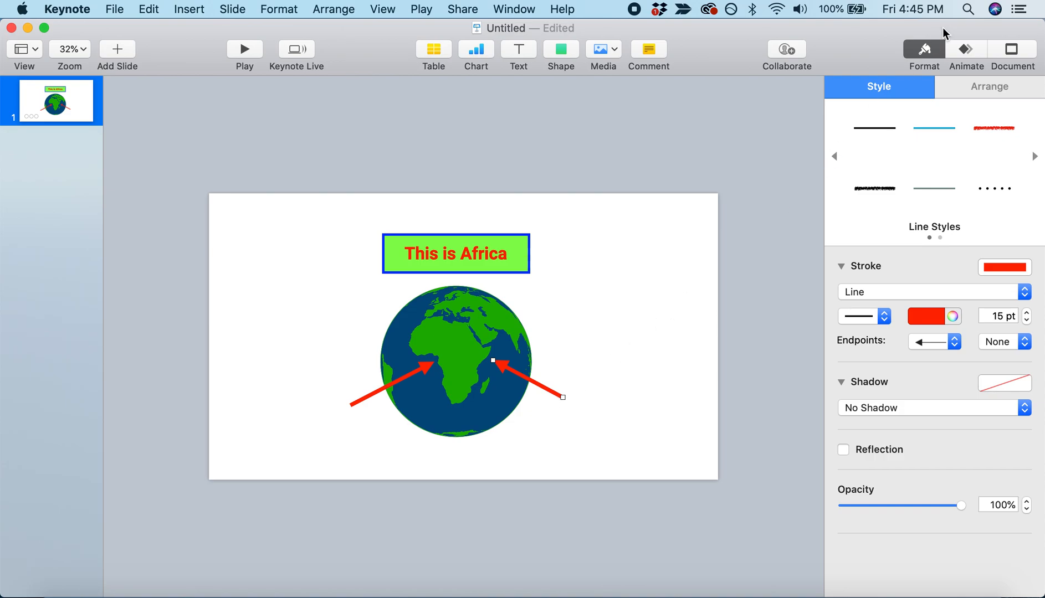
pyautogui.click(965, 49)
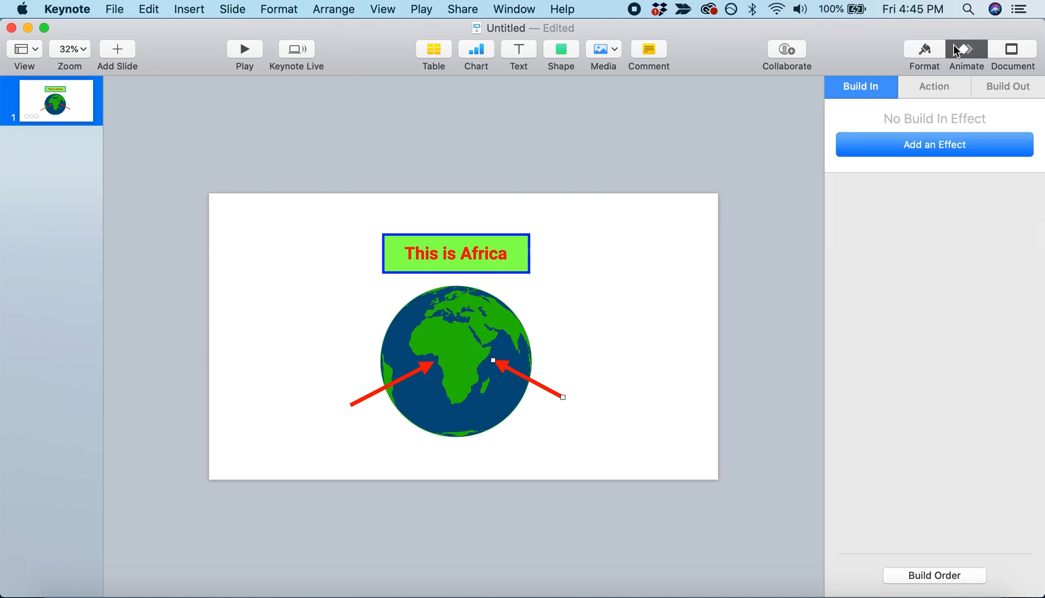
pyautogui.click(934, 144)
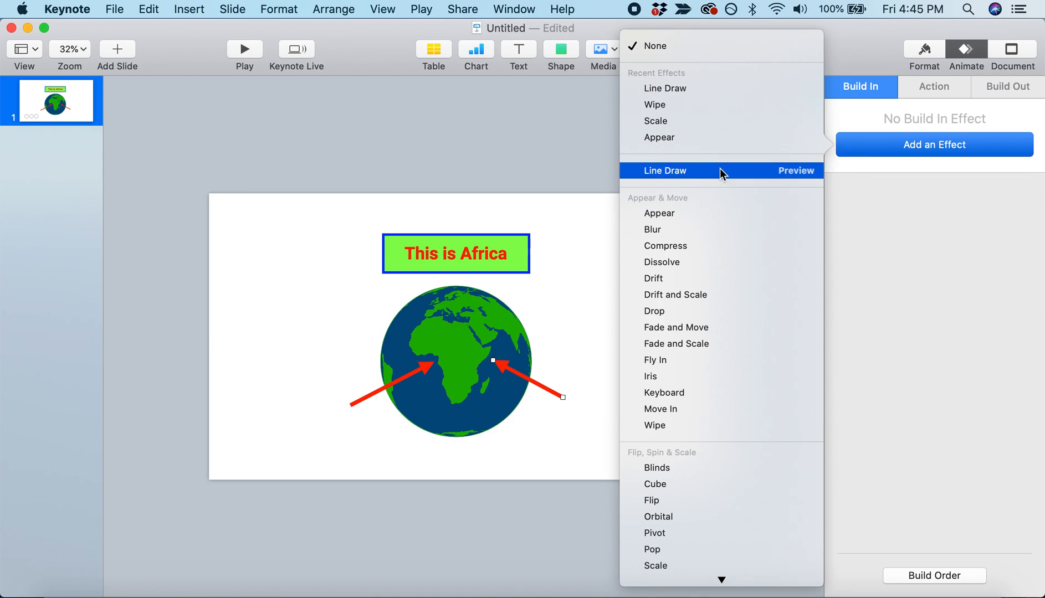
pyautogui.click(664, 171)
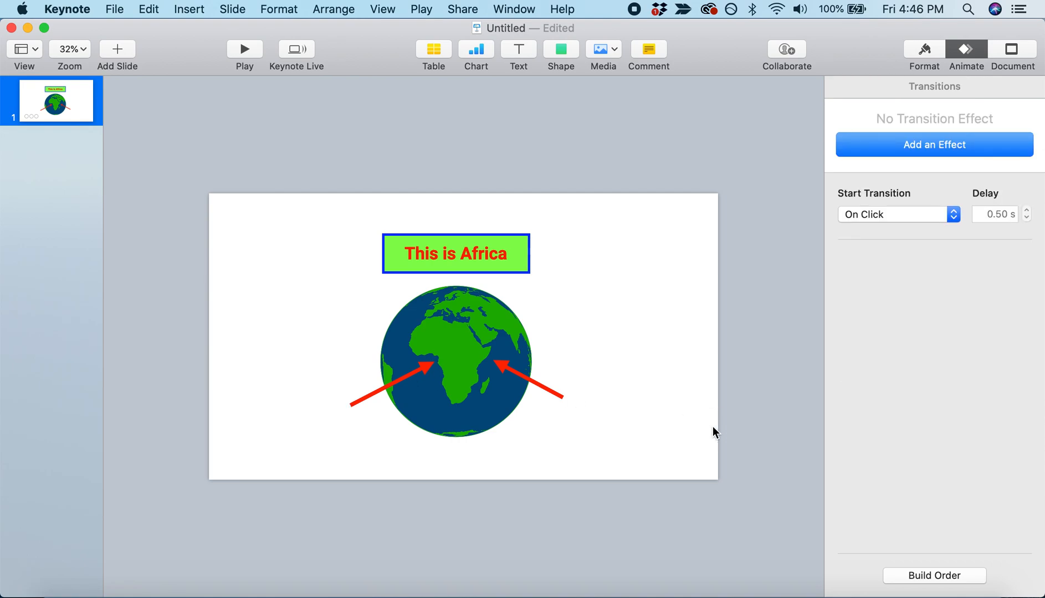
pyautogui.moveTo(939, 578)
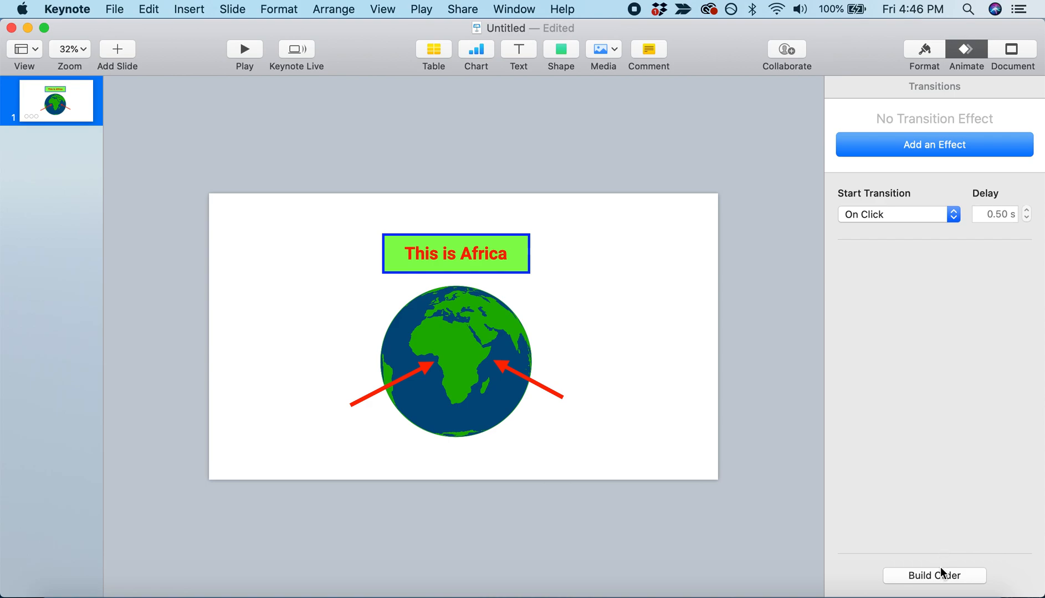
# In Build Order, move the second arrow's Line Draw build up right after the first arrow's.
pyautogui.click(934, 590)
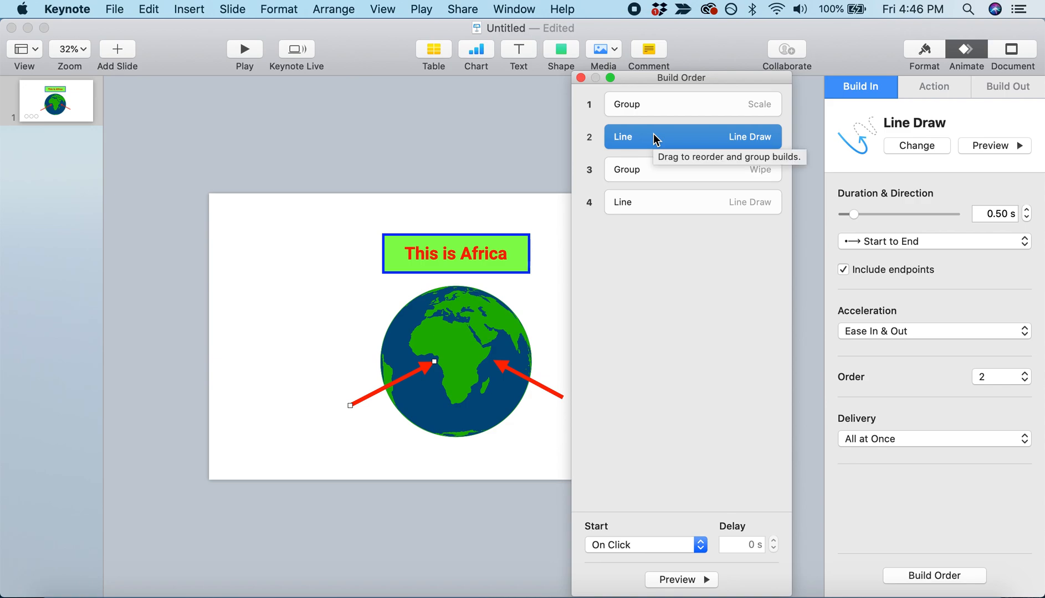
pyautogui.click(693, 202)
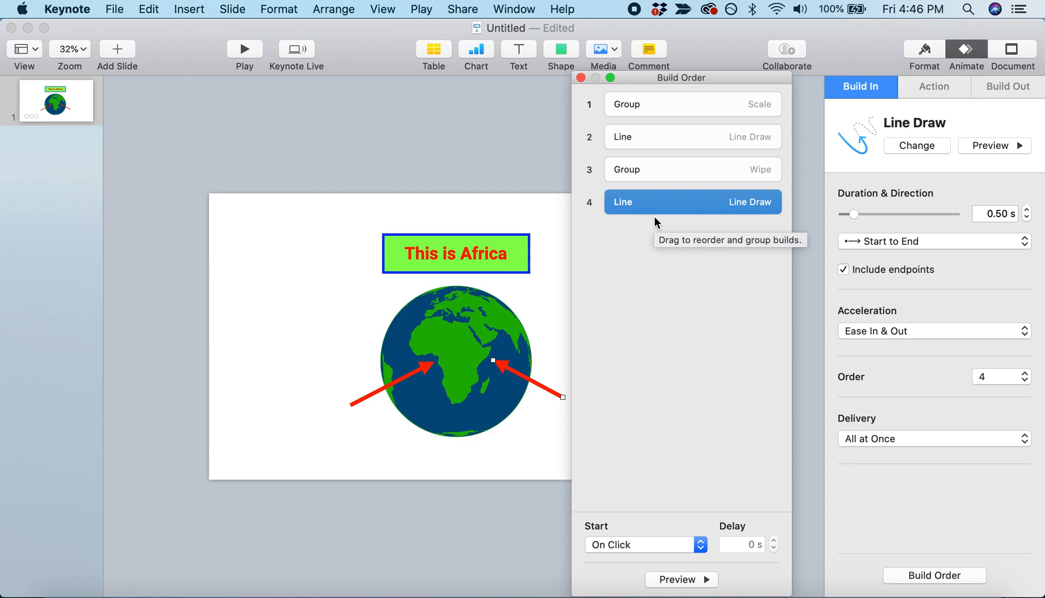
pyautogui.moveTo(639, 203)
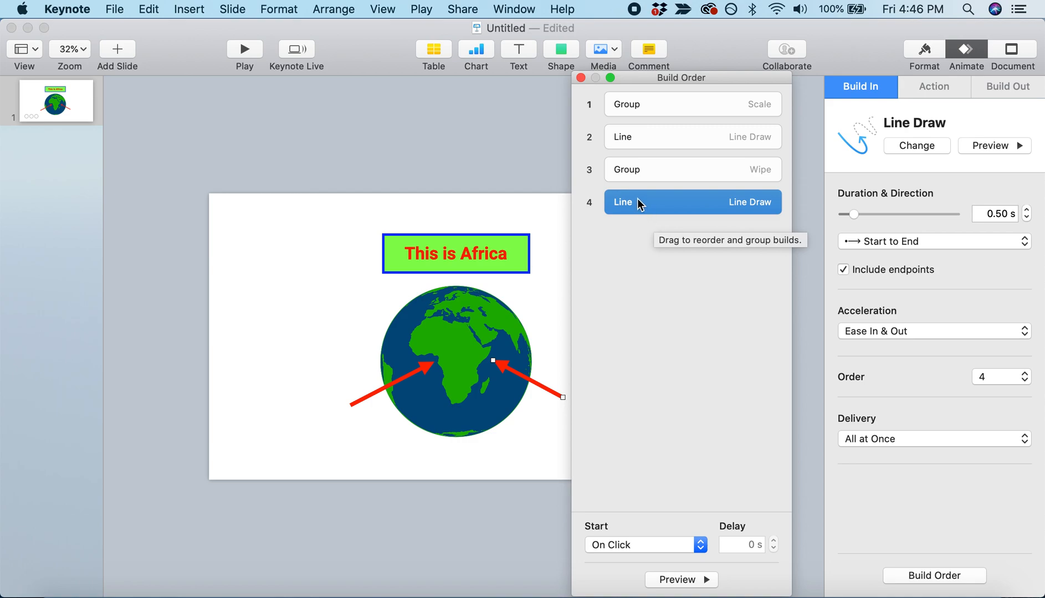
pyautogui.moveTo(638, 204); pyautogui.dragTo(630, 165)
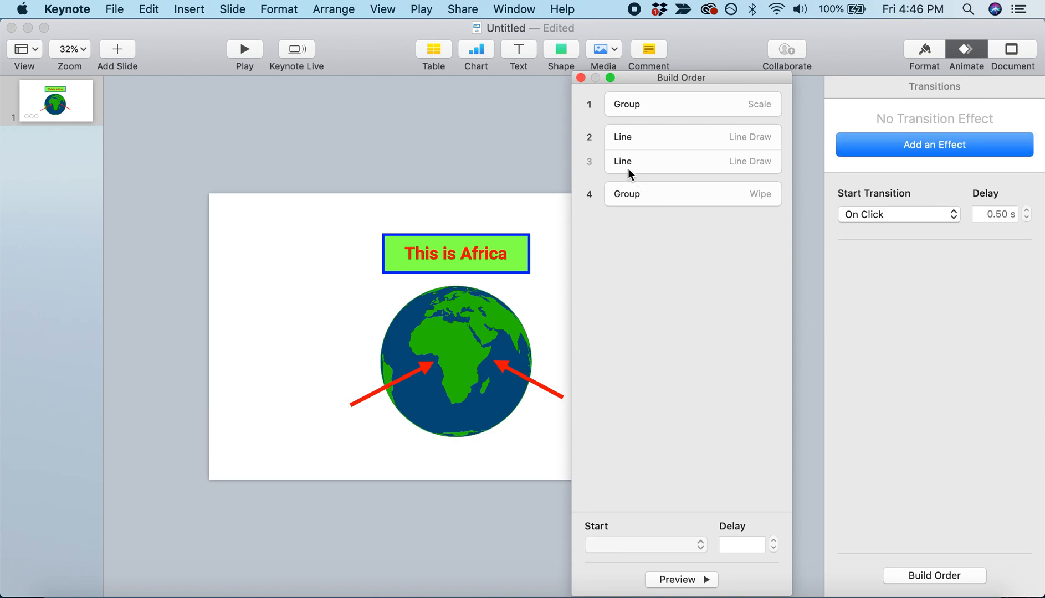
pyautogui.moveTo(628, 175)
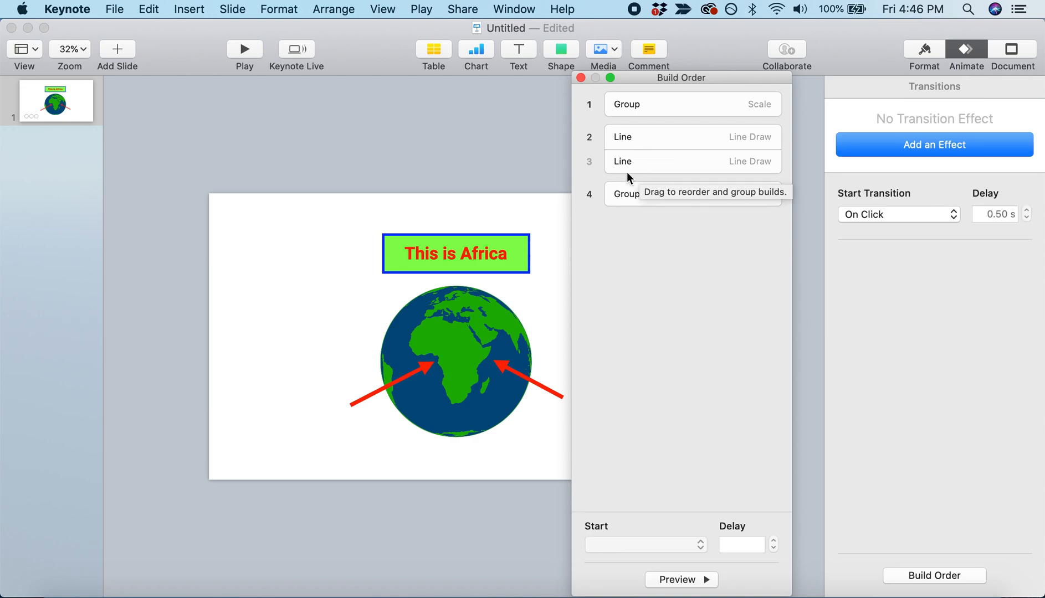
# Set the second arrow's build to start With Build 2 and close the Build Order window.
pyautogui.click(692, 161)
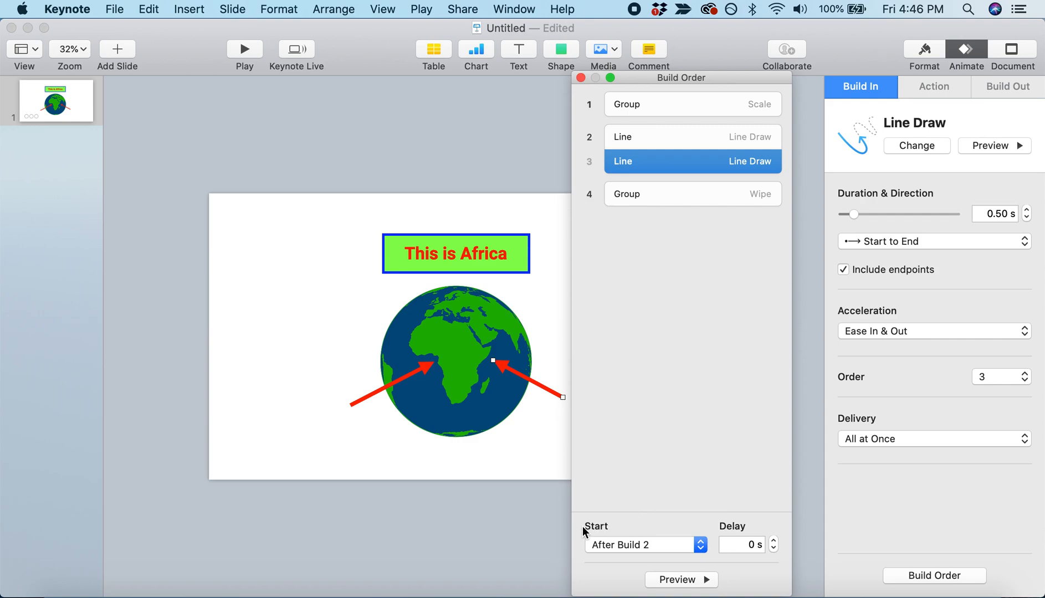
pyautogui.click(645, 545)
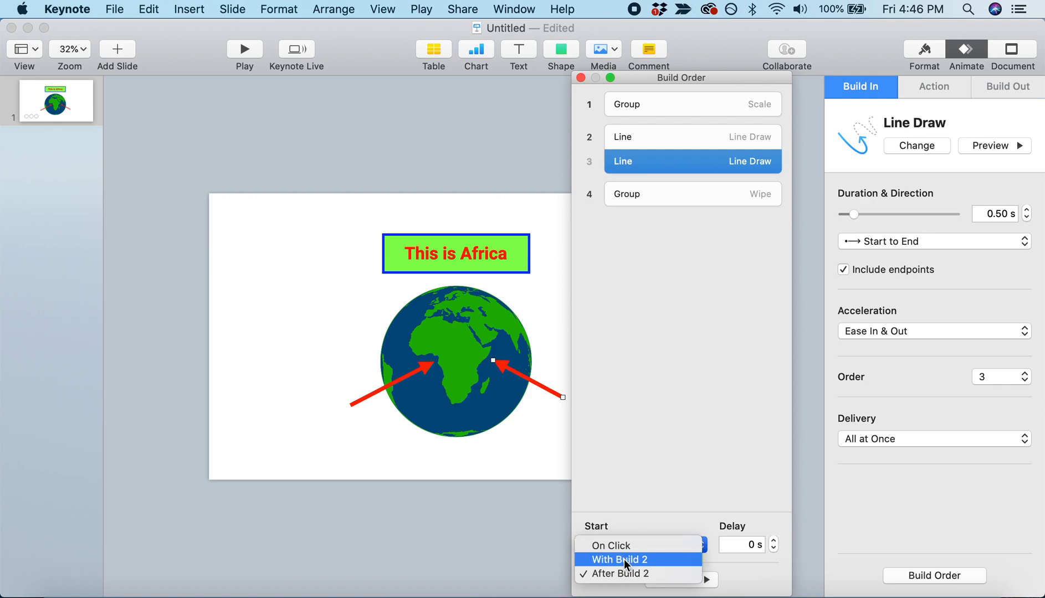
pyautogui.click(622, 560)
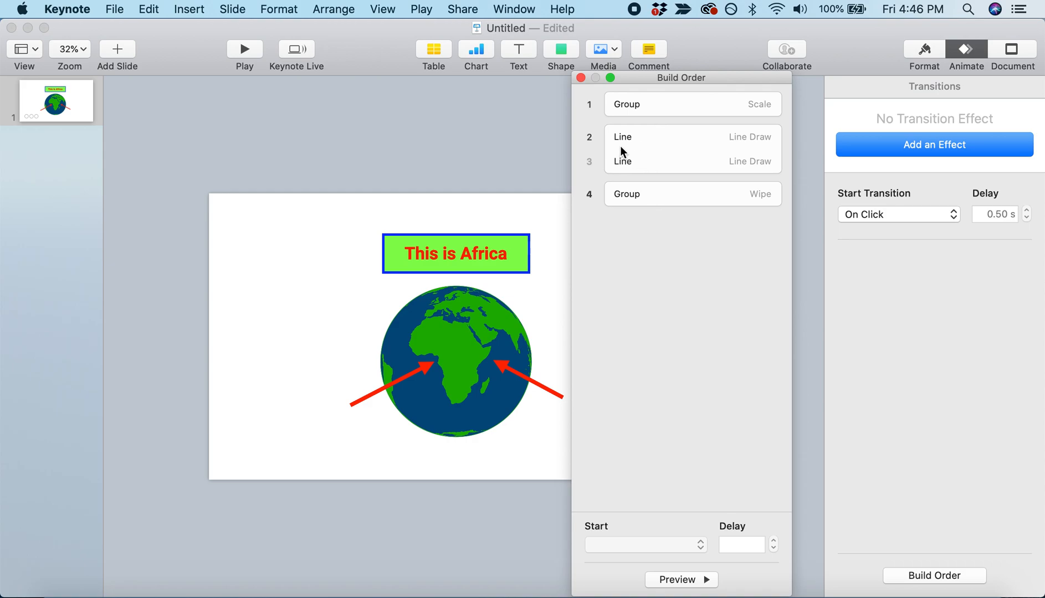
pyautogui.click(685, 161)
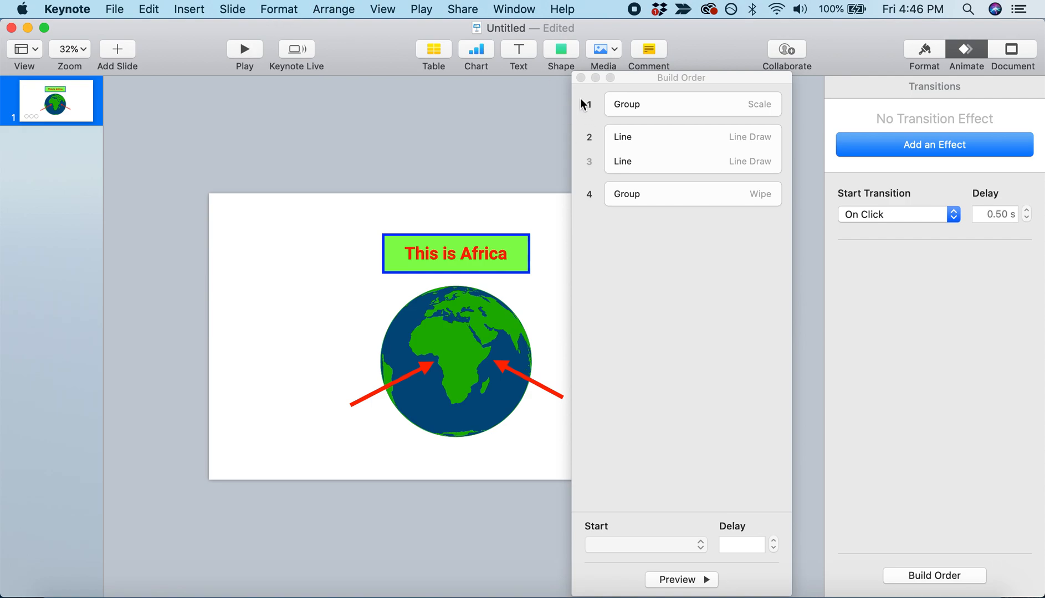
pyautogui.click(581, 78)
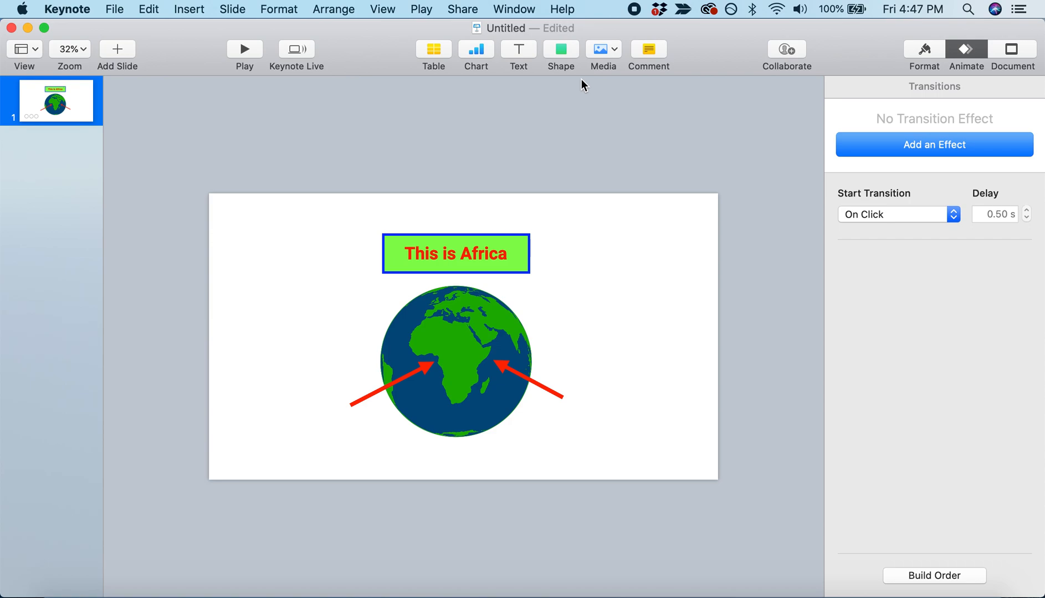
pyautogui.moveTo(591, 121)
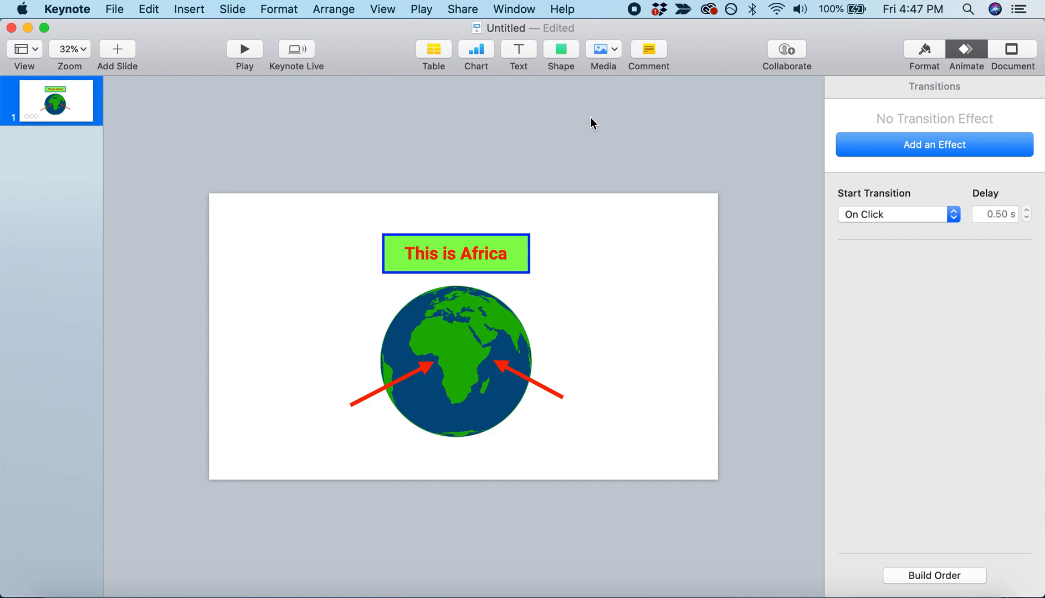
pyautogui.moveTo(429, 15)
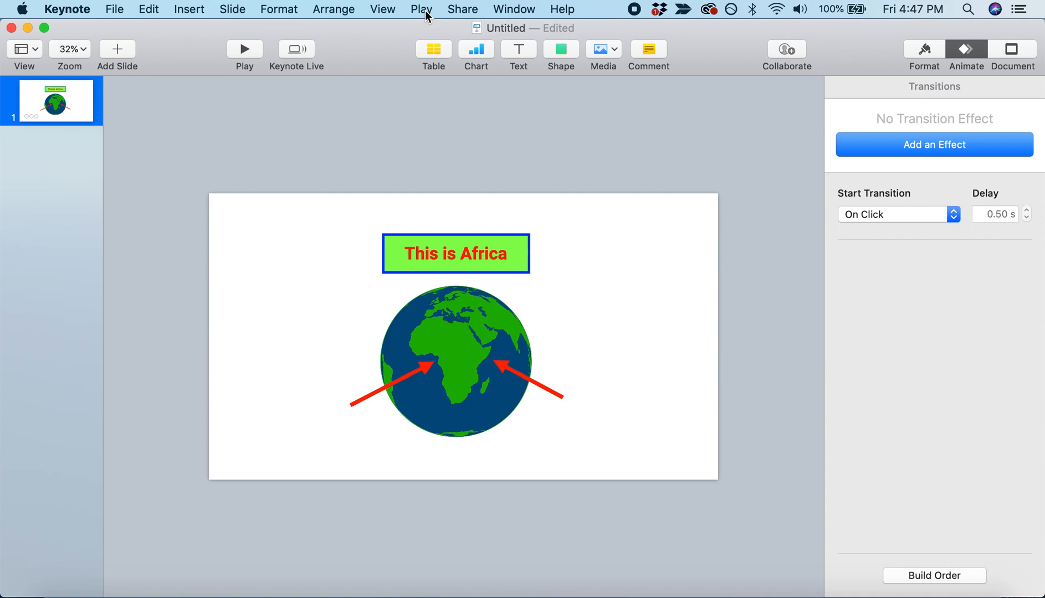
# Record a slideshow run-through of the slide via Play > Record Slideshow, stopping with Esc.
pyautogui.click(422, 9)
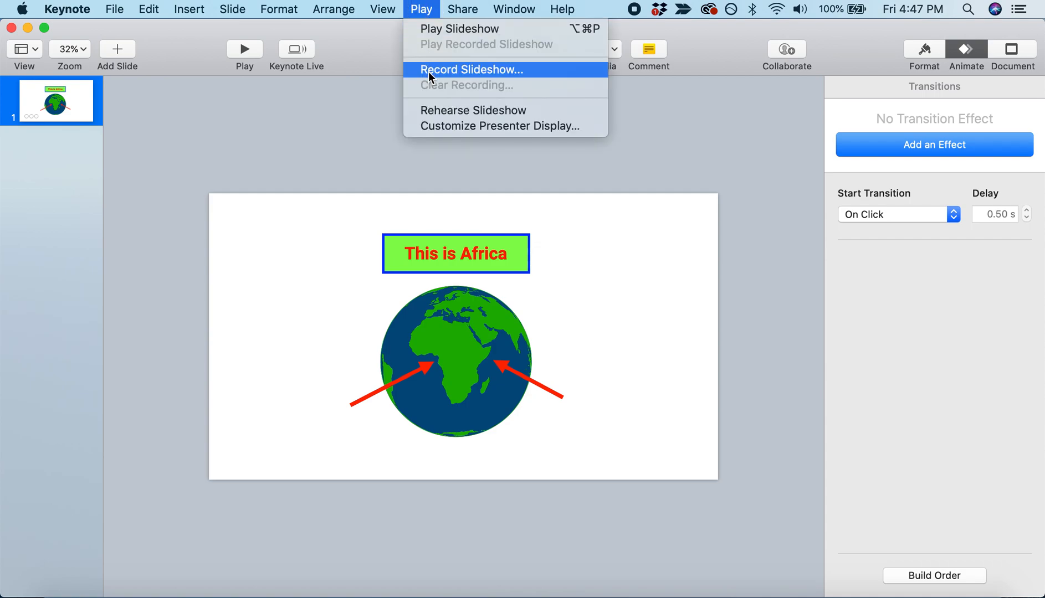
pyautogui.click(470, 70)
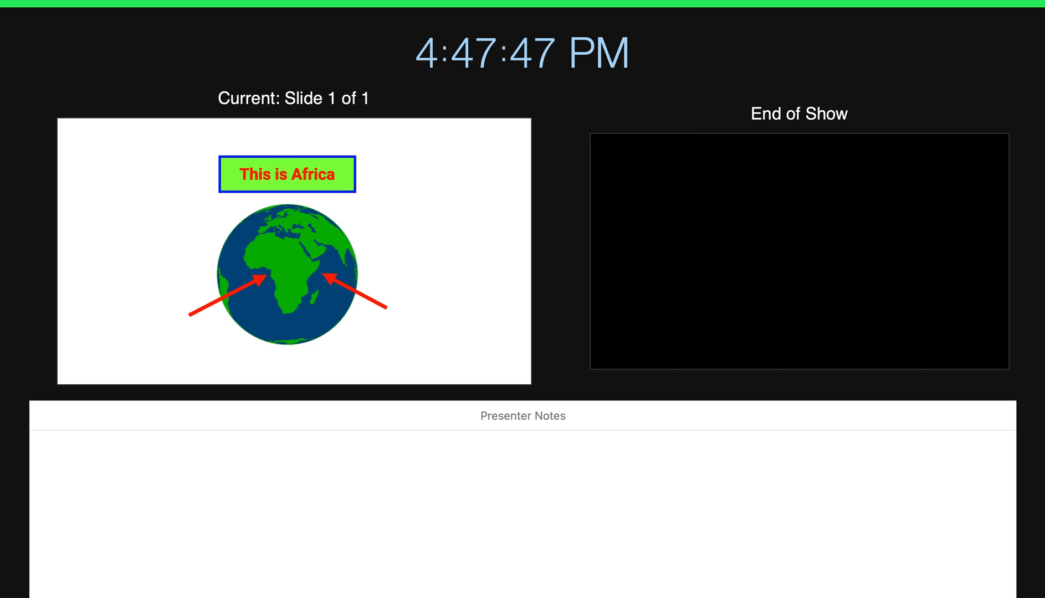
pyautogui.press('Escape')
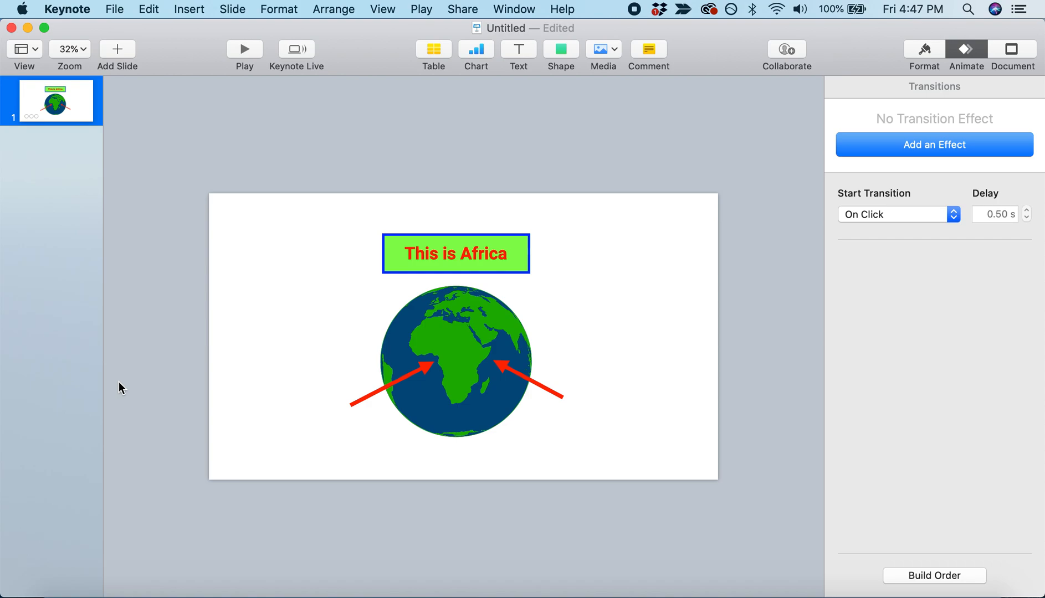
pyautogui.moveTo(120, 335)
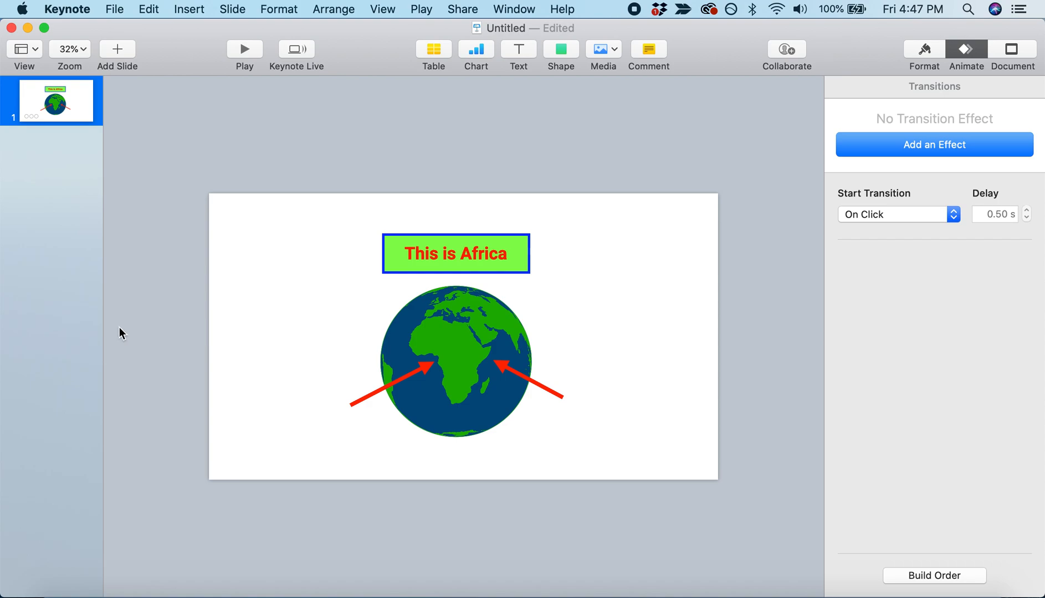
pyautogui.moveTo(115, 20)
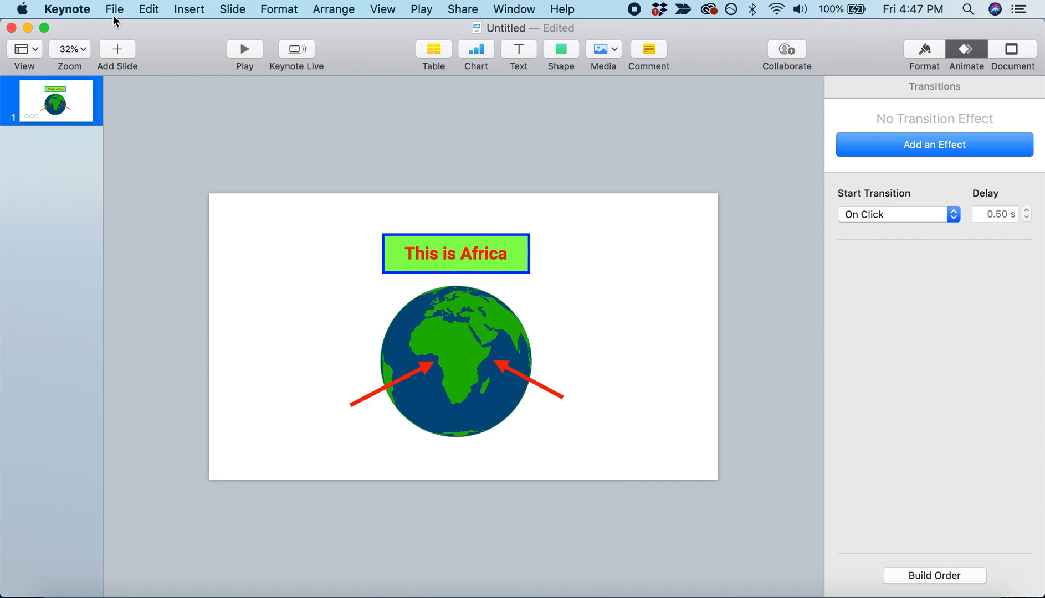
# Export the presentation as a movie with Slideshow Recording playback at 720p and proceed.
pyautogui.click(128, 8)
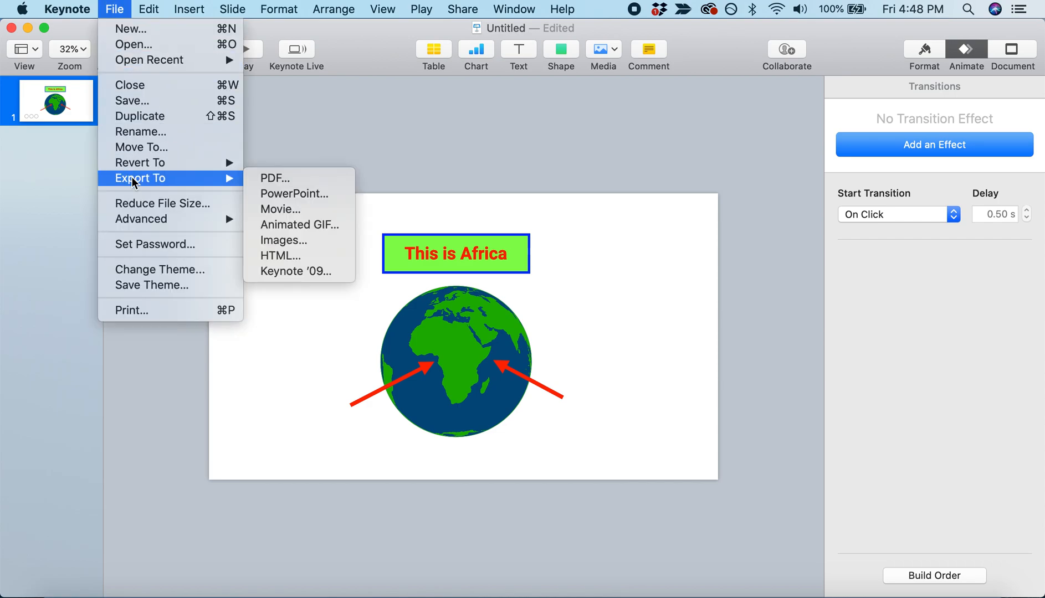
pyautogui.moveTo(242, 188)
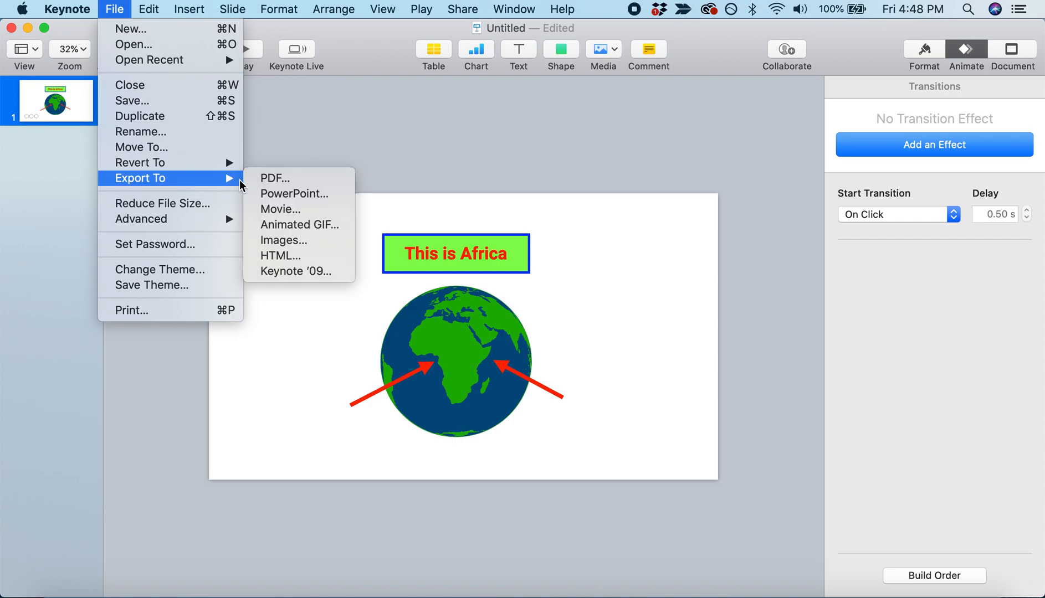
pyautogui.click(280, 209)
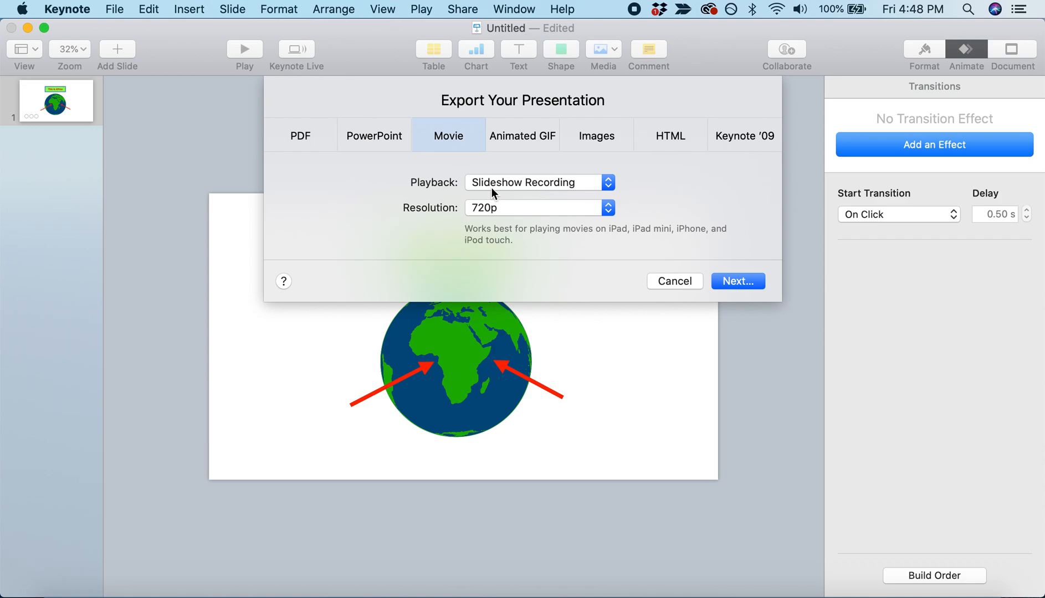
pyautogui.moveTo(490, 178)
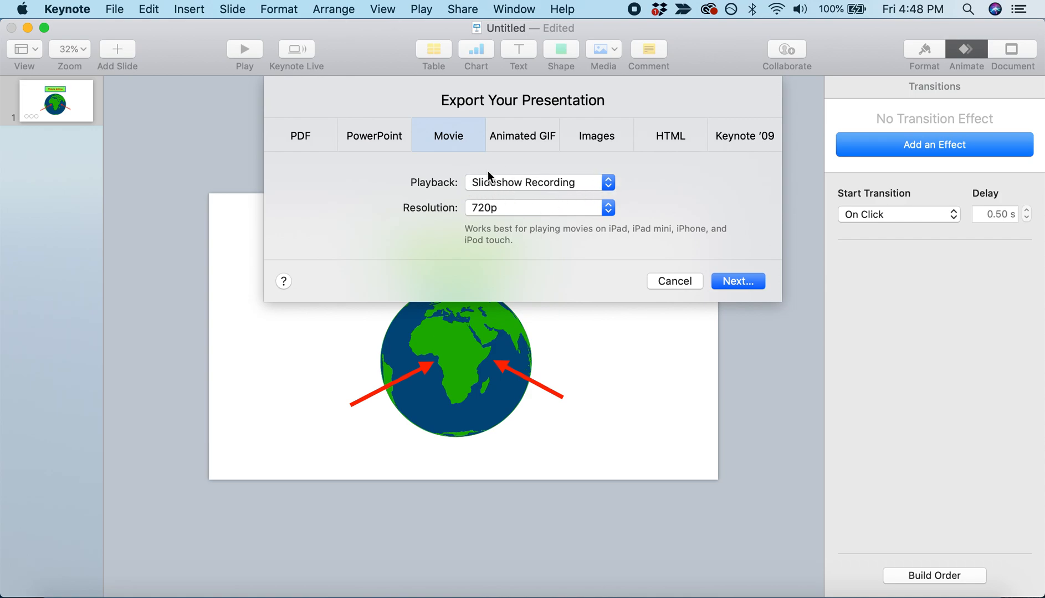
pyautogui.moveTo(717, 236)
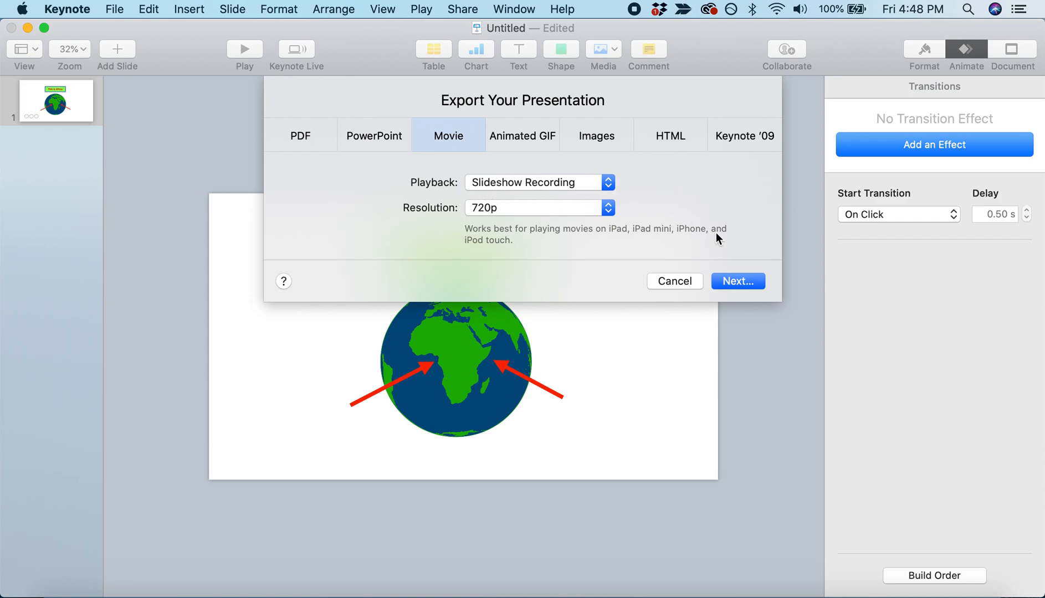
pyautogui.click(675, 281)
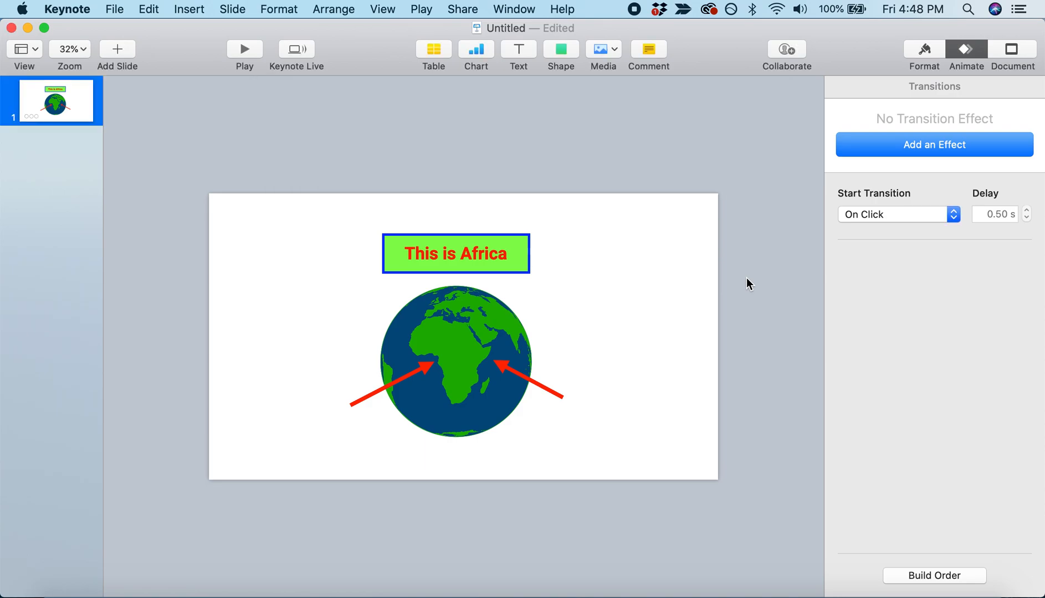